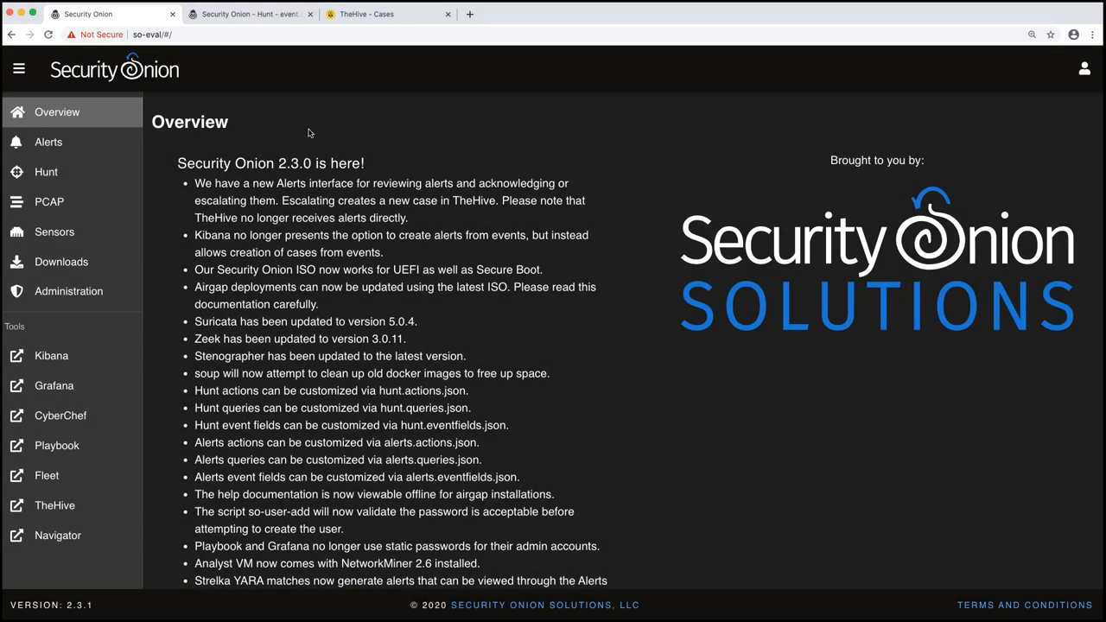
mouse_move(302, 137)
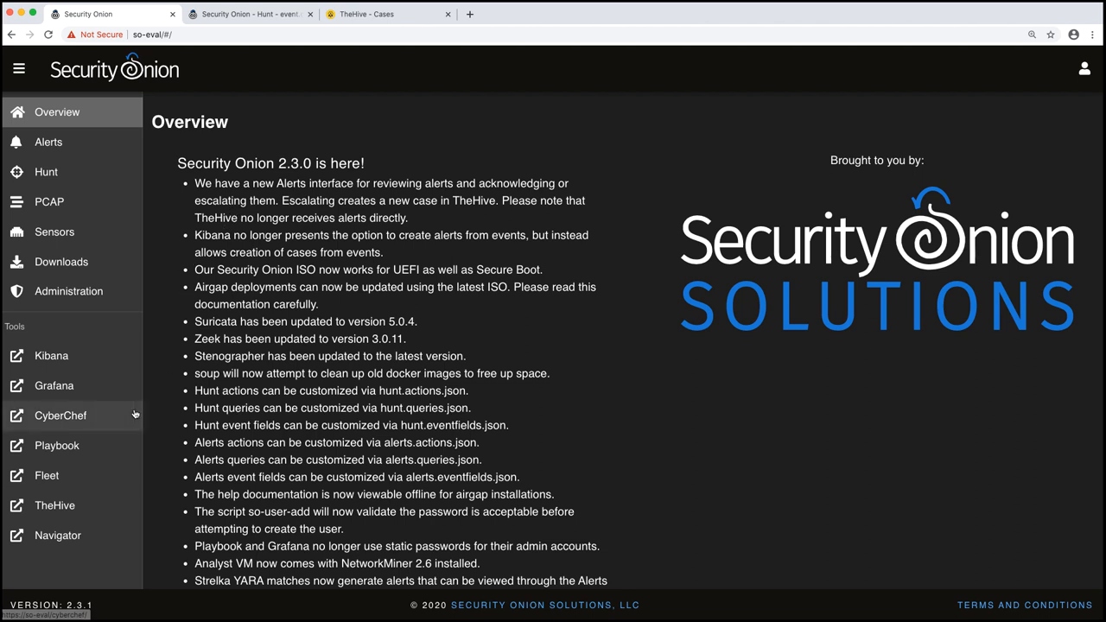
mouse_move(86, 452)
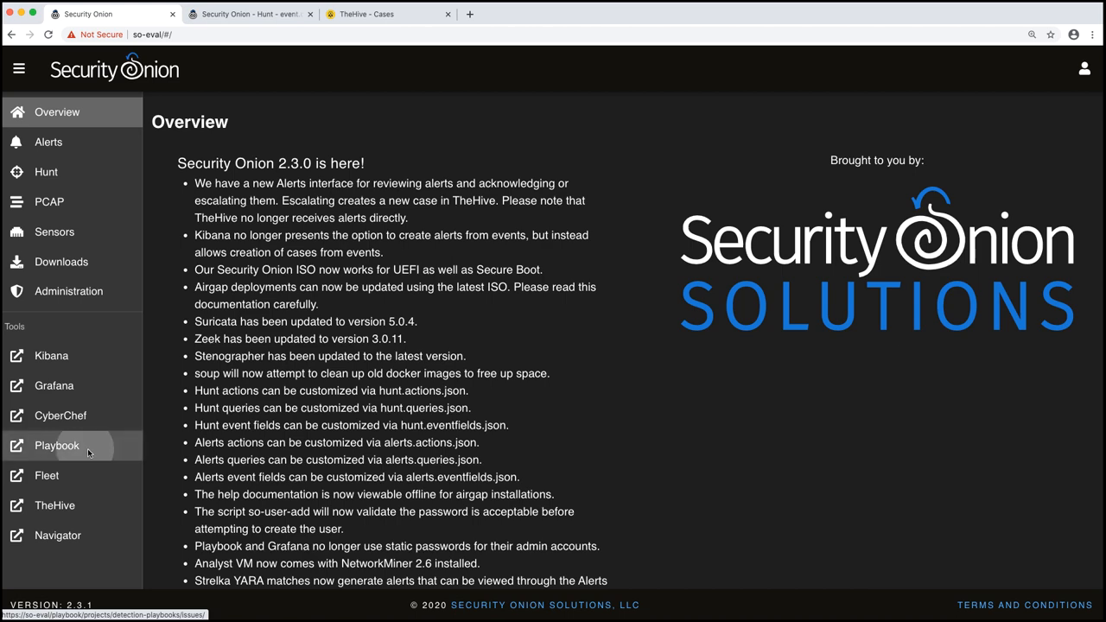
Open Playbook's Detection Playbooks list and scroll through the open draft plays.
left_click(57, 445)
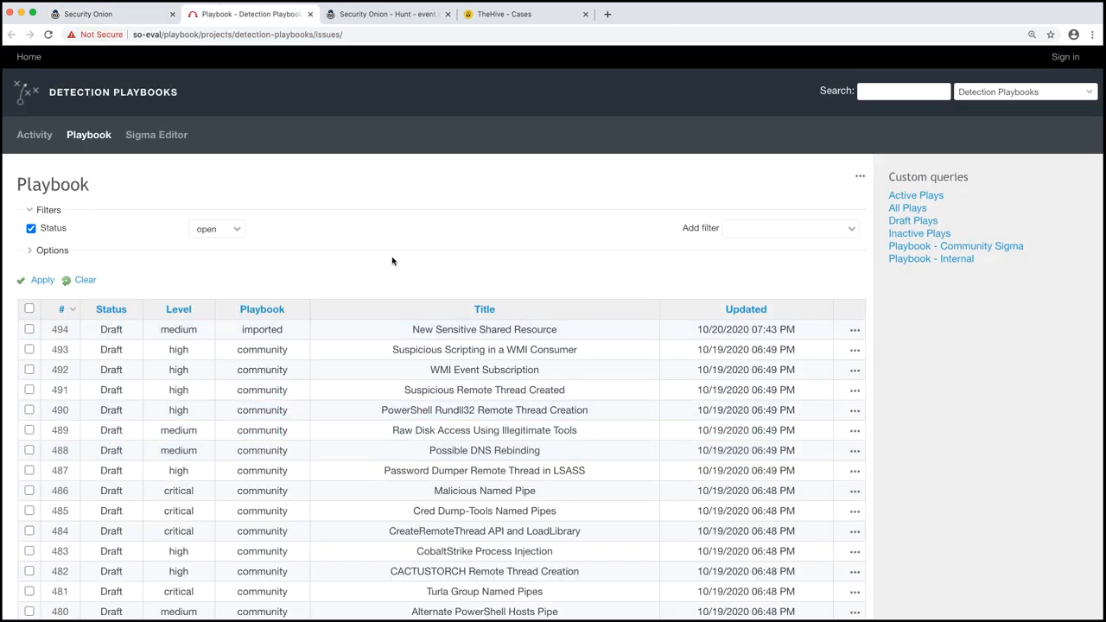
mouse_move(405, 223)
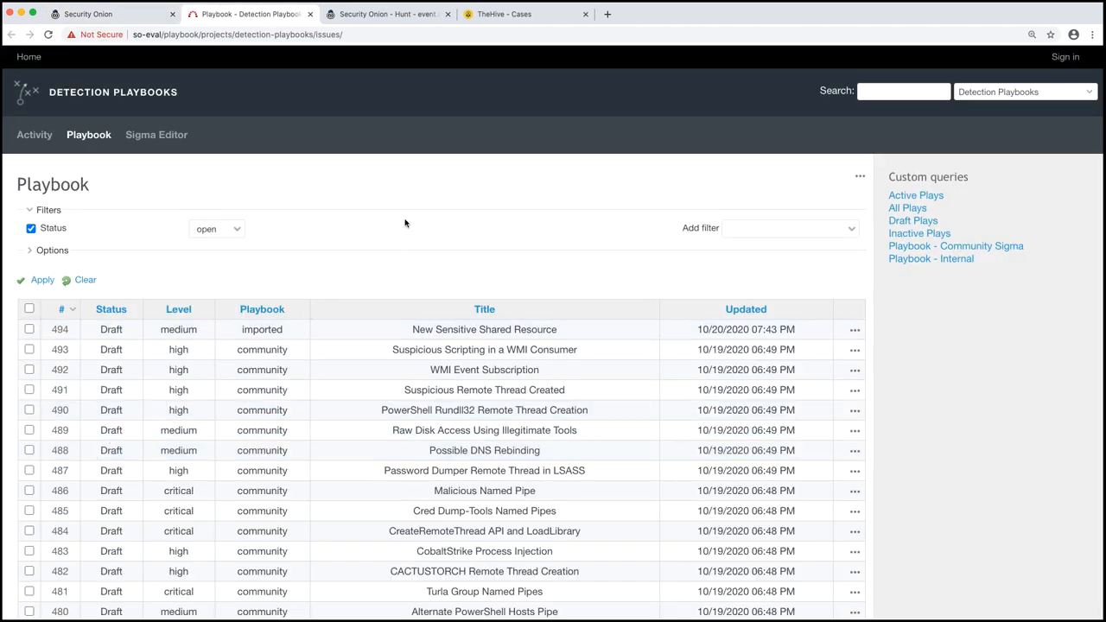
mouse_move(604, 220)
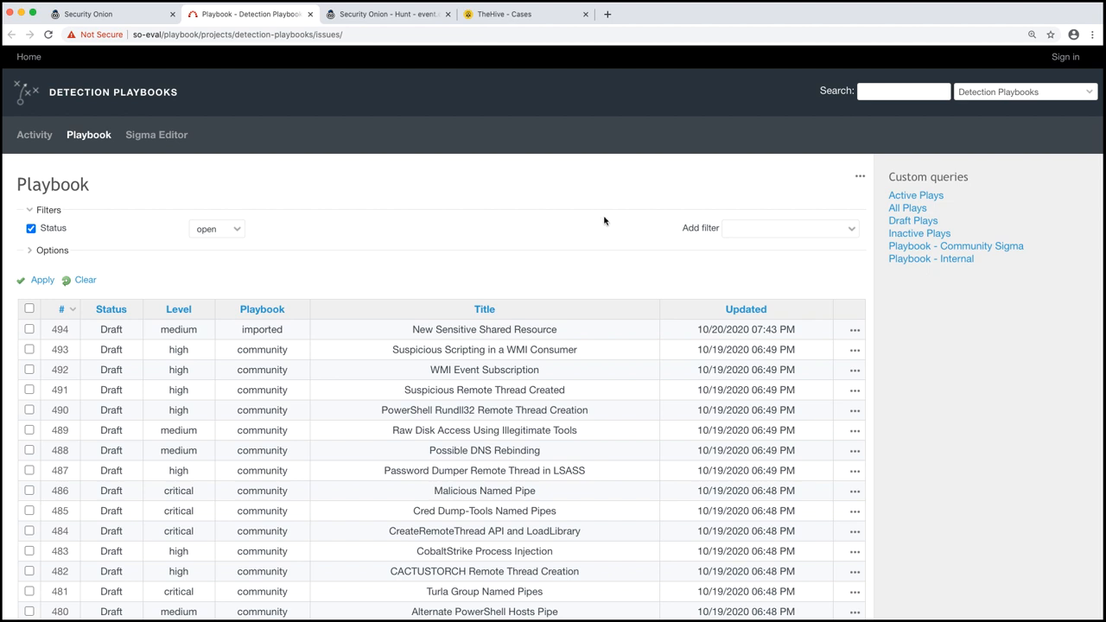
mouse_move(927, 208)
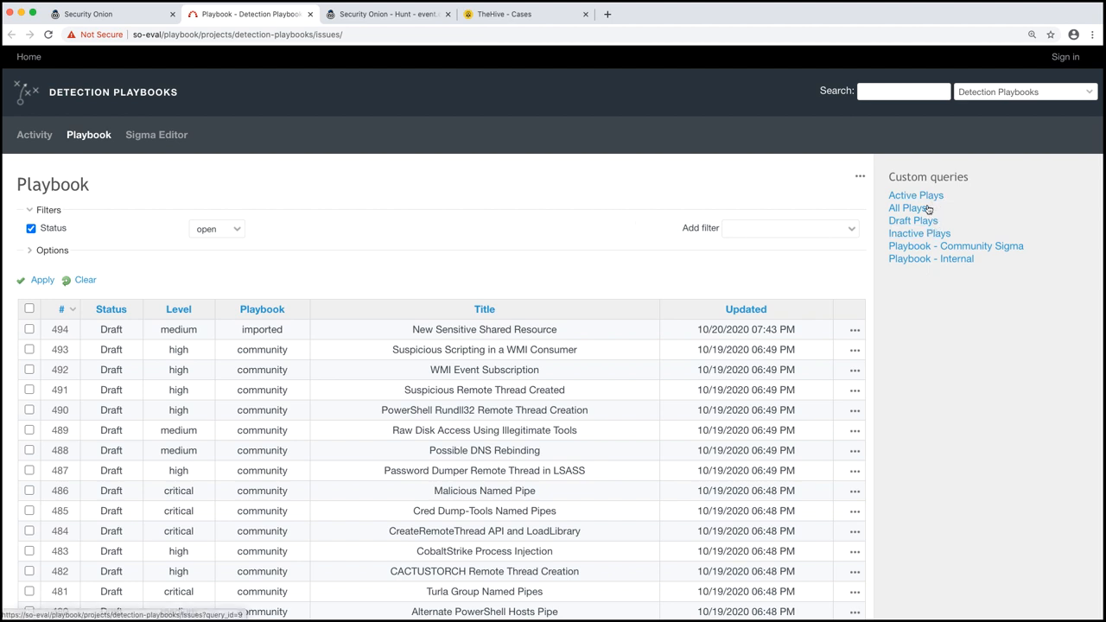
mouse_move(913, 207)
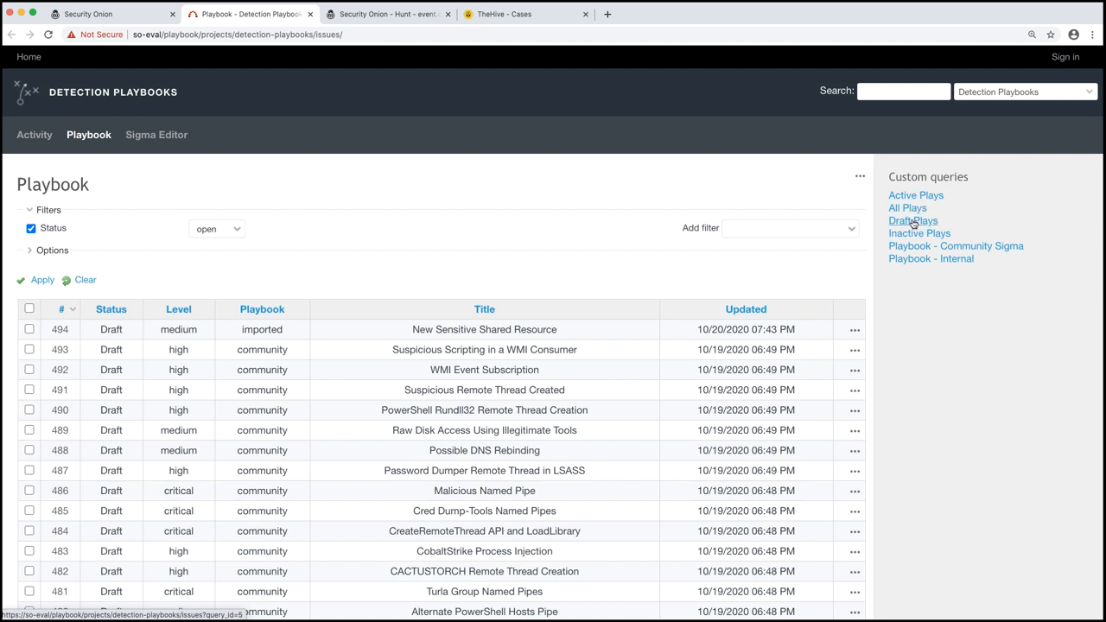
mouse_move(499, 205)
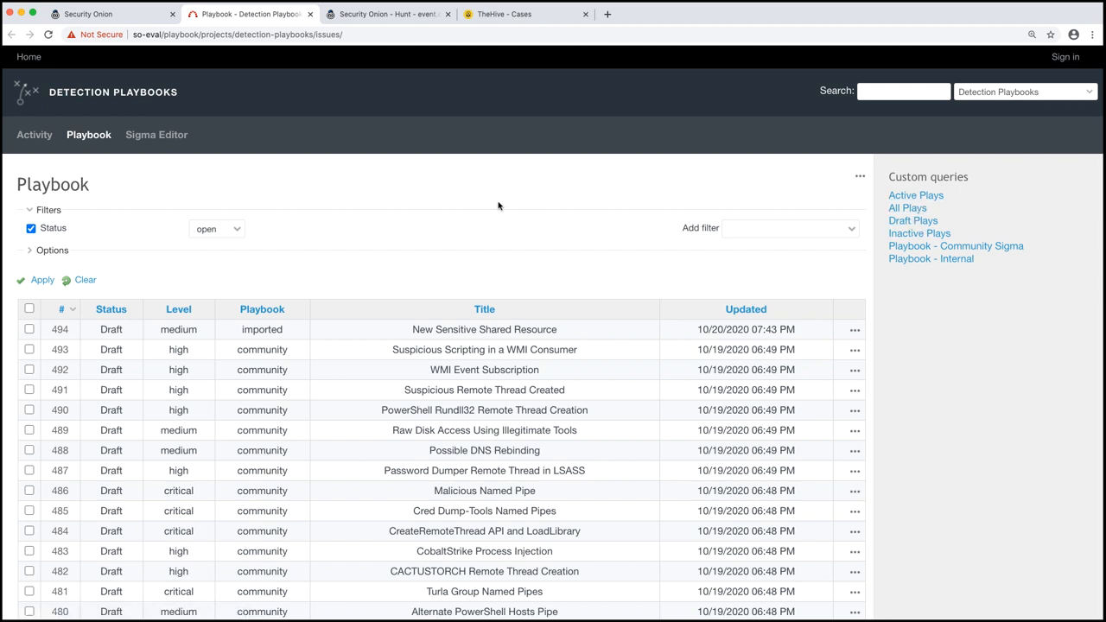
scroll("down", 3)
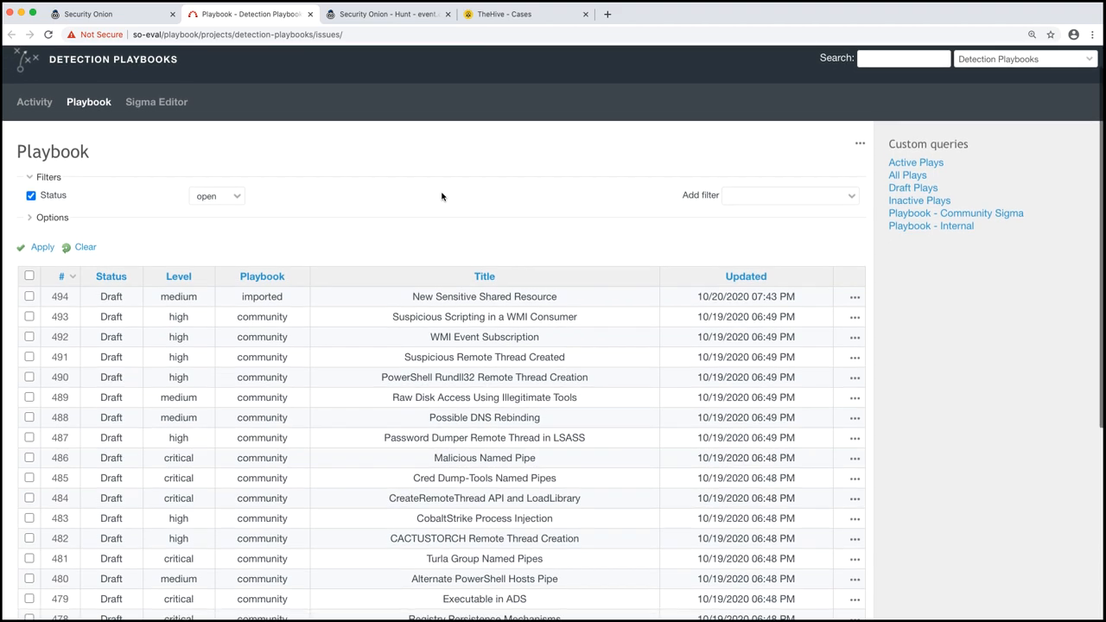
scroll("down", 3)
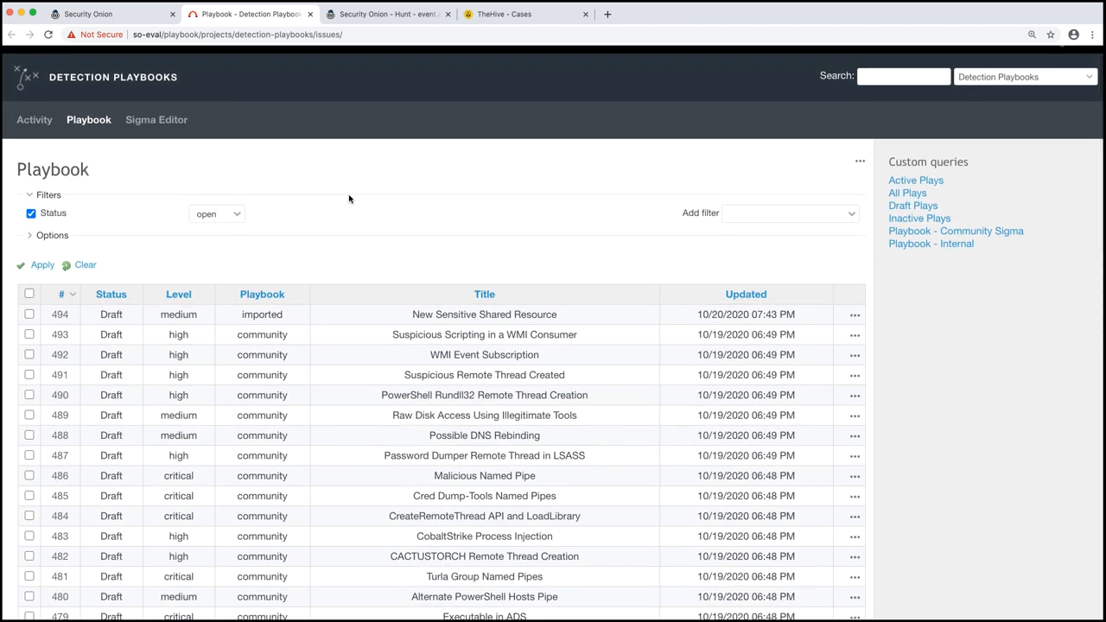
mouse_move(345, 199)
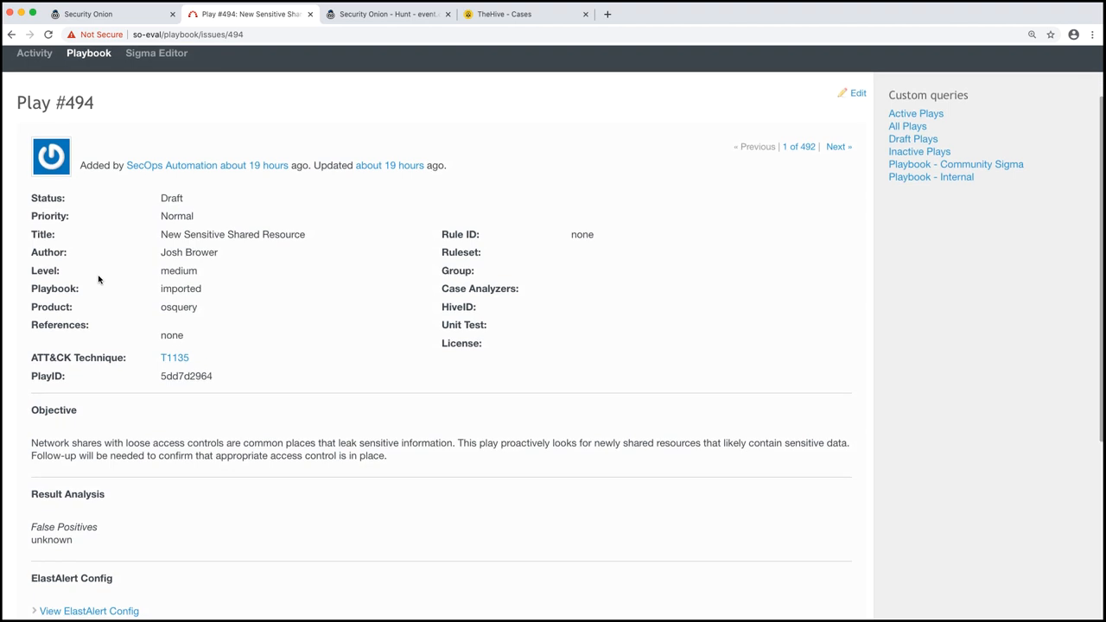
mouse_move(99, 274)
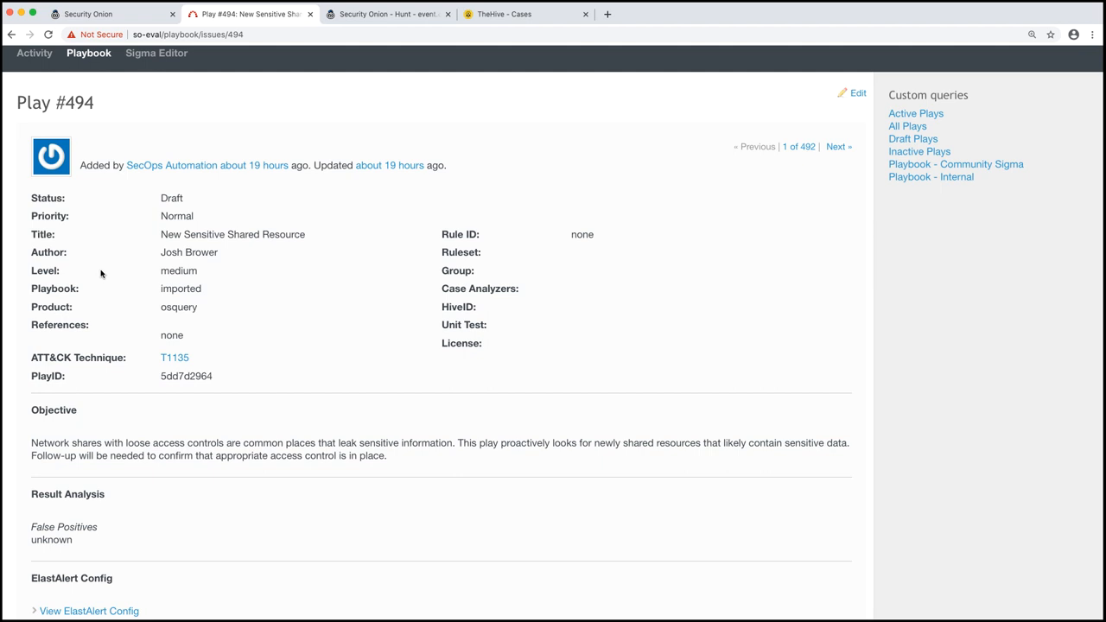
Scroll through play #494 New Sensitive Shared Resource's details, objective, history and config sections.
scroll("down", 3)
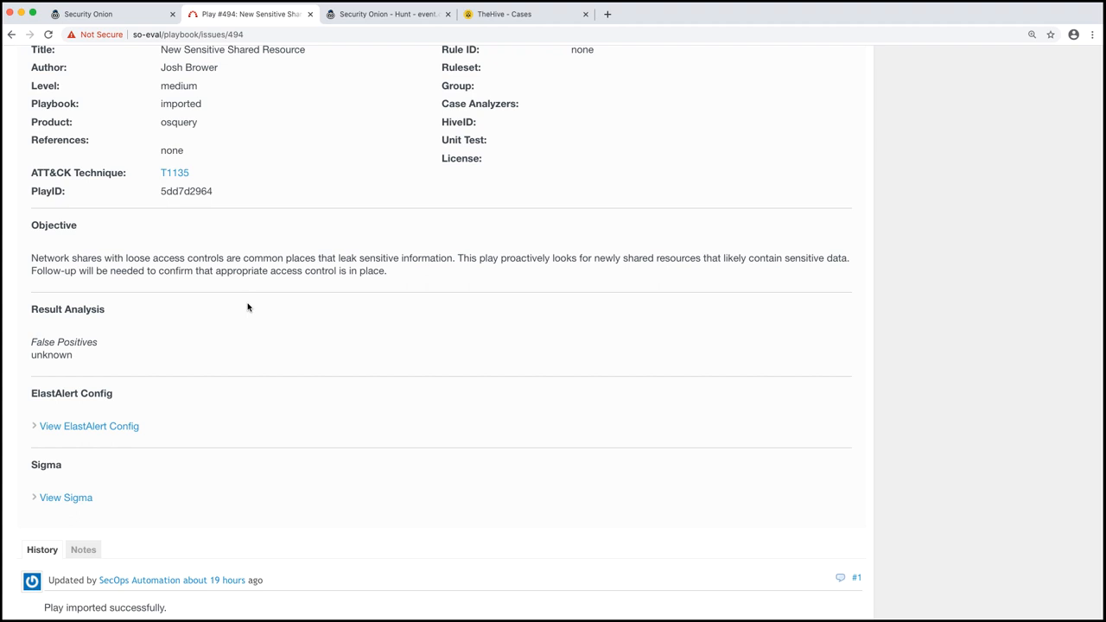
mouse_move(252, 308)
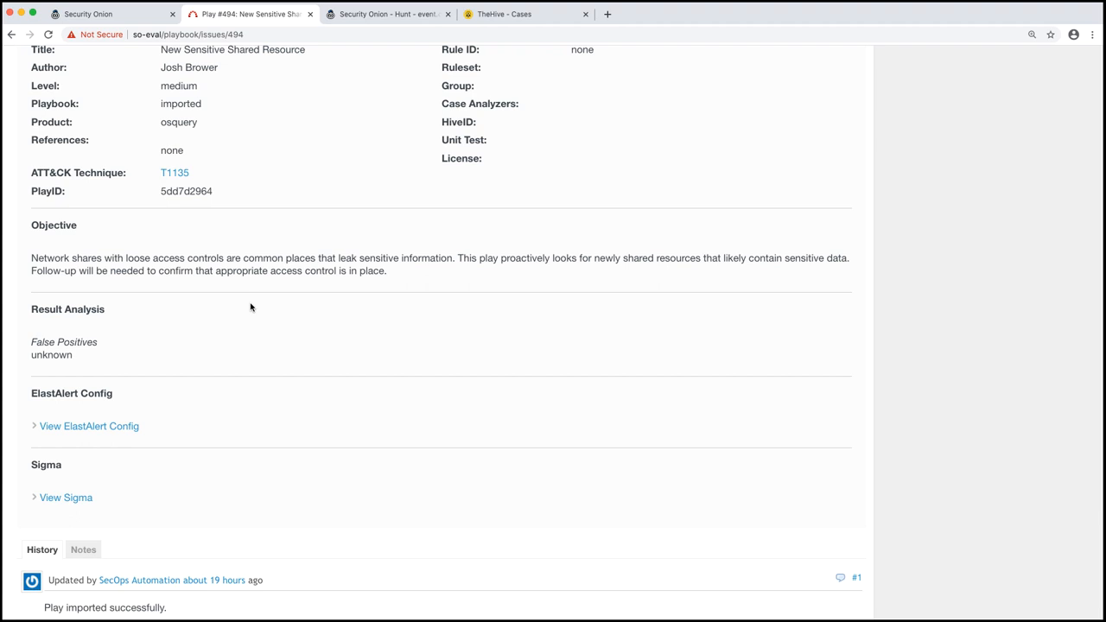
scroll("down", 3)
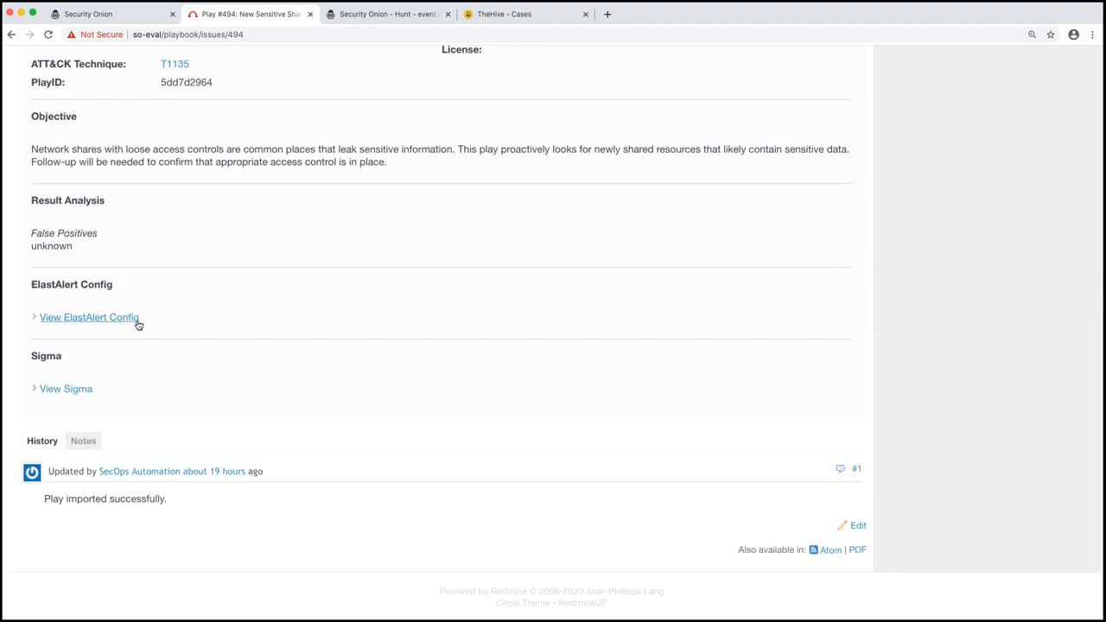
left_click(89, 318)
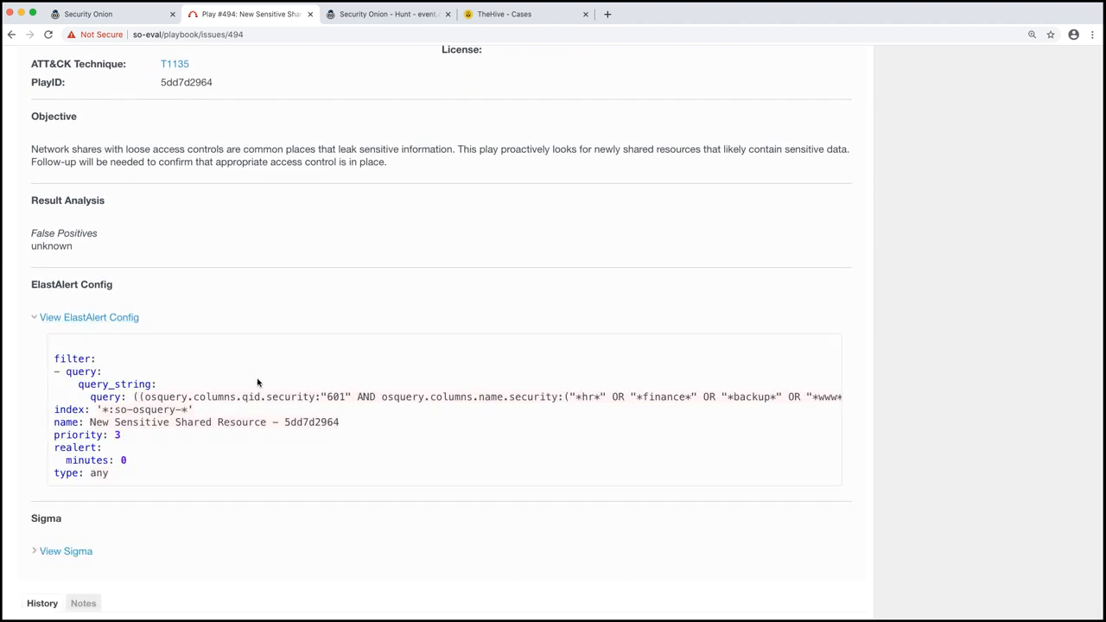
mouse_move(319, 396)
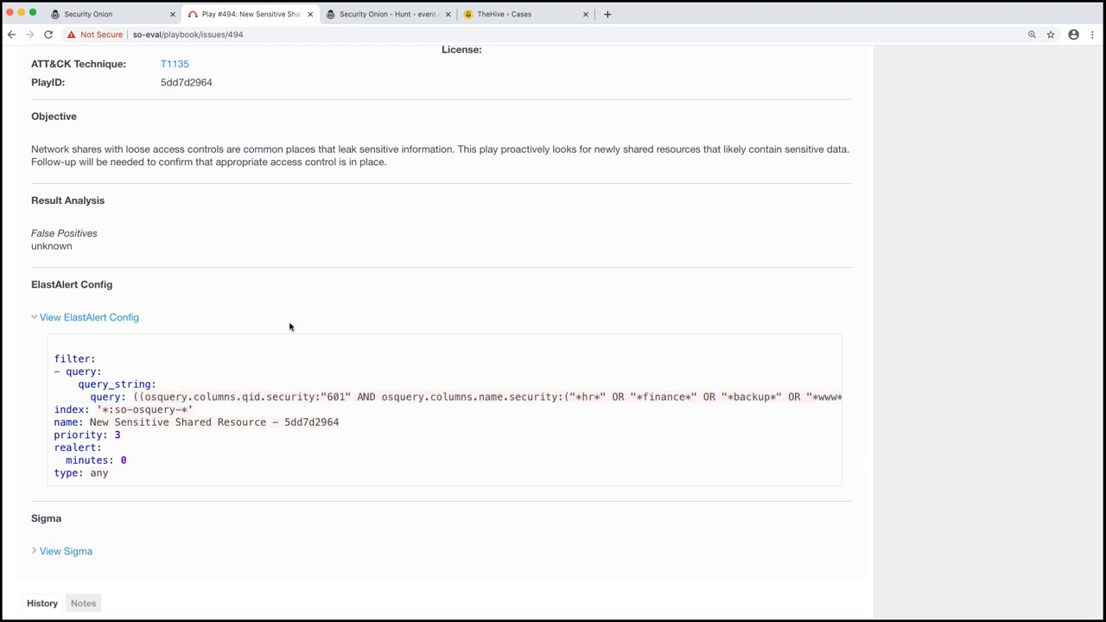
mouse_move(266, 334)
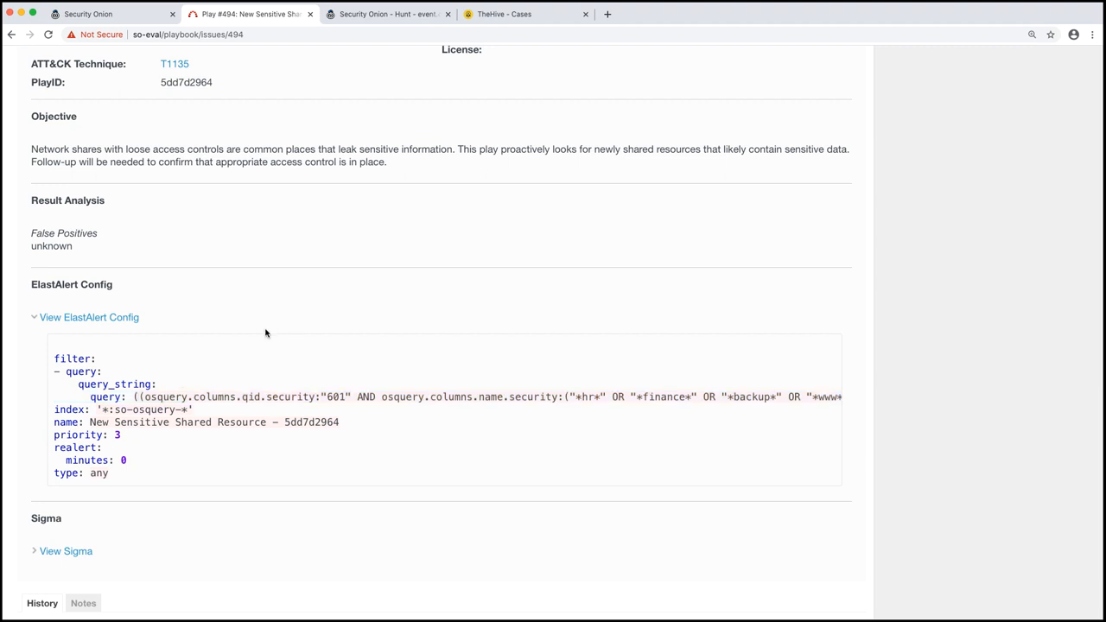
mouse_move(231, 336)
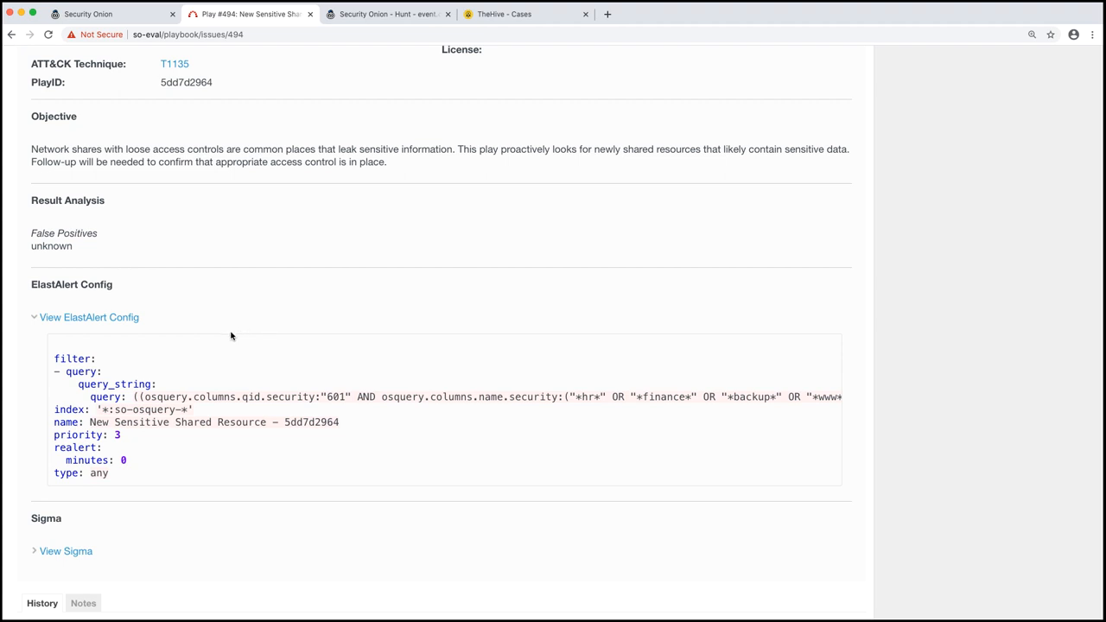
left_click(89, 317)
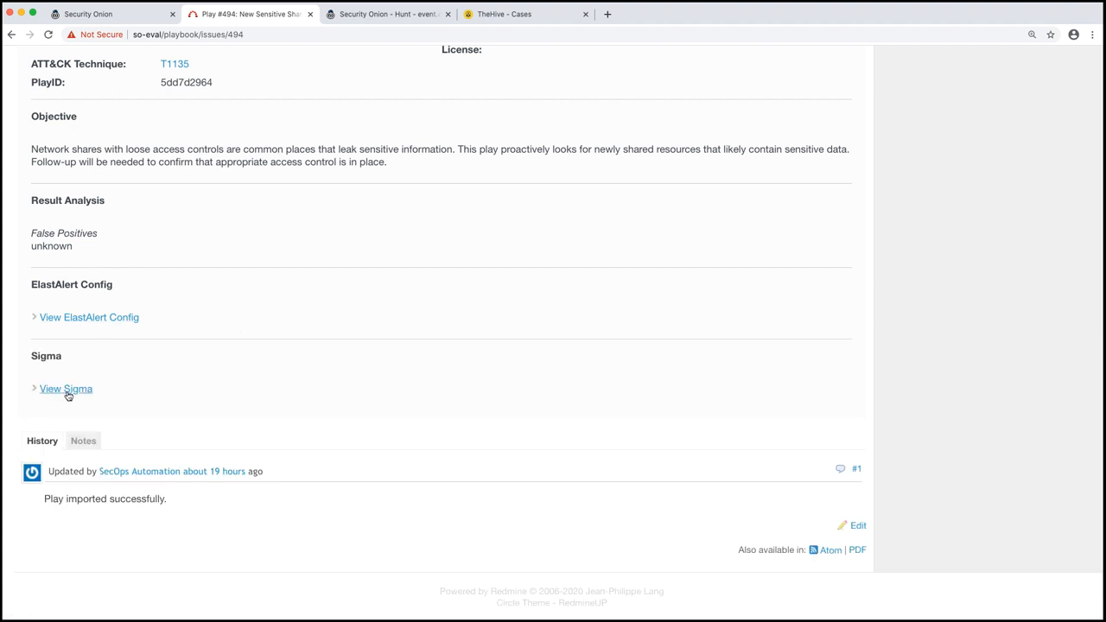
Expand play #494's Sigma rule, showing its osquery detection and two share-permission tasks.
left_click(65, 389)
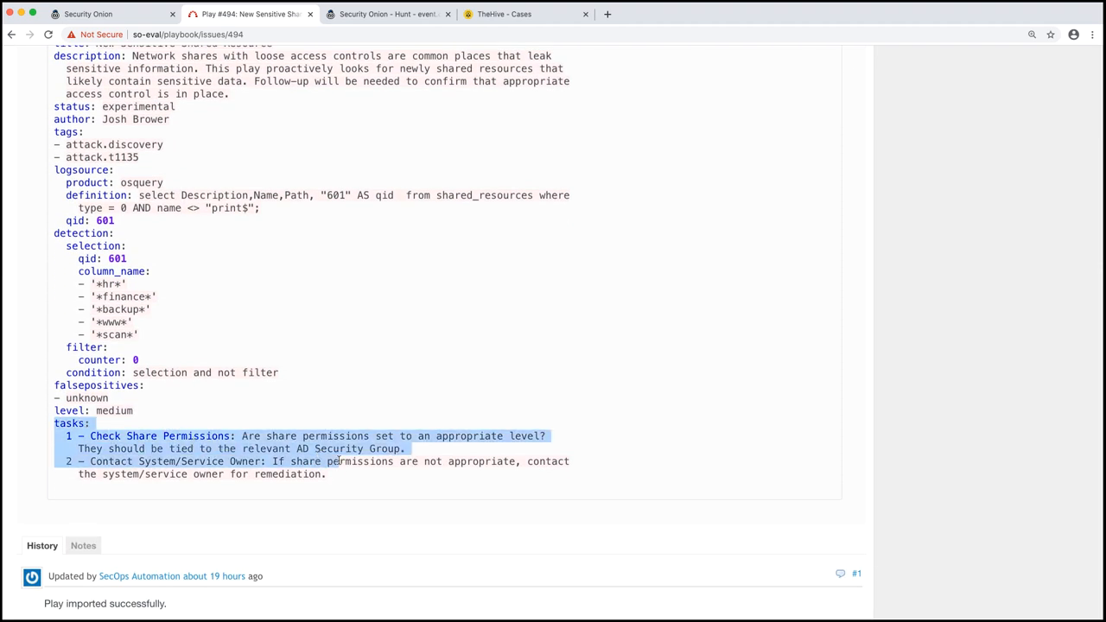
left_click(340, 461)
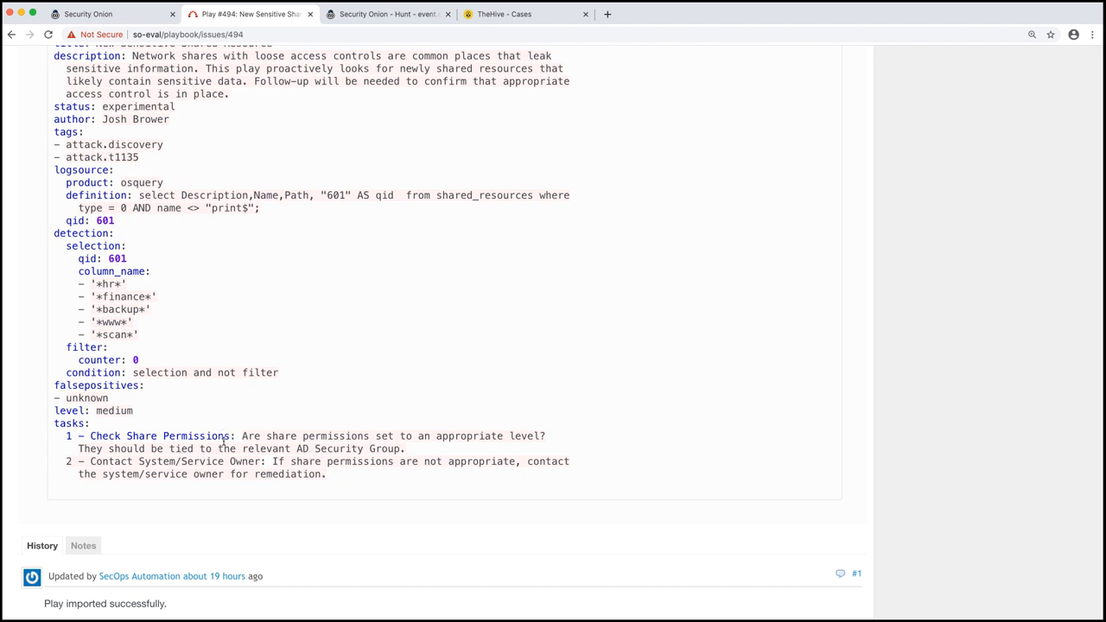
mouse_move(268, 465)
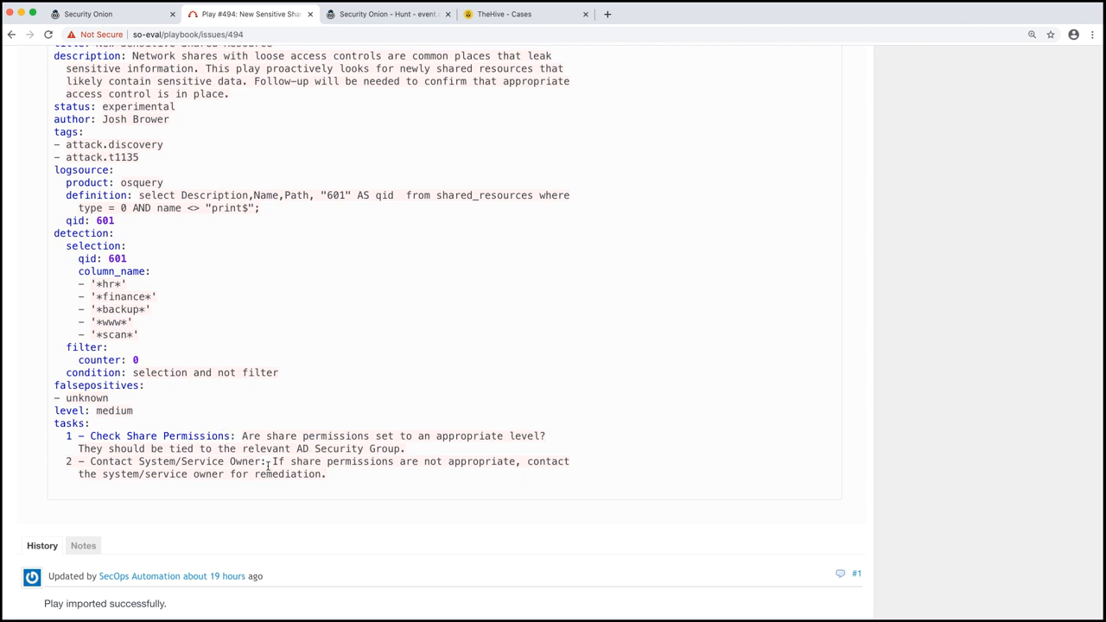
mouse_move(335, 481)
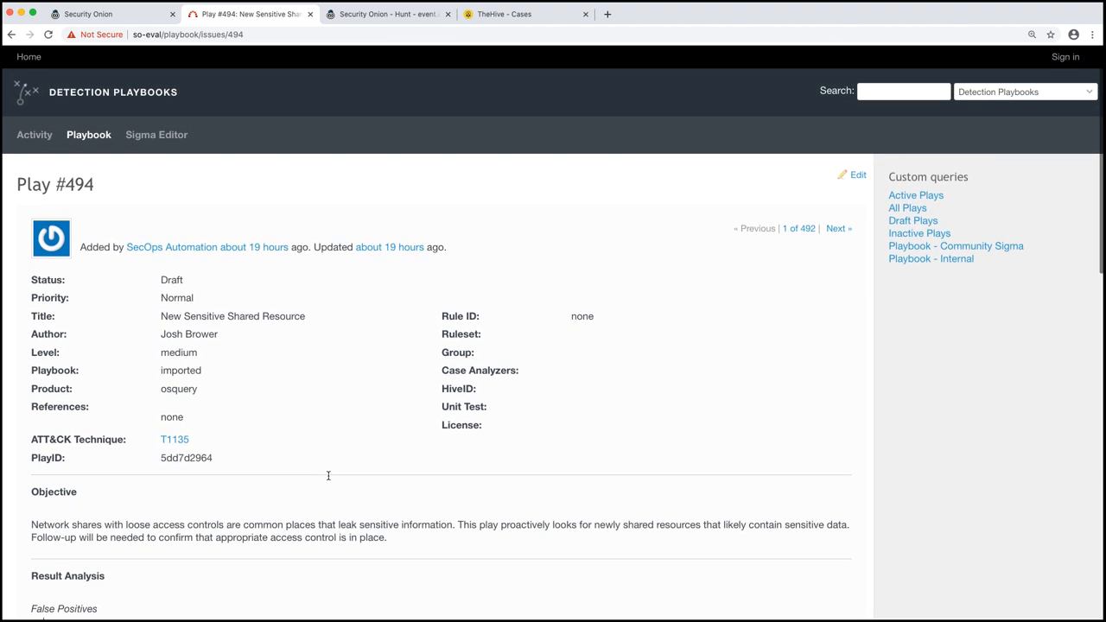
Scroll play #494's summary: Draft status, normal priority, medium level, osquery product.
scroll("down", 3)
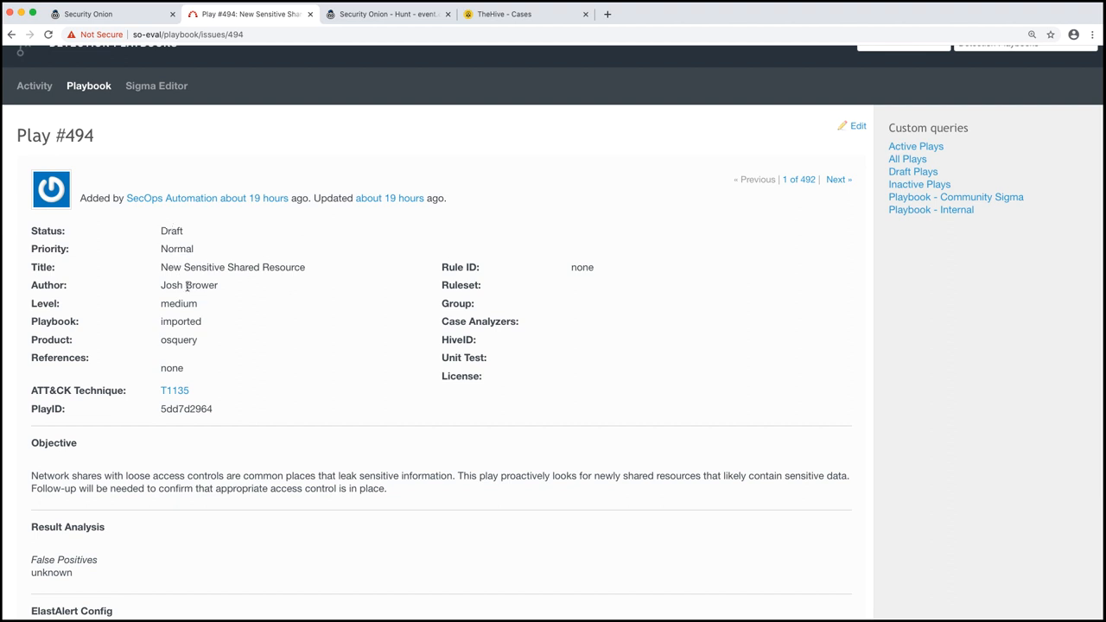
mouse_move(207, 320)
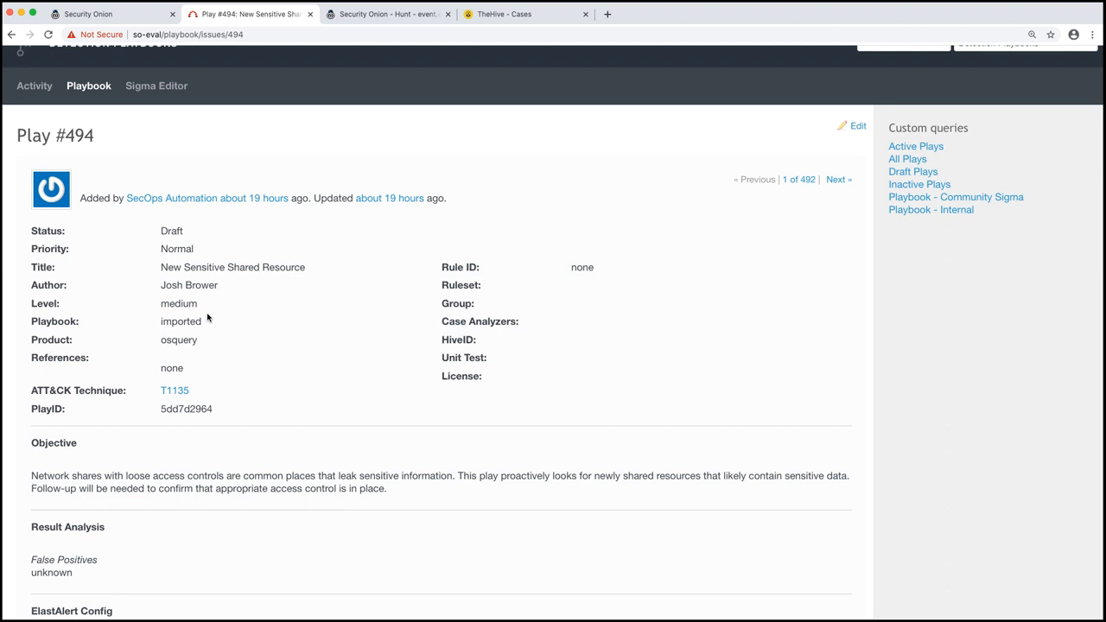
mouse_move(181, 319)
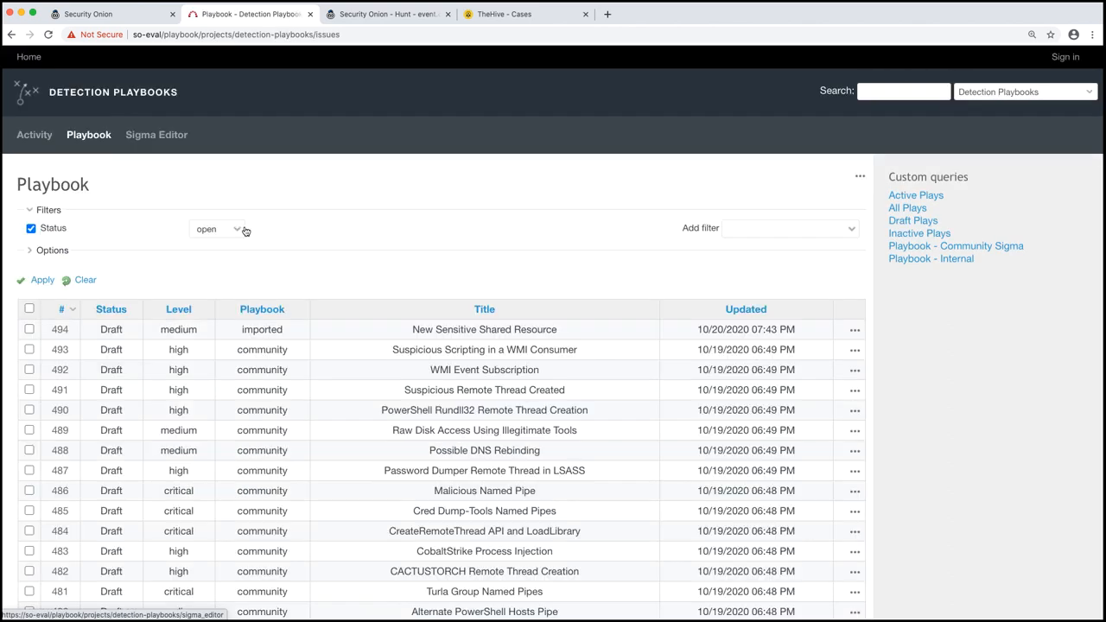
scroll("down", 3)
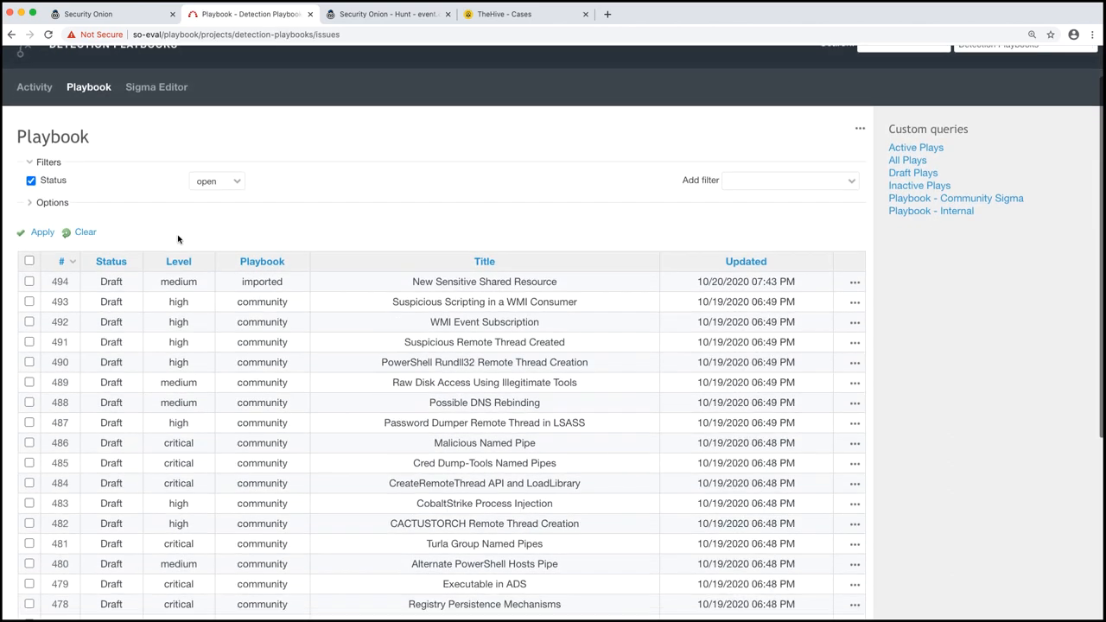
mouse_move(178, 242)
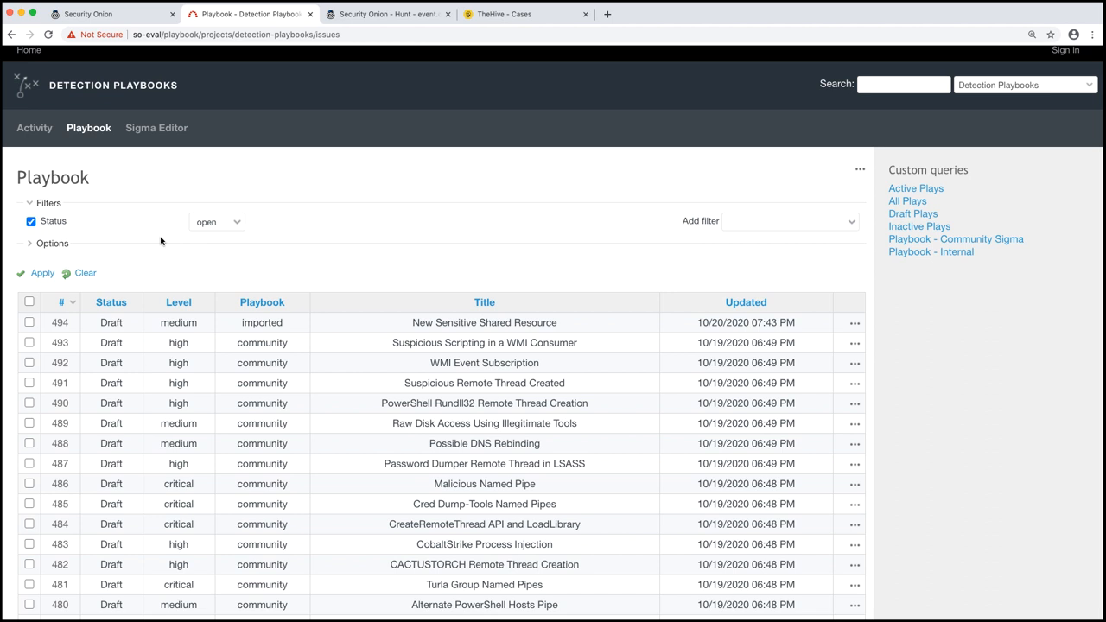
mouse_move(171, 95)
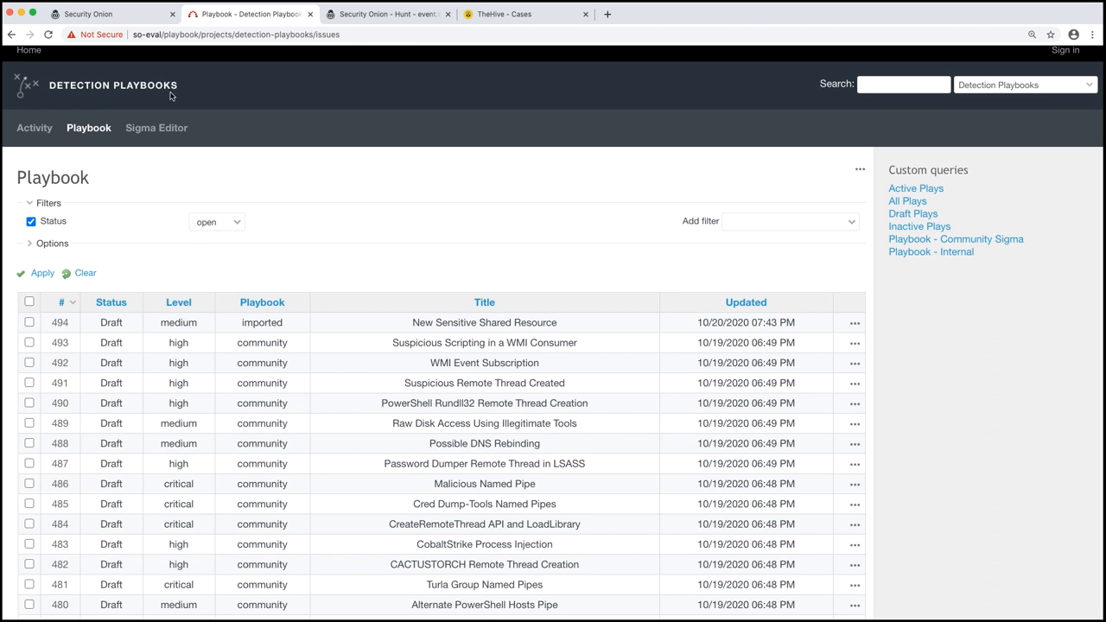
Switch to the Hunt tab and scroll to the two event.code 4720 events for sysadmin.
left_click(387, 14)
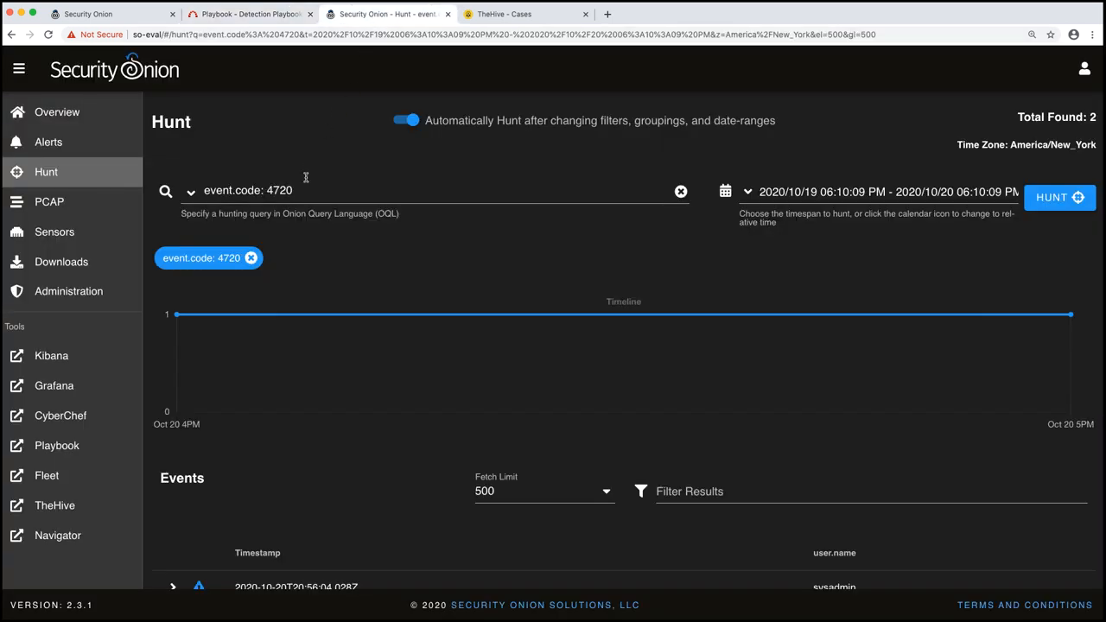
scroll("down", 3)
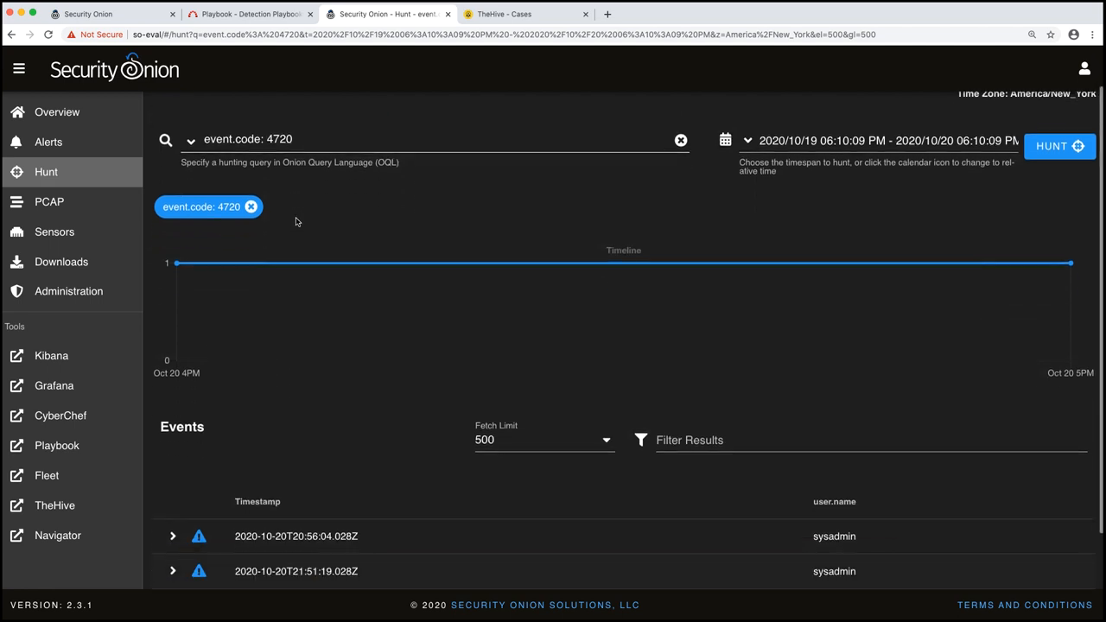
scroll("down", 3)
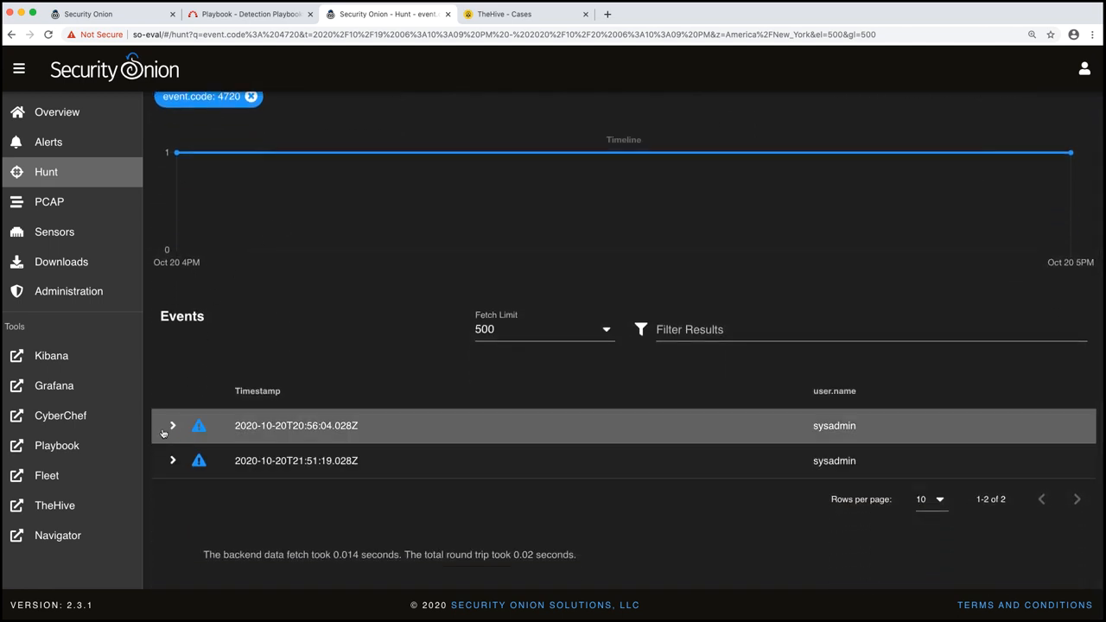
mouse_move(173, 426)
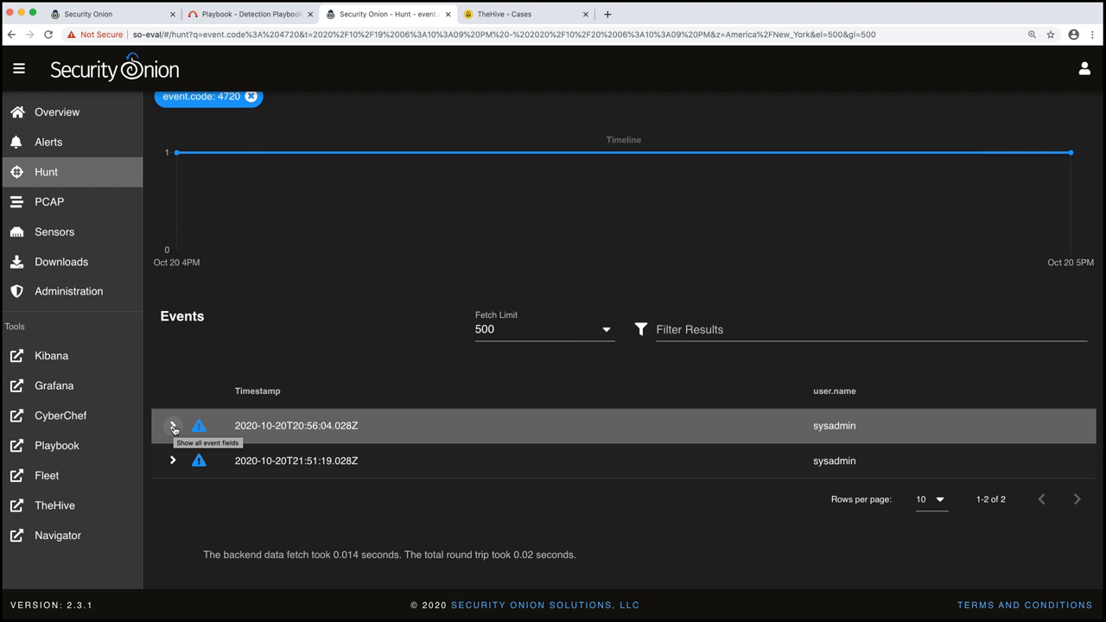
left_click(173, 426)
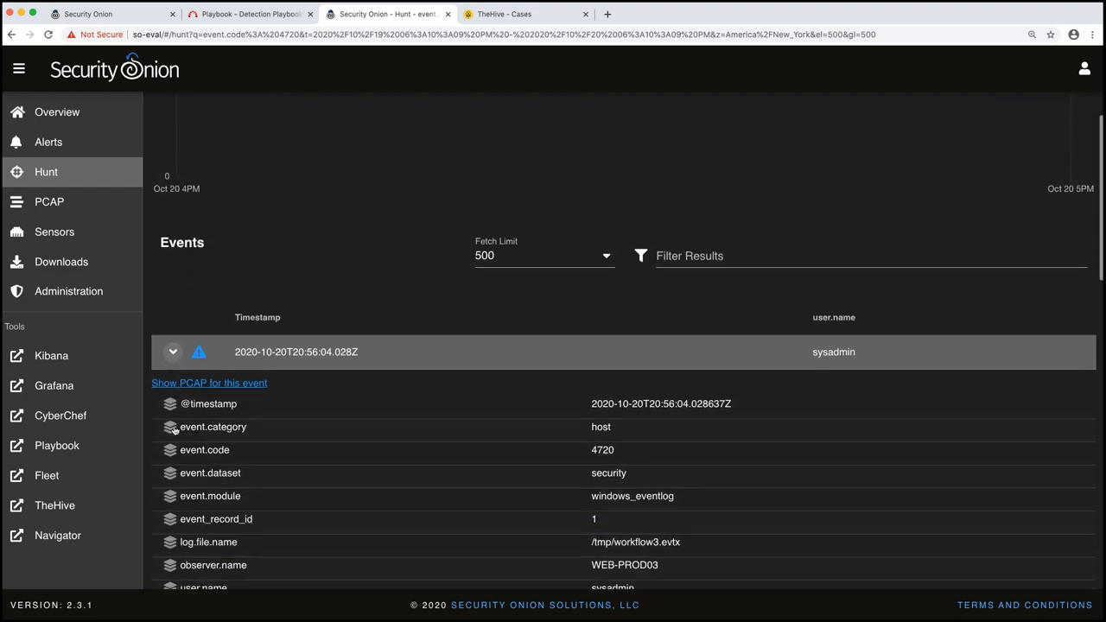
scroll("down", 3)
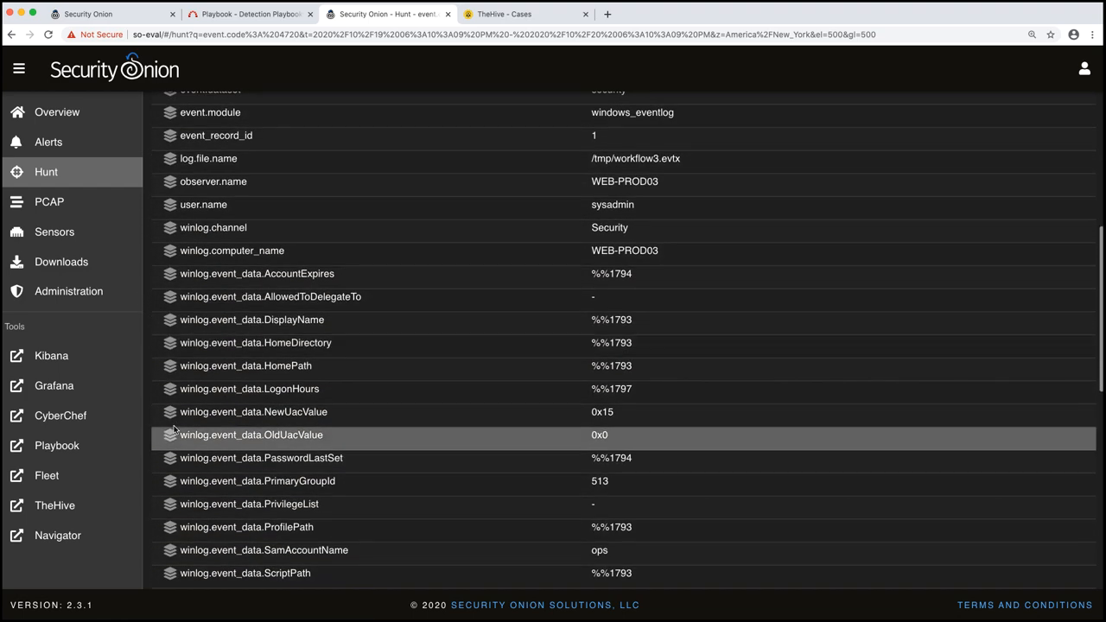
scroll("down", 3)
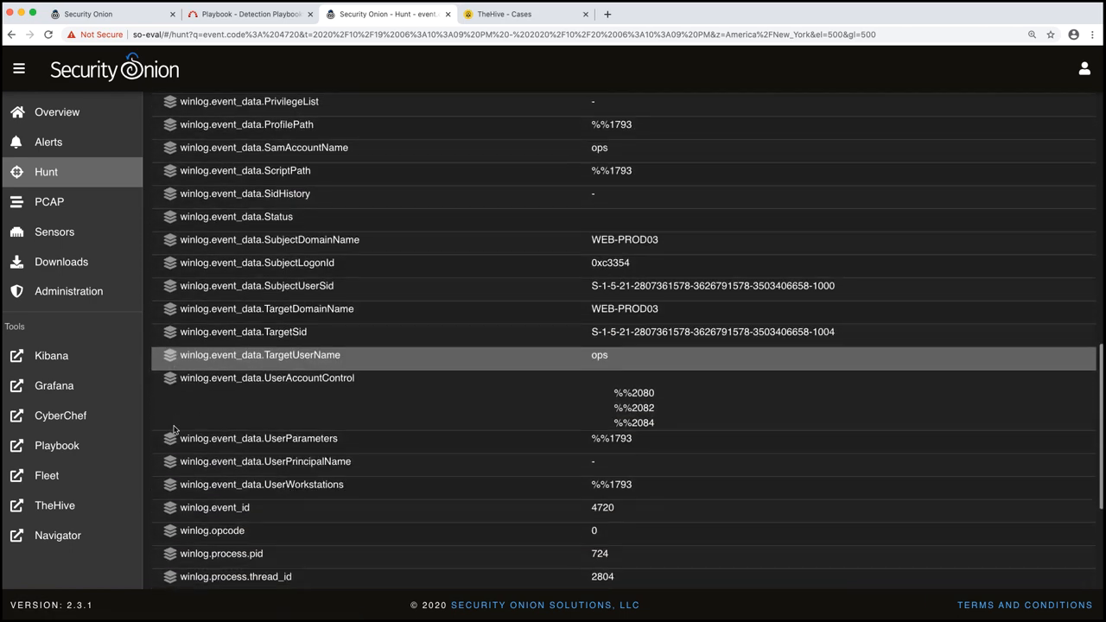
scroll("down", 3)
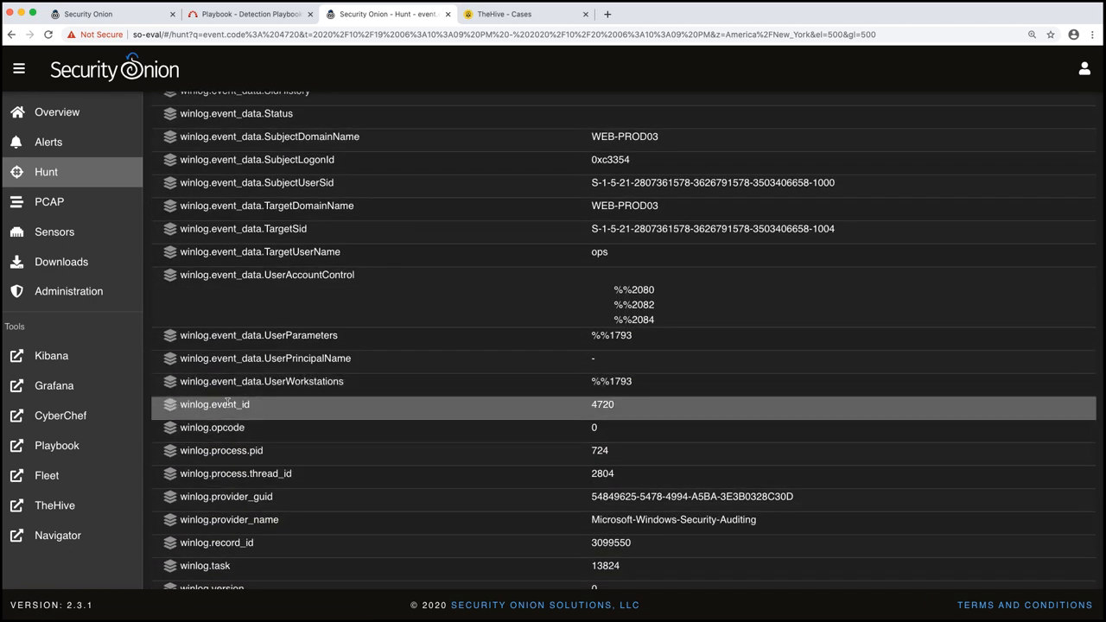
scroll("down", 3)
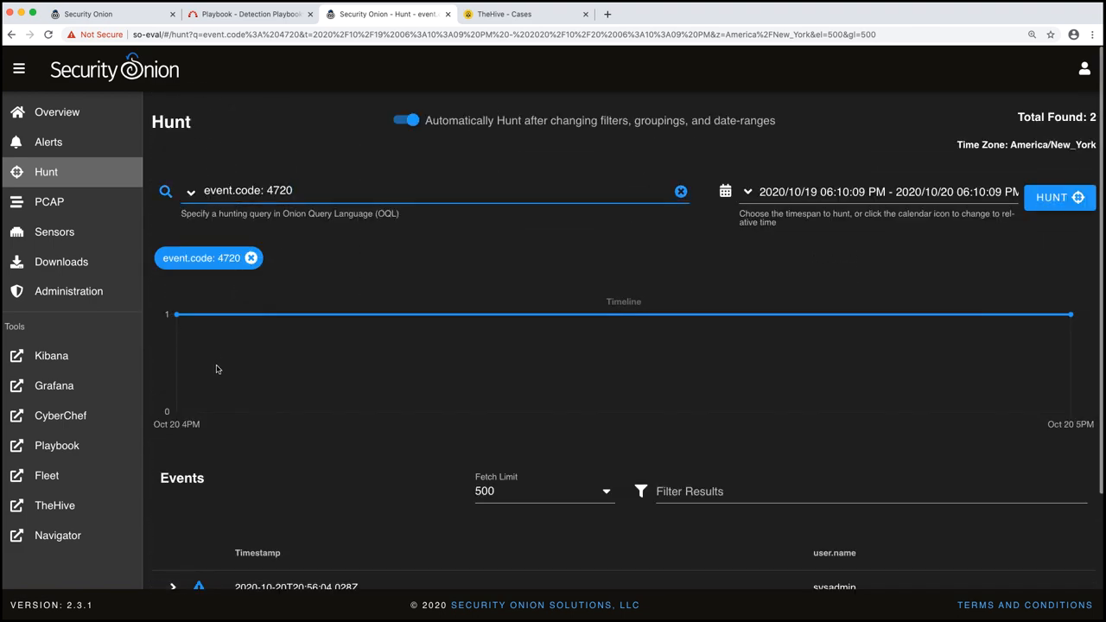
scroll("down", 3)
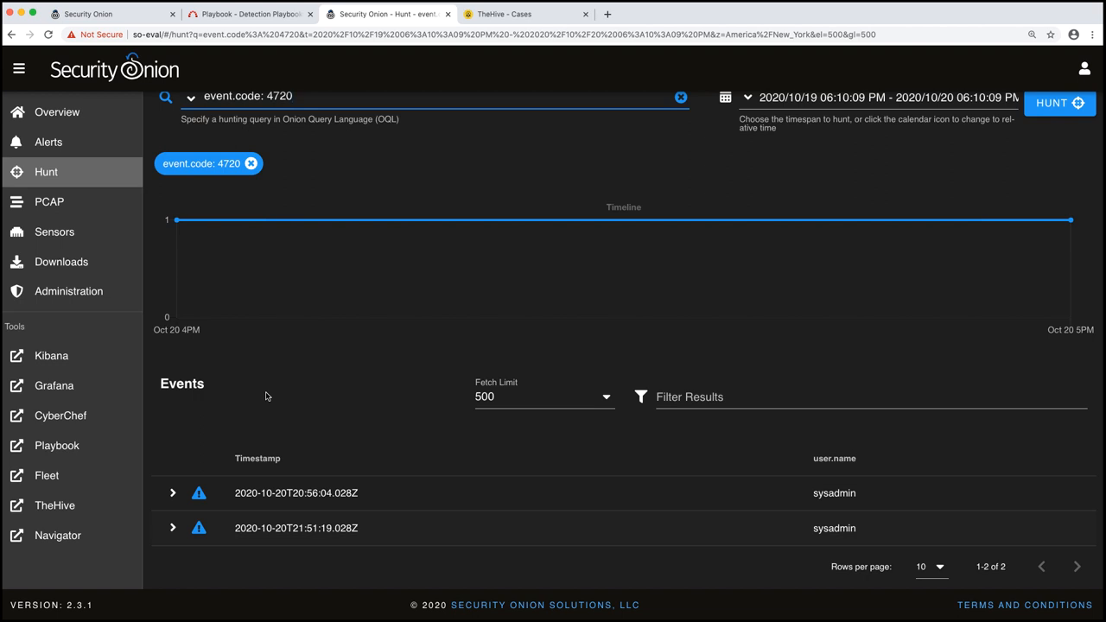
mouse_move(308, 126)
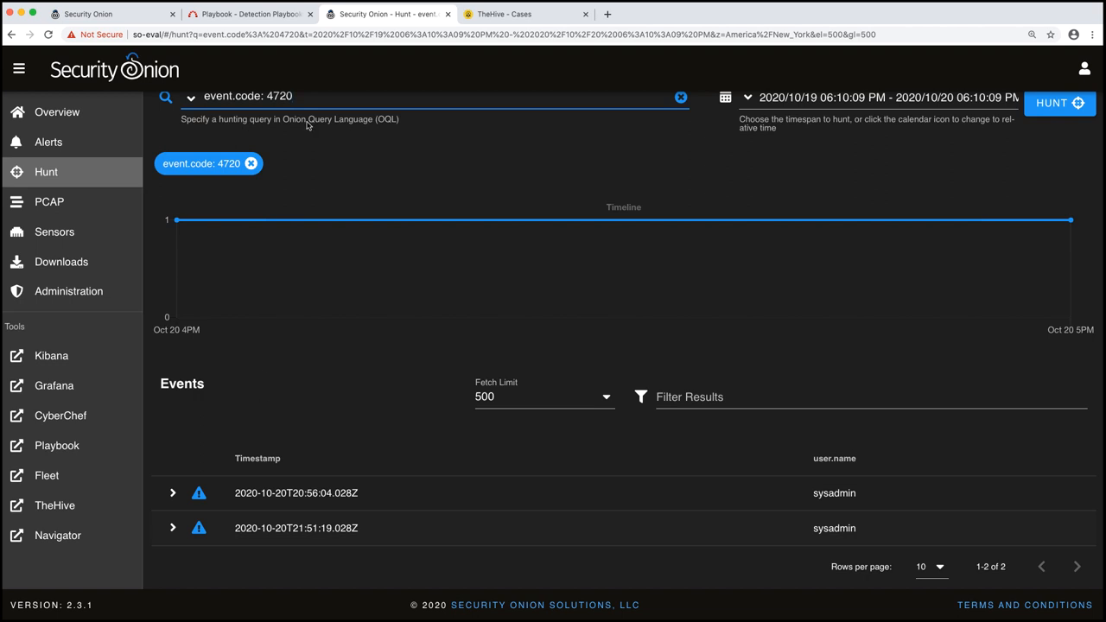
Open Playbook's Sigma Editor holding the User Account Created On Windows rule for Event ID 4720.
left_click(251, 14)
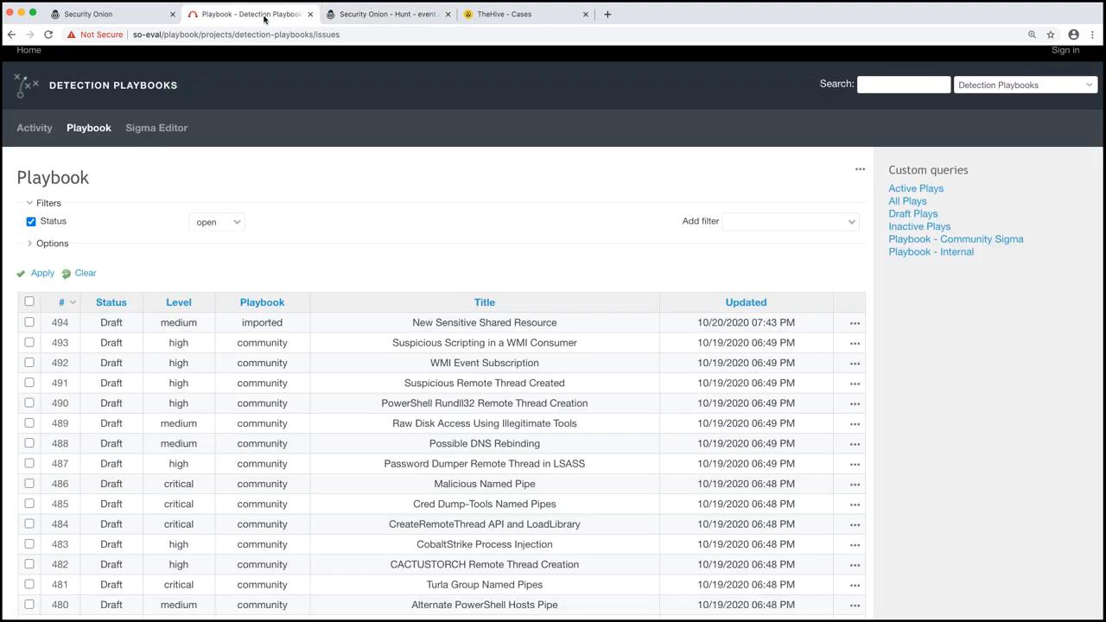
mouse_move(169, 137)
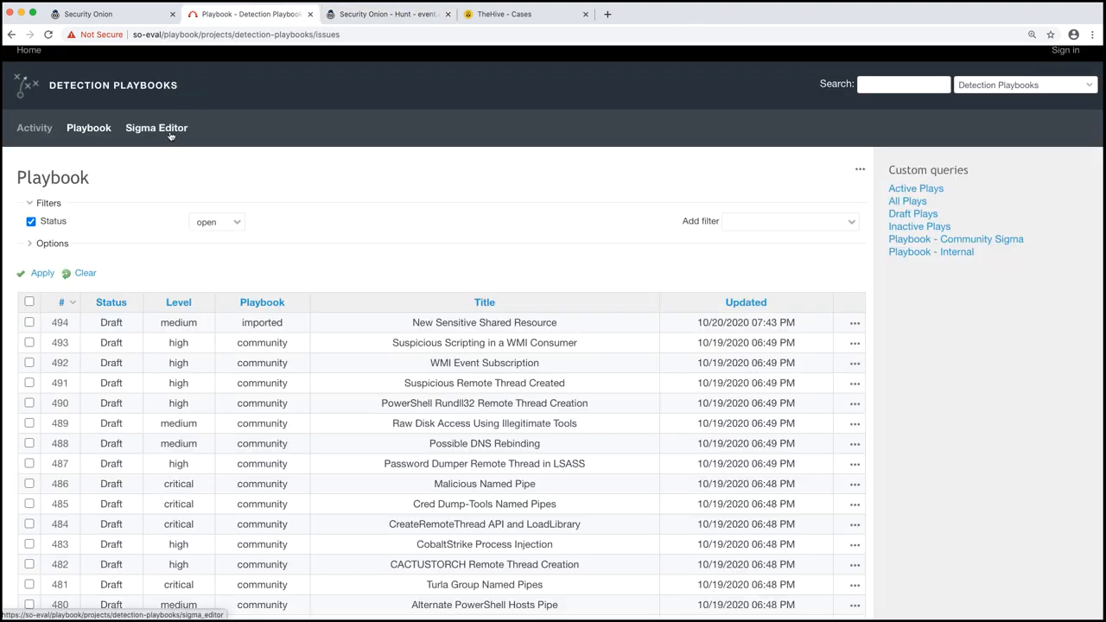
left_click(156, 128)
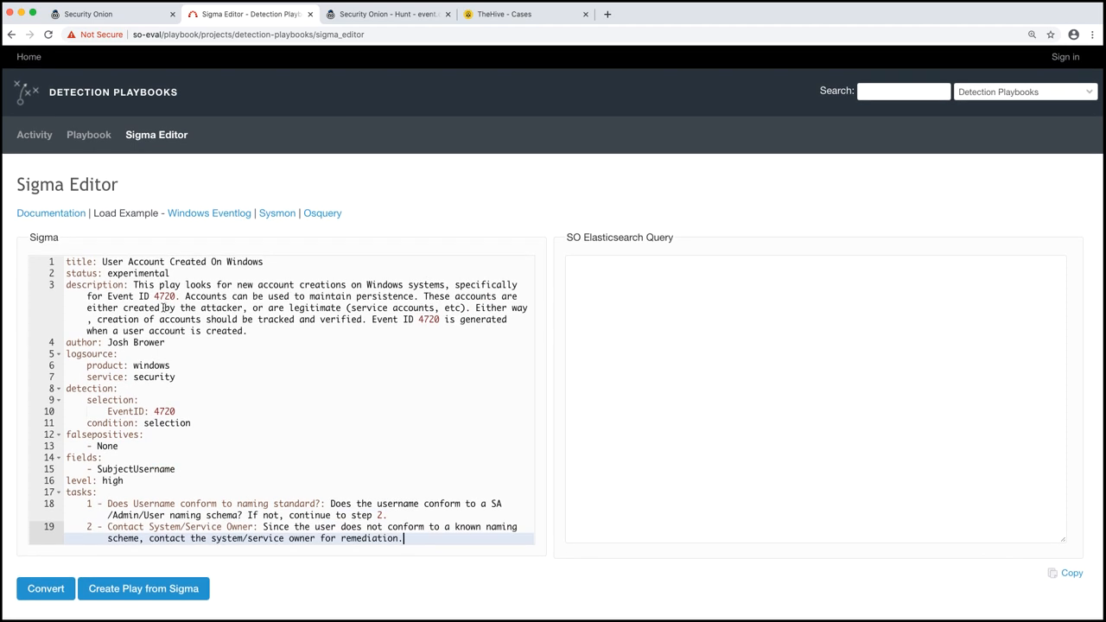
mouse_move(91, 216)
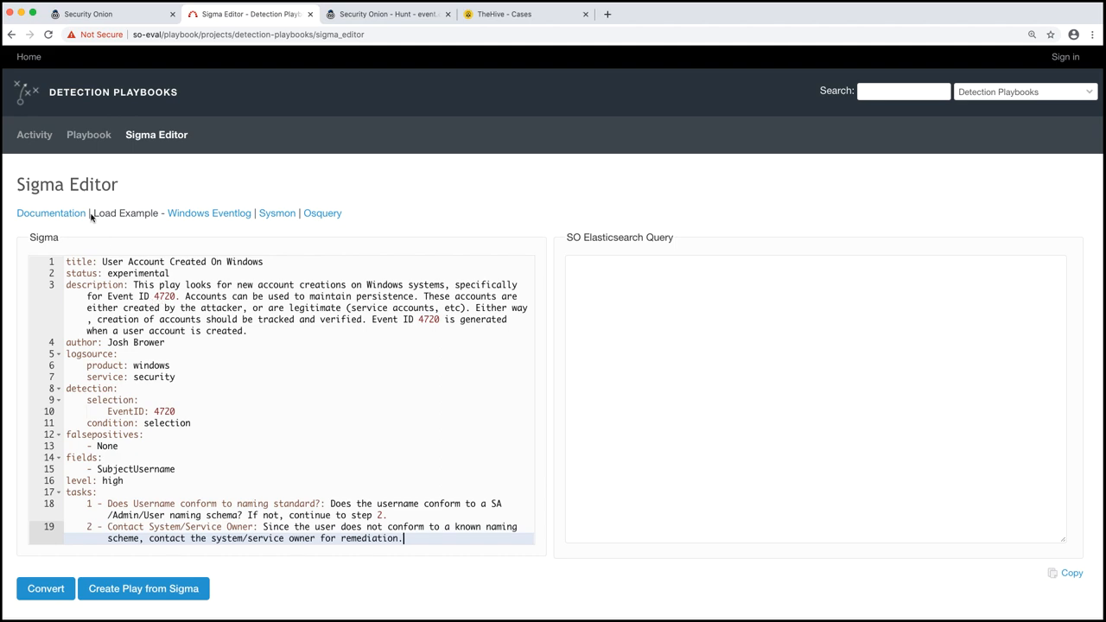
mouse_move(56, 217)
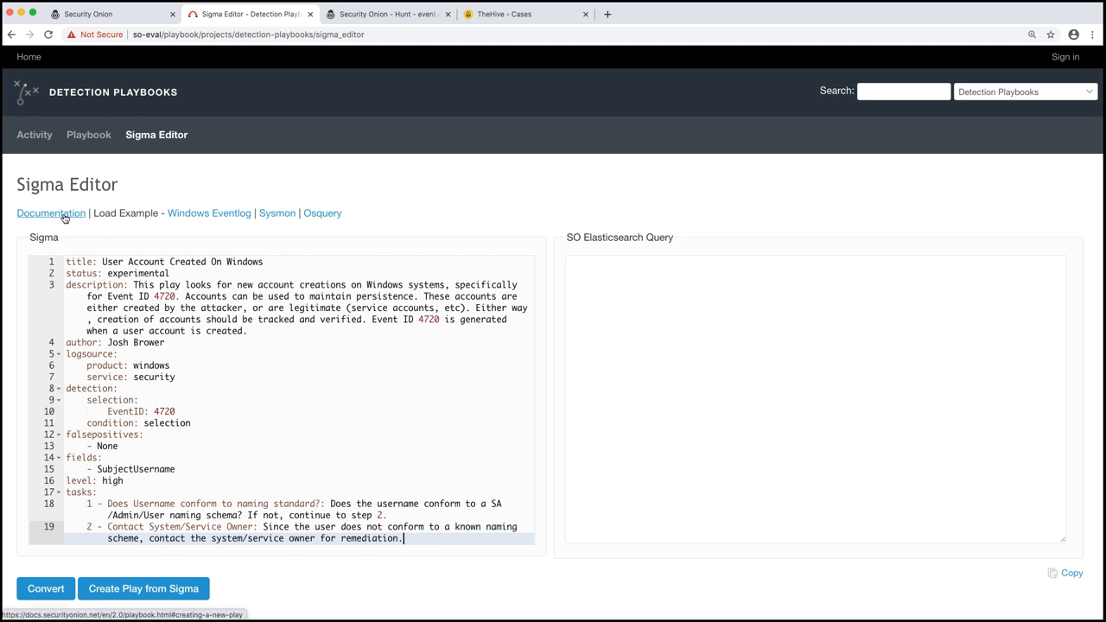
Open the 'Creating a new Play' documentation page from the Sigma editor's Documentation link.
left_click(26, 213)
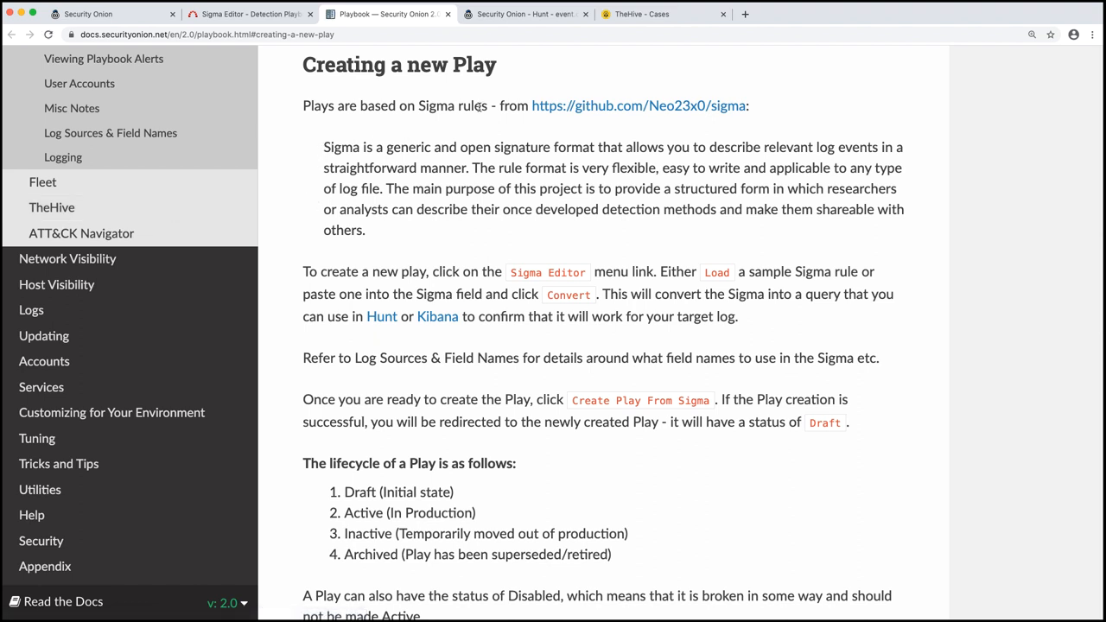
mouse_move(574, 114)
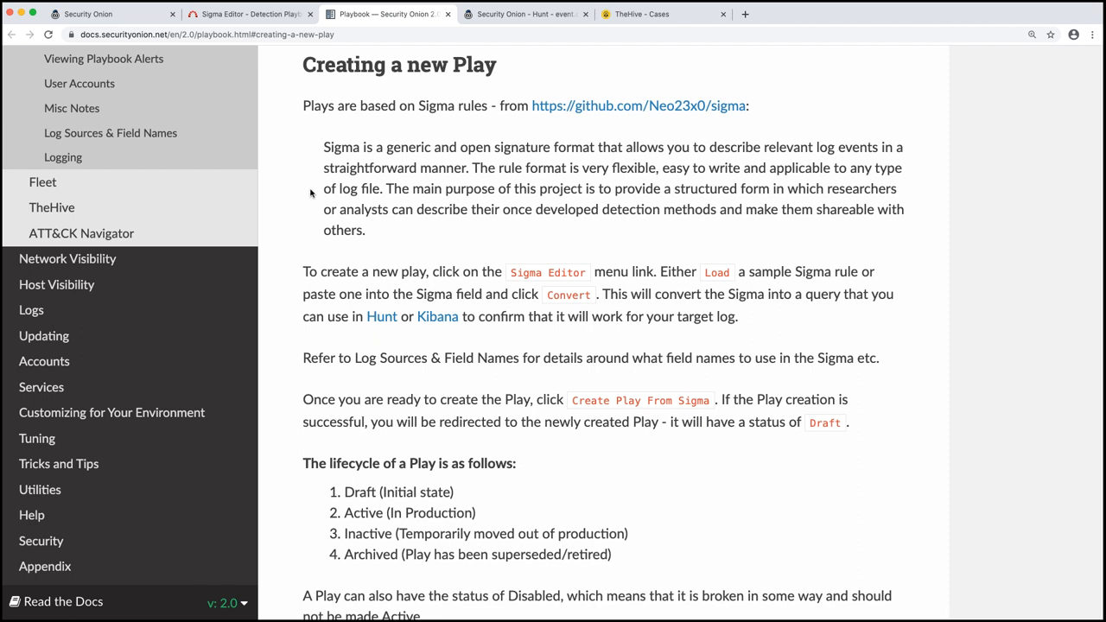
mouse_move(614, 124)
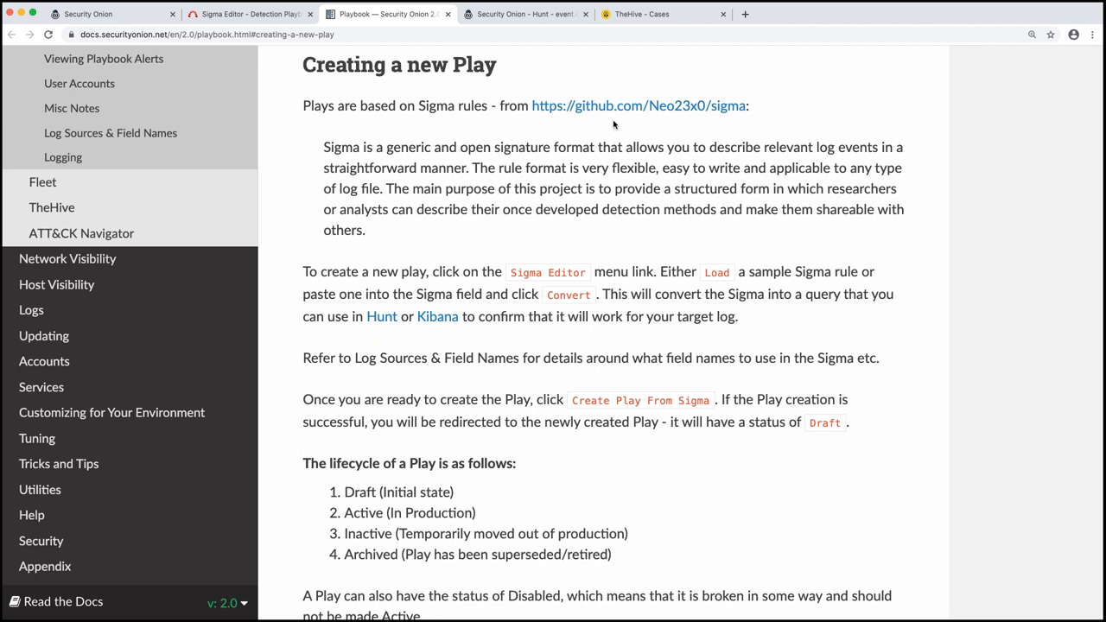
mouse_move(622, 121)
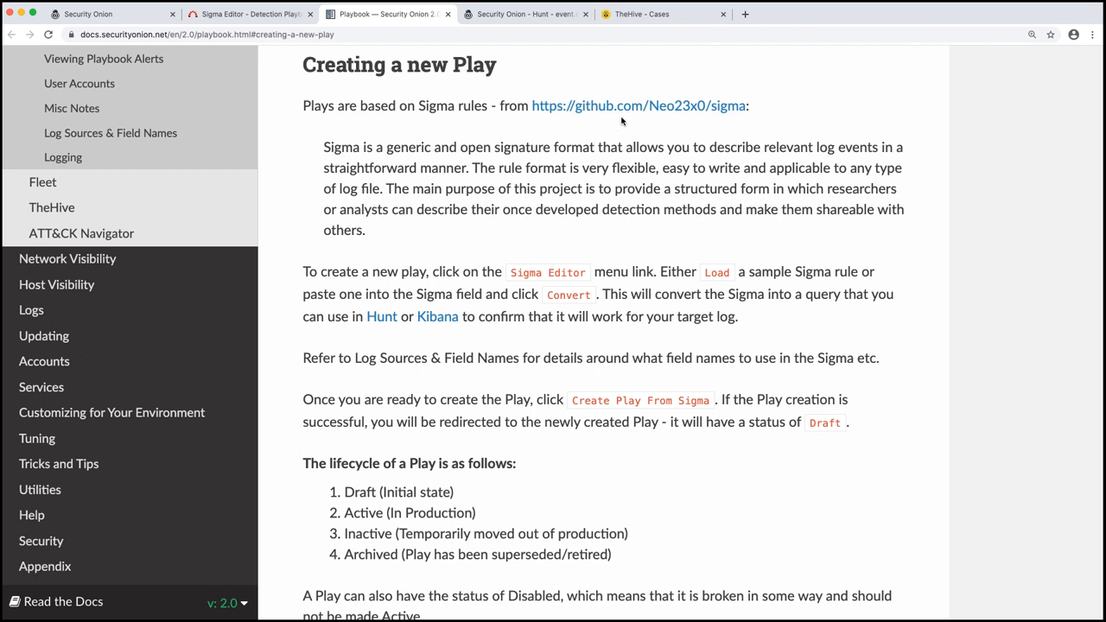
mouse_move(620, 121)
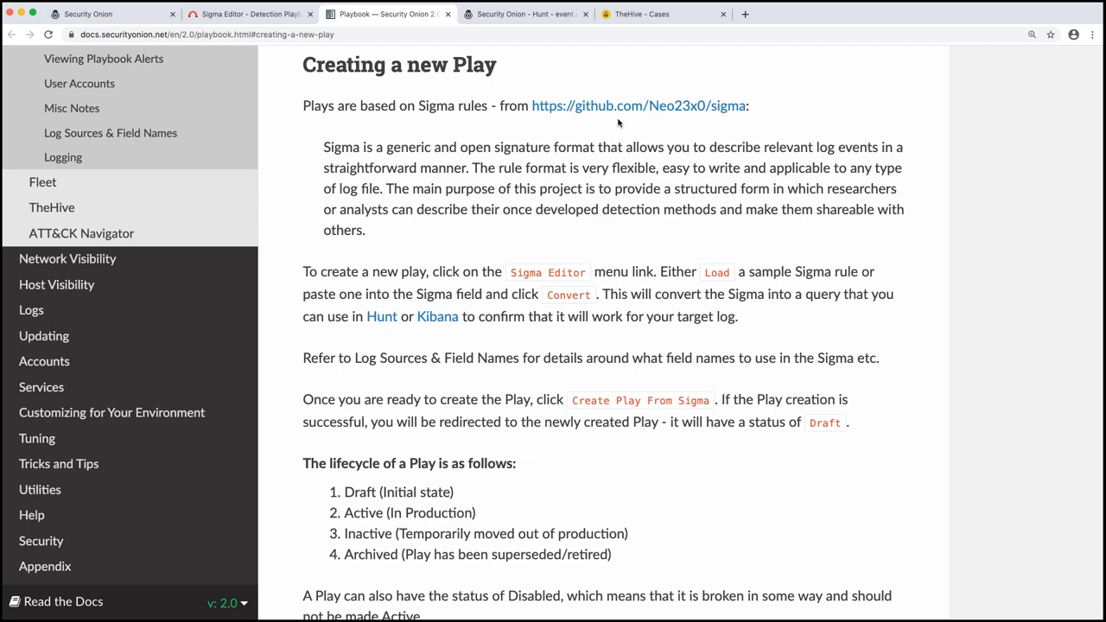
In the Sigma Editor, highlight the rule's description, logsource/detection lines and EventID field.
left_click(250, 15)
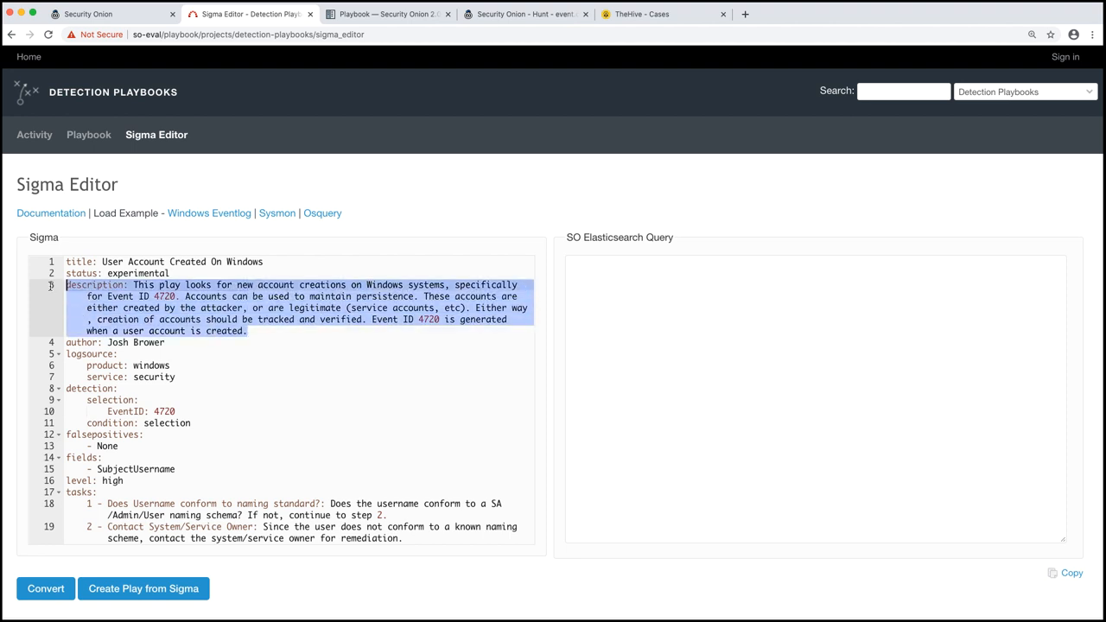
left_click(248, 331)
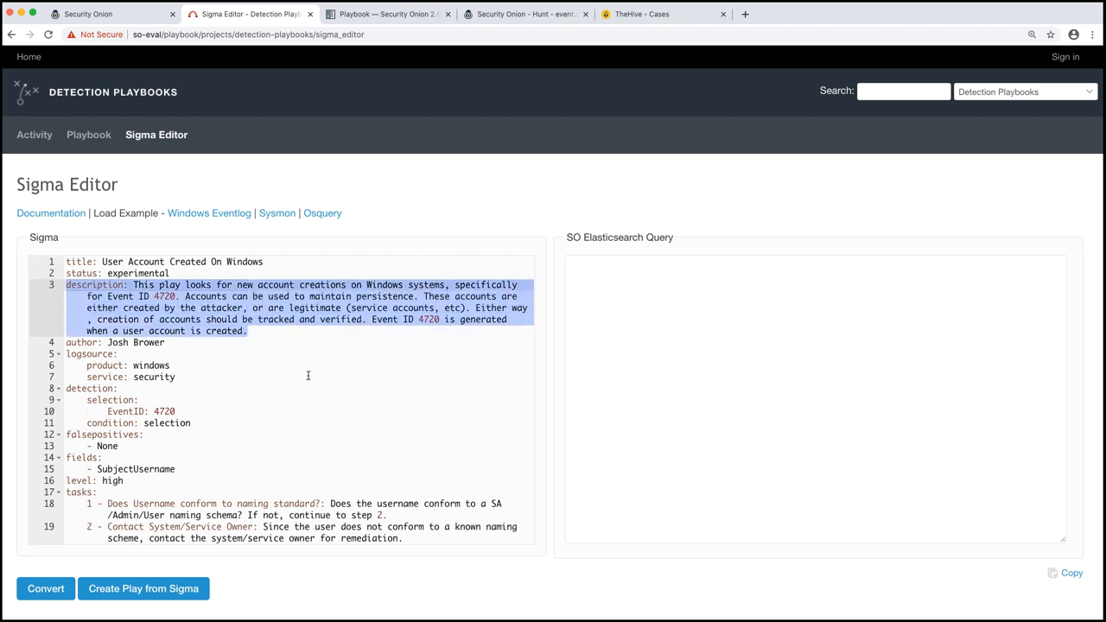
left_click(204, 354)
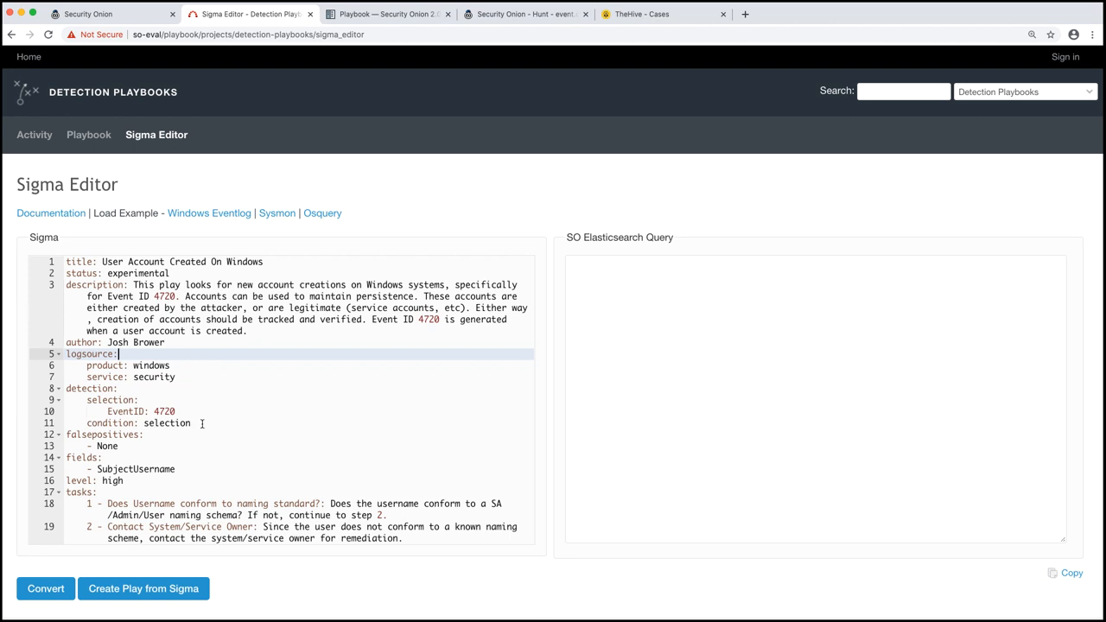
left_click_drag(65, 353, 191, 422)
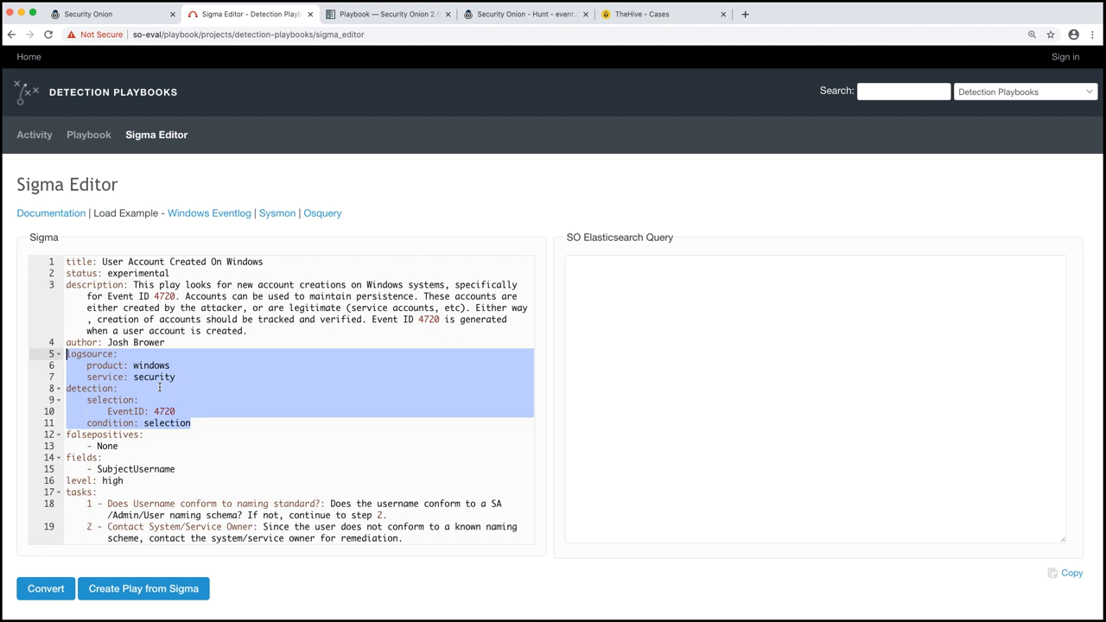
left_click(191, 423)
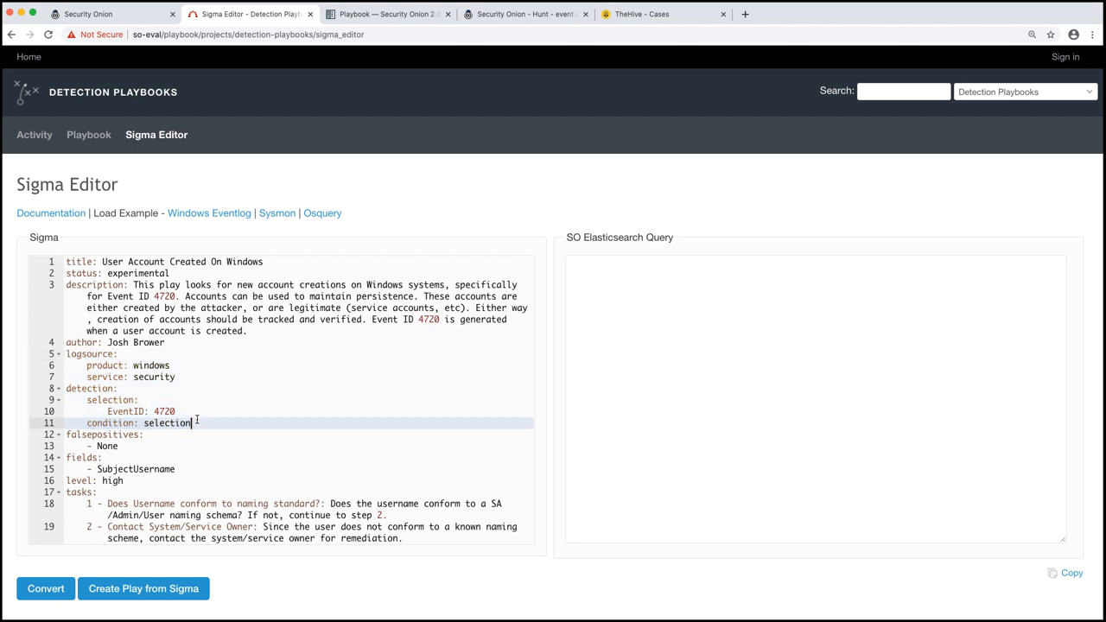
double_click(125, 412)
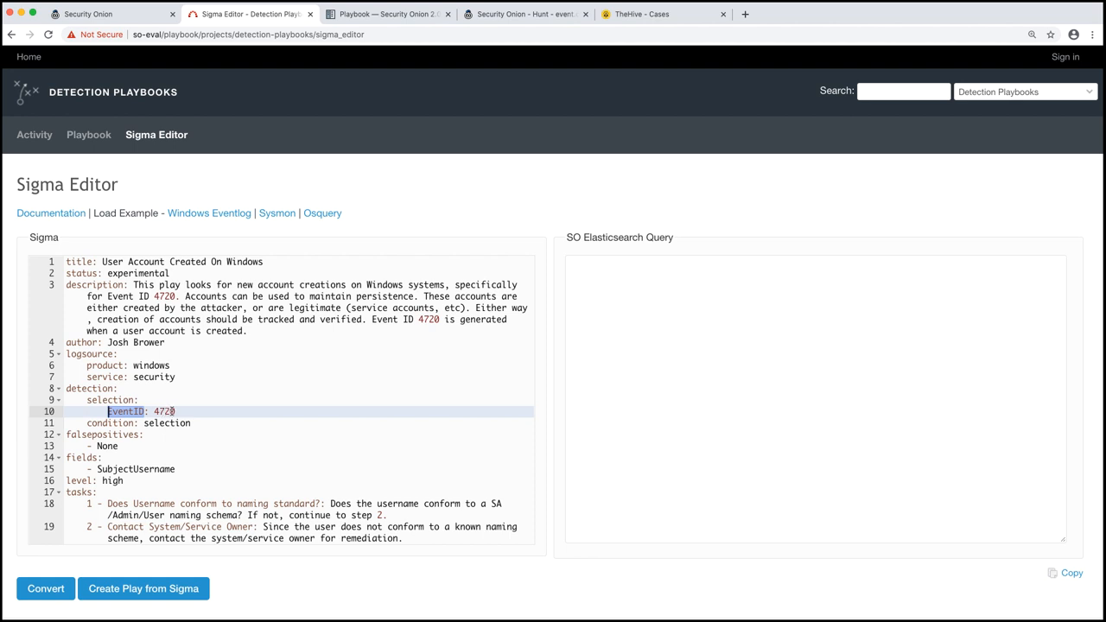
scroll("down", 3)
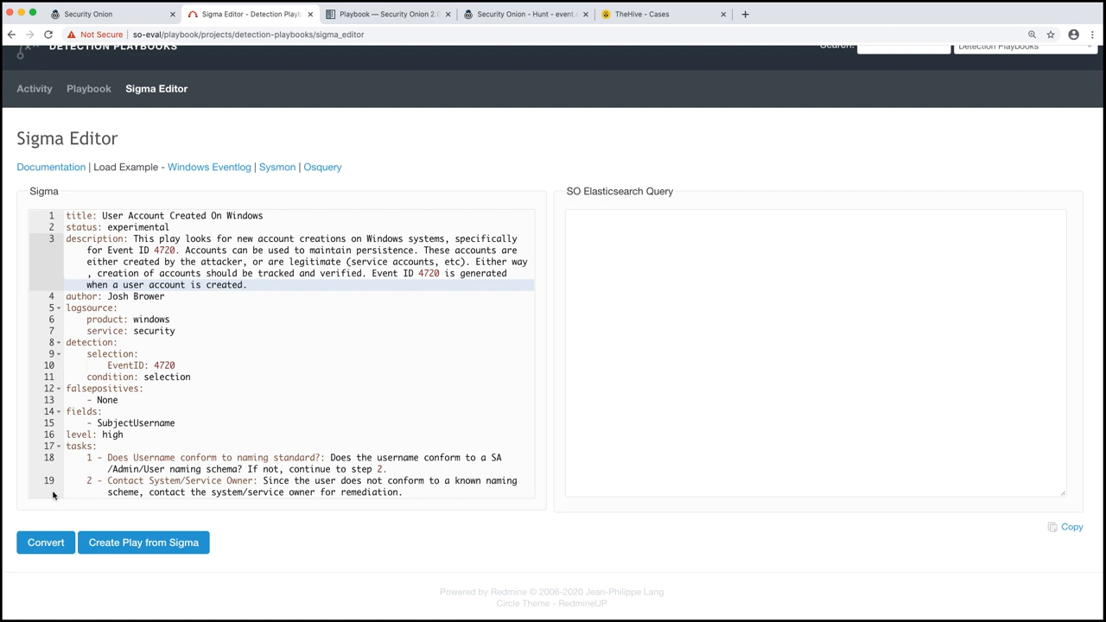
mouse_move(367, 533)
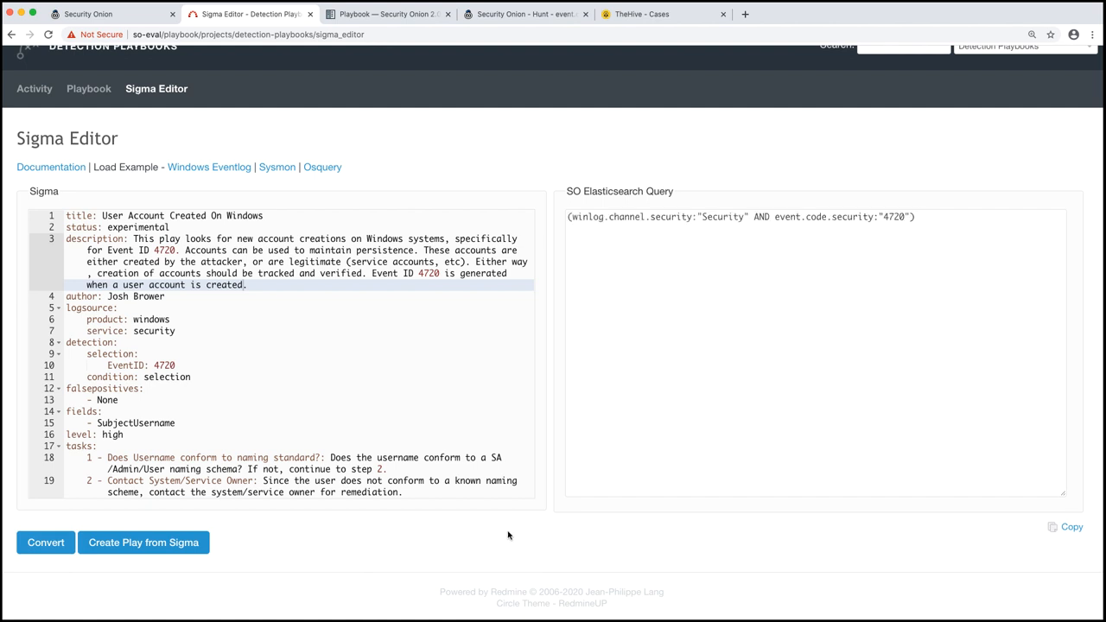
mouse_move(87, 374)
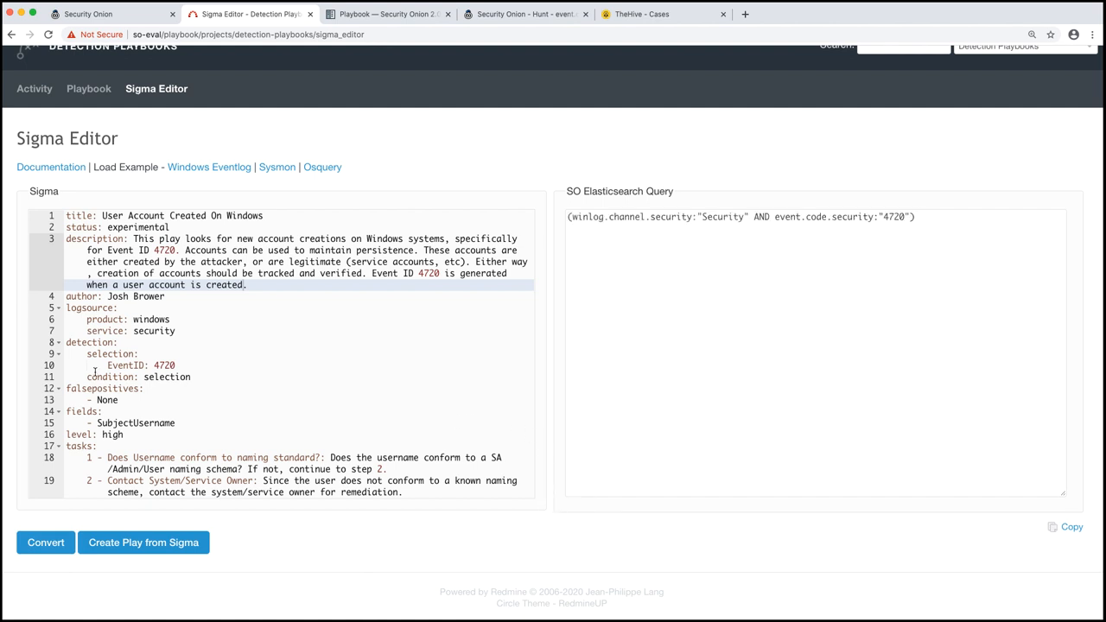
left_click_drag(67, 308, 192, 377)
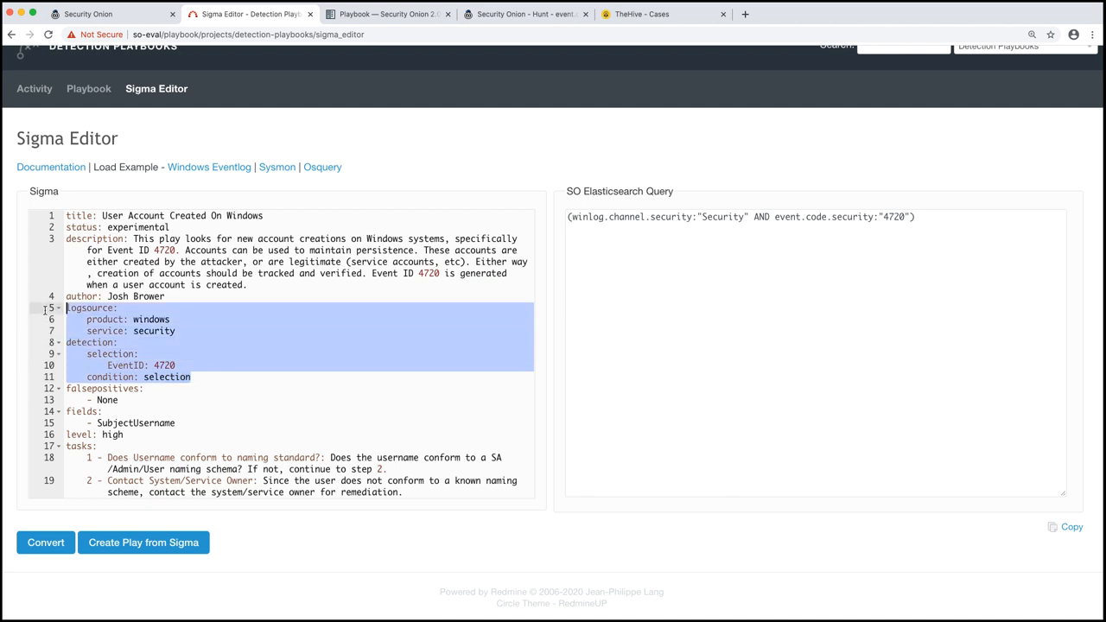
mouse_move(876, 224)
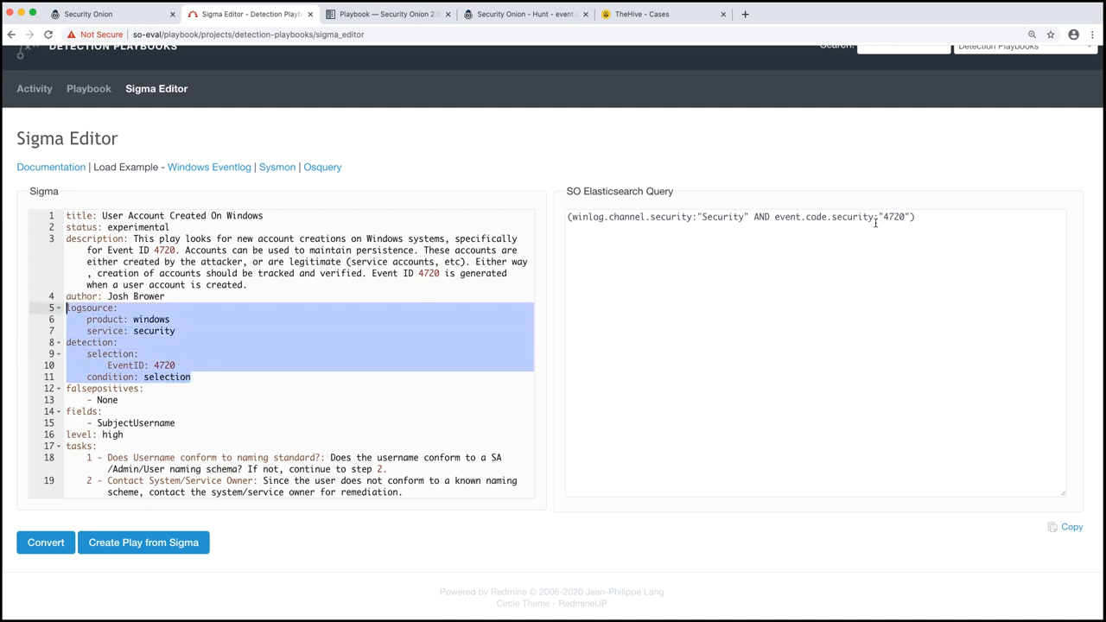
left_click(909, 218)
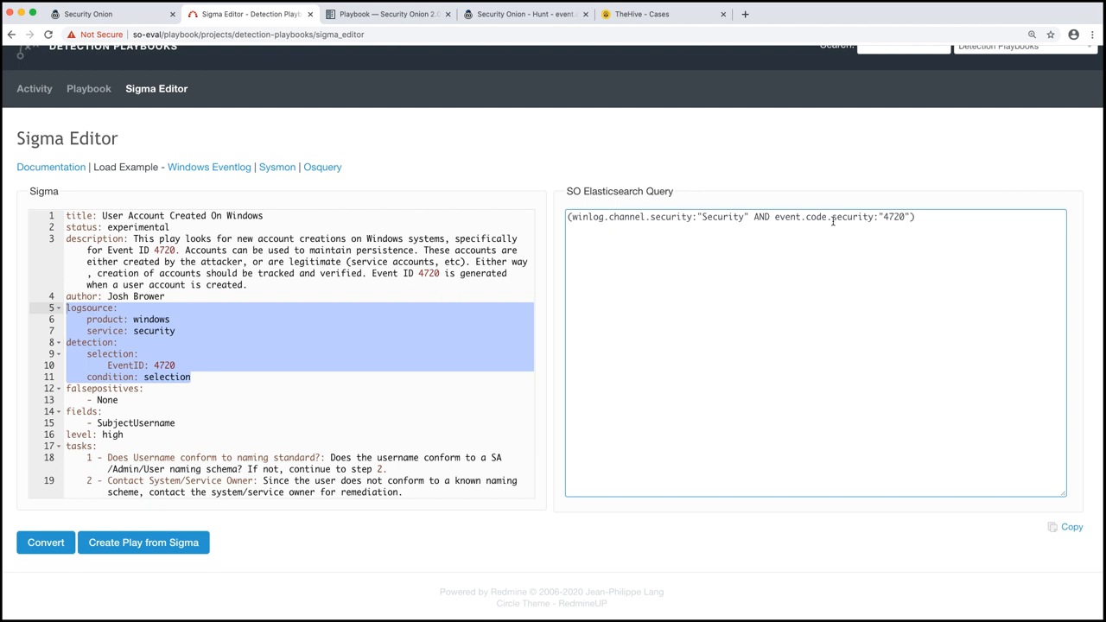
mouse_move(809, 232)
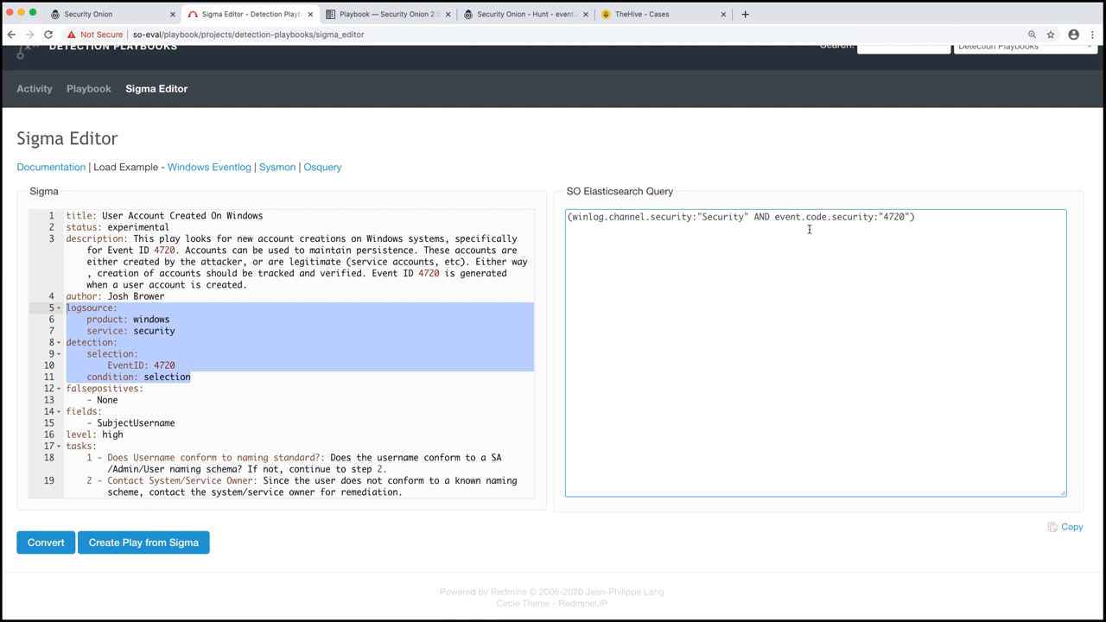
left_click(181, 365)
type("1")
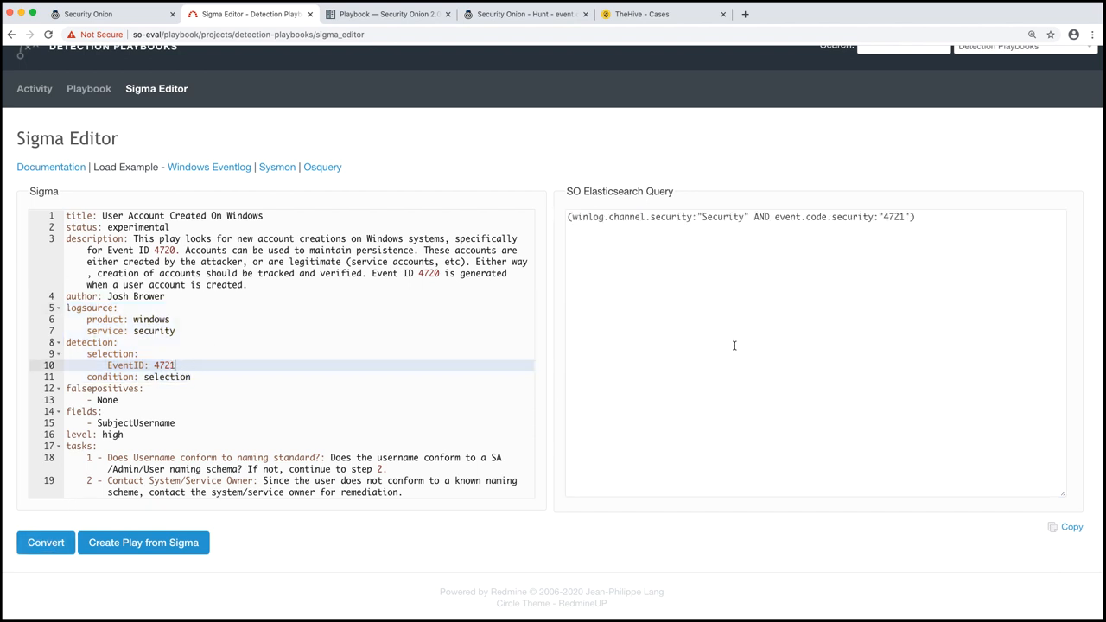
left_click_drag(717, 217, 913, 216)
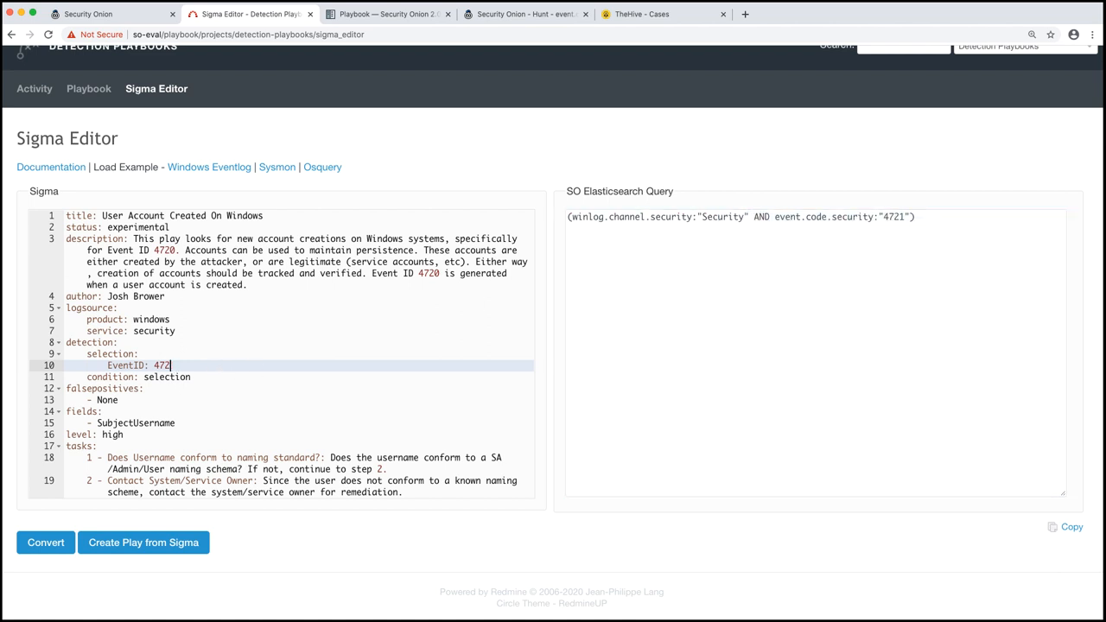
type("0")
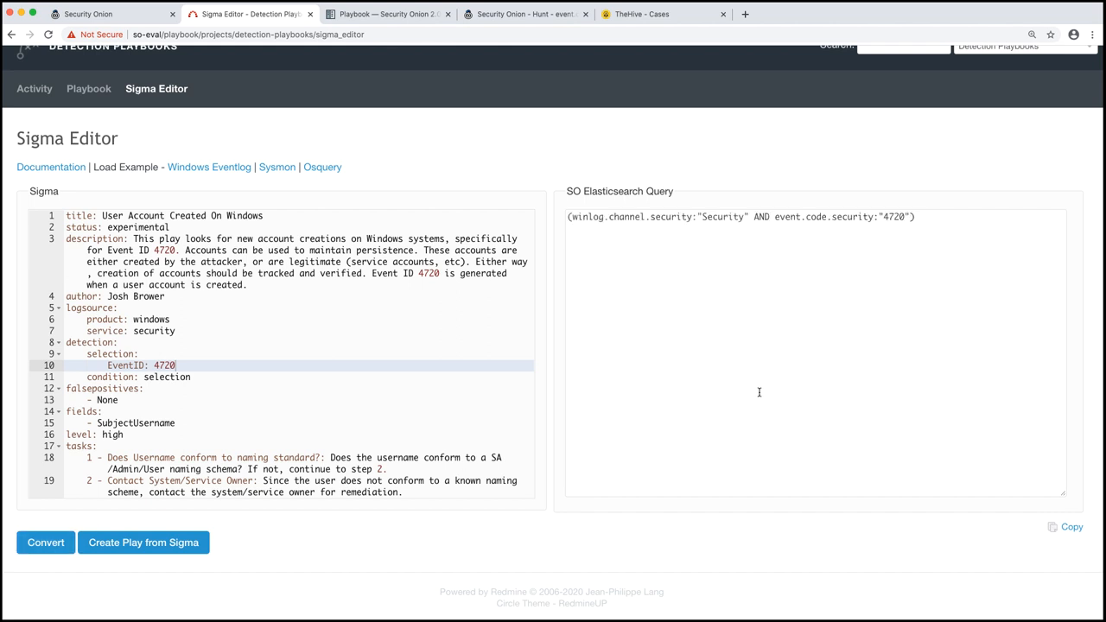
mouse_move(769, 393)
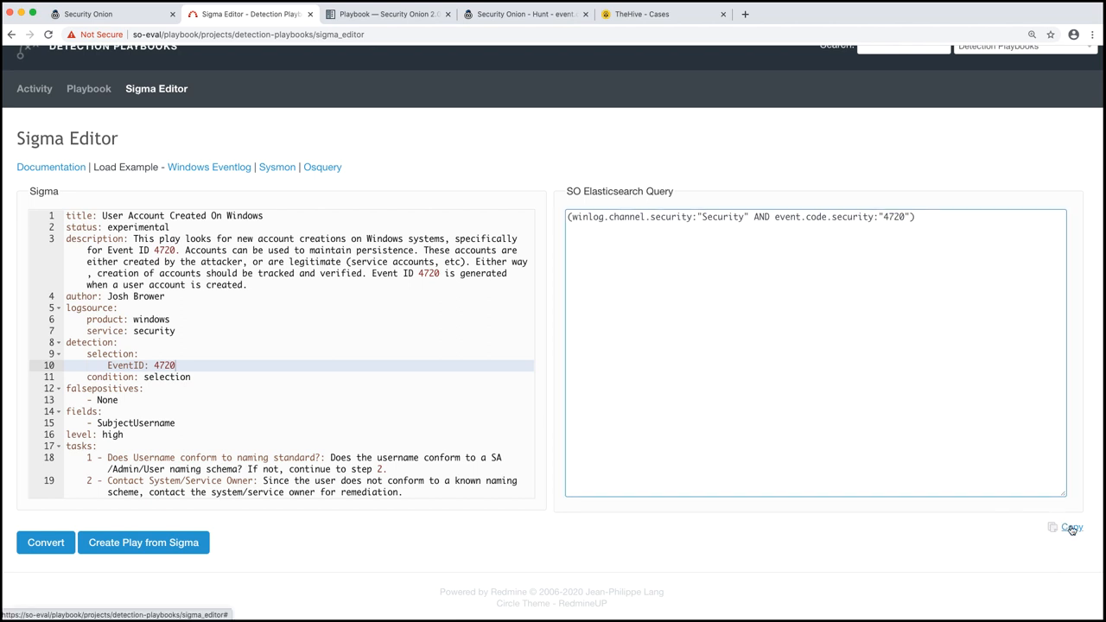
mouse_move(450, 185)
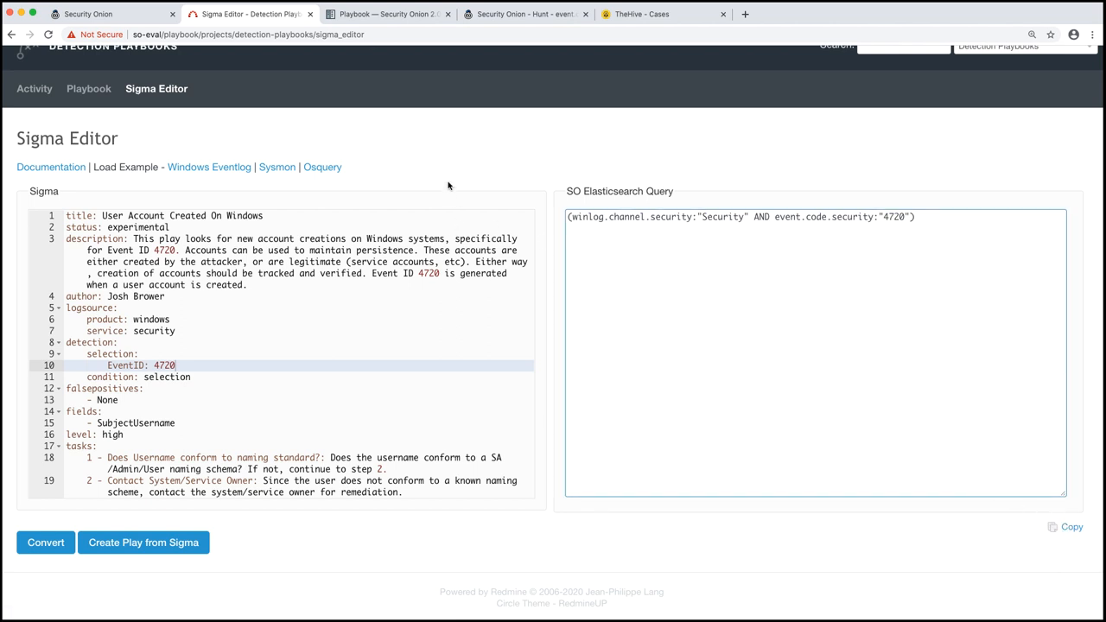
Hunt with the copied event code 4720 query, finding two events, then return to the editor.
left_click(529, 15)
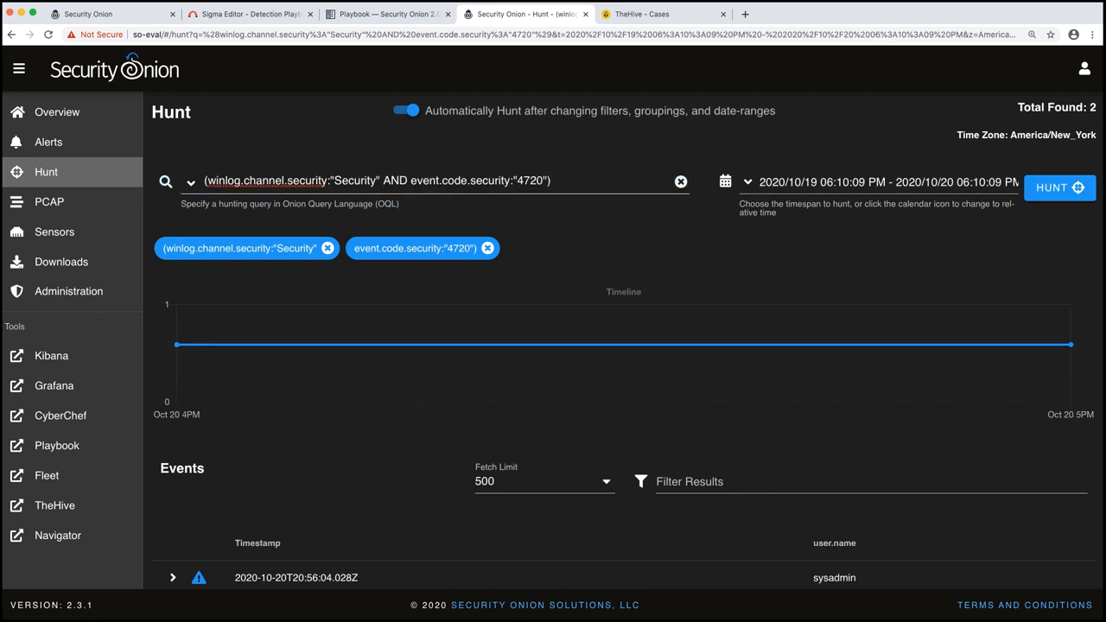
scroll("down", 3)
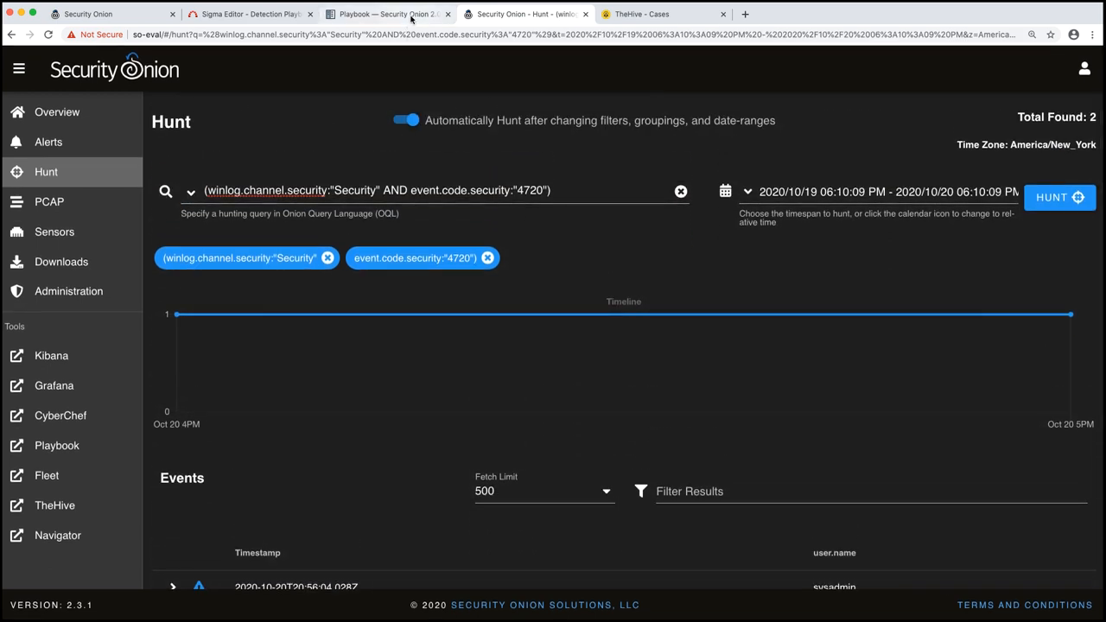
left_click(246, 14)
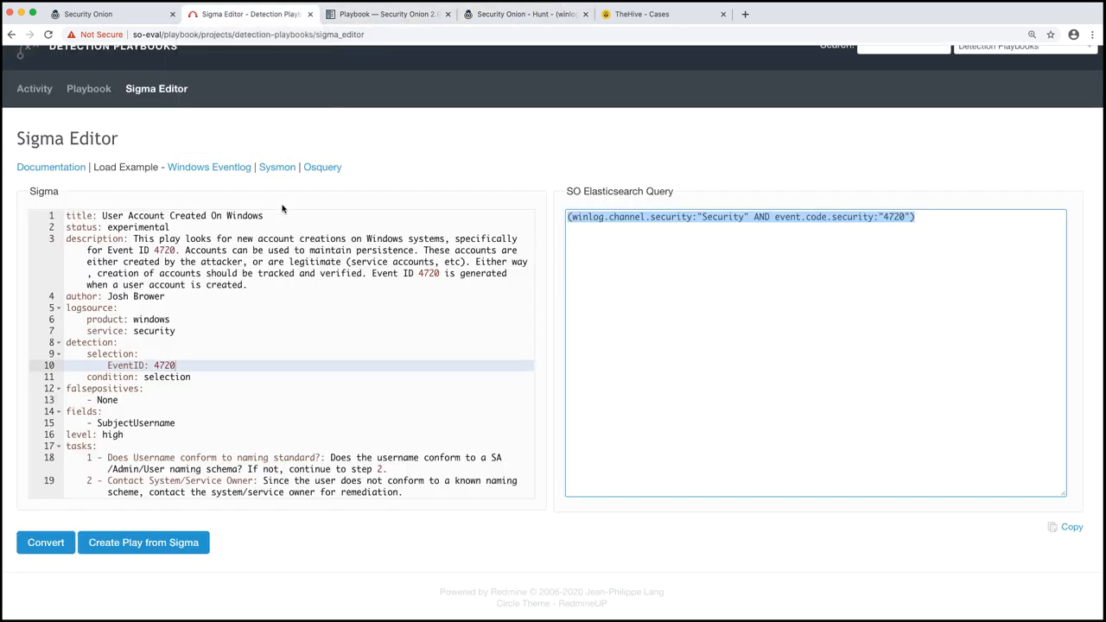
mouse_move(144, 543)
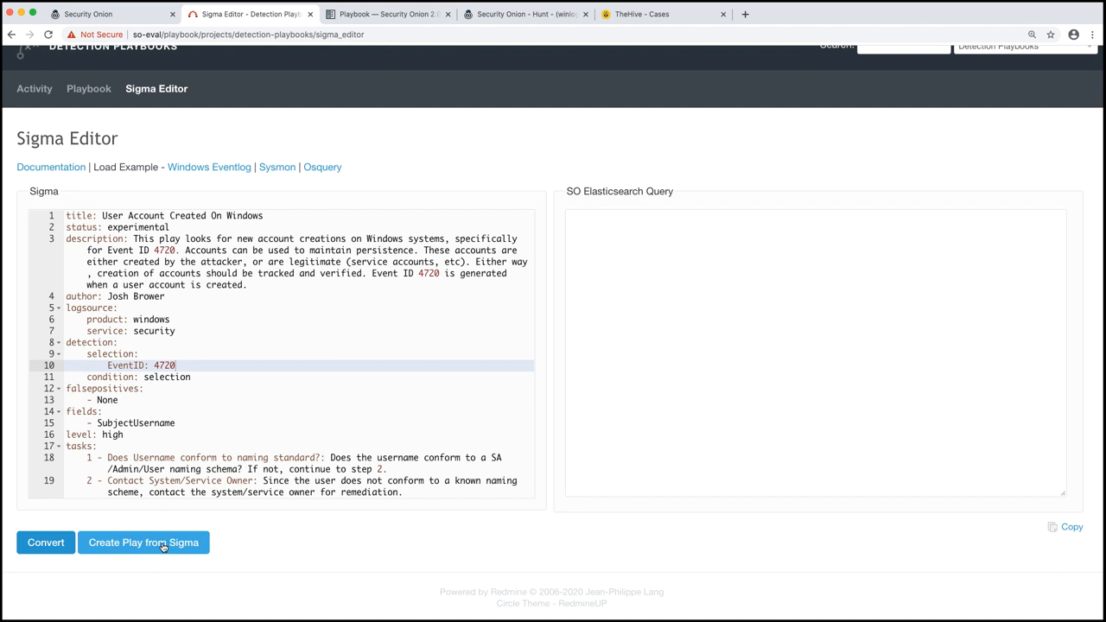
Create a play from the Sigma rule, leaving the editor, and scroll through Play #495.
left_click(143, 543)
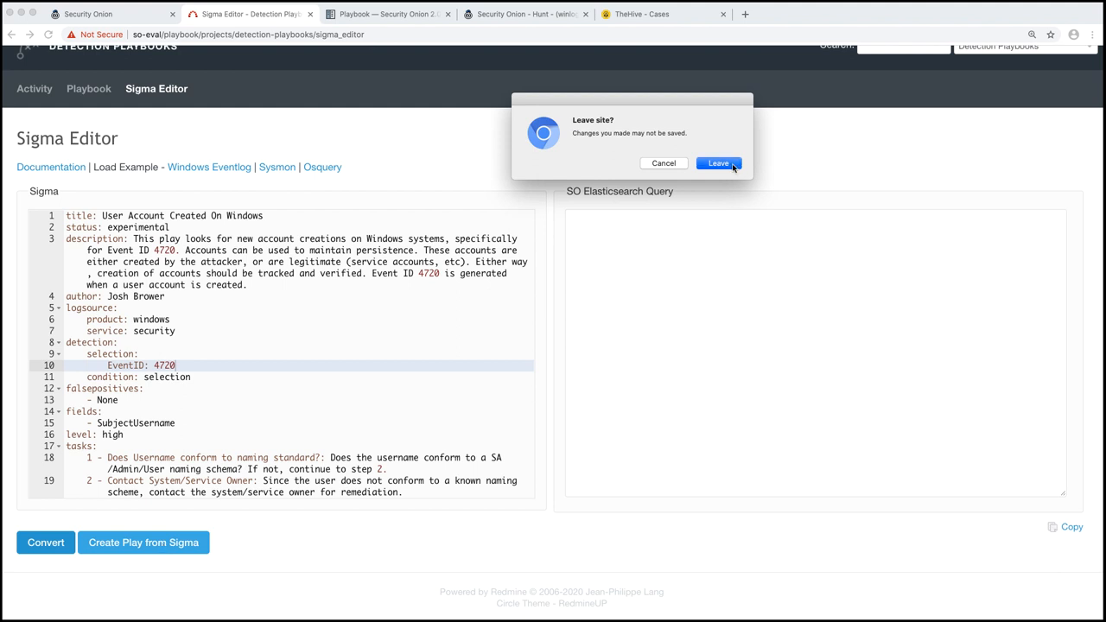
left_click(718, 164)
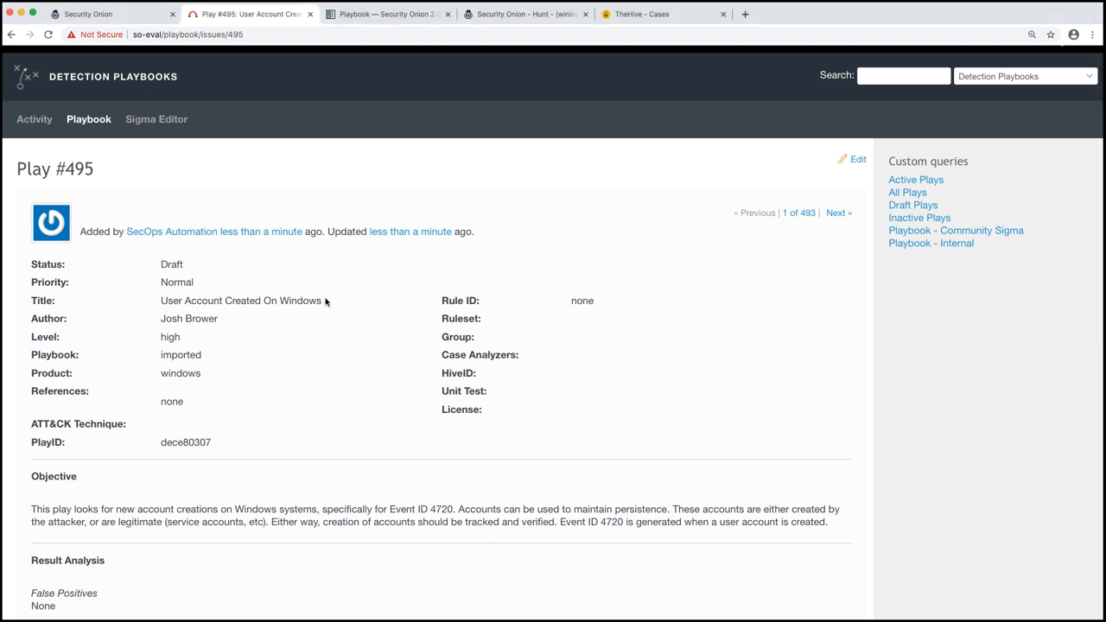
scroll("down", 3)
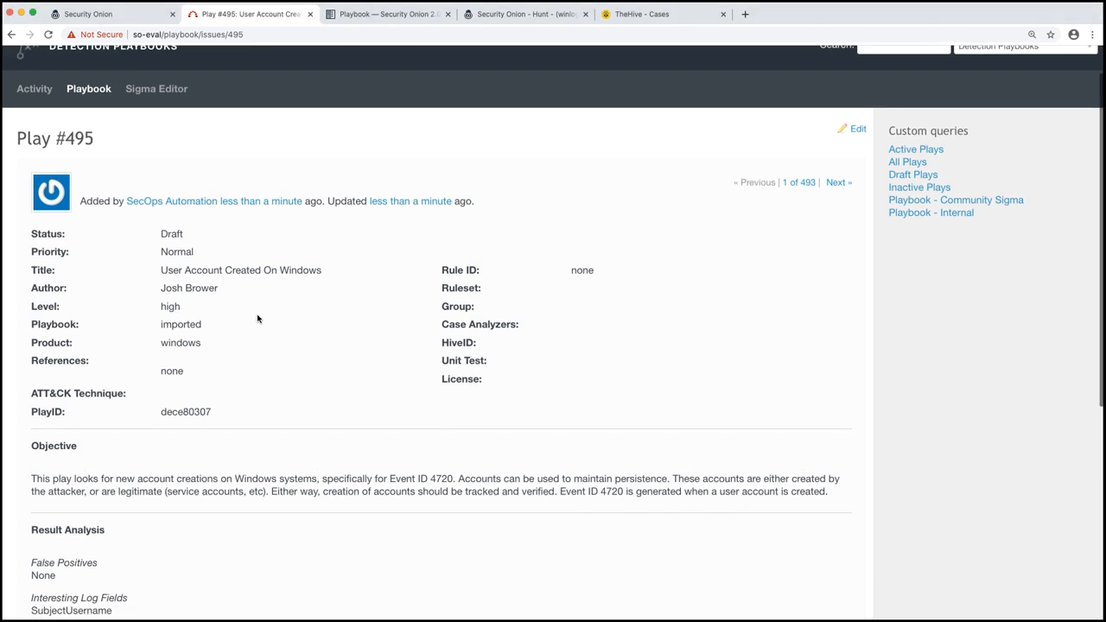
scroll("down", 3)
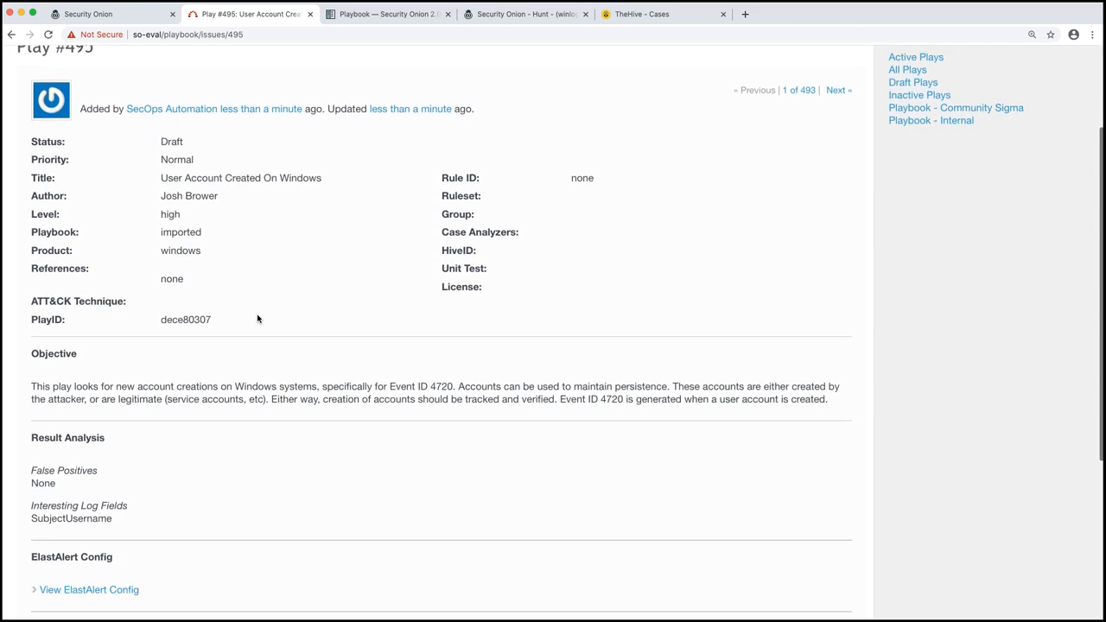
scroll("down", 3)
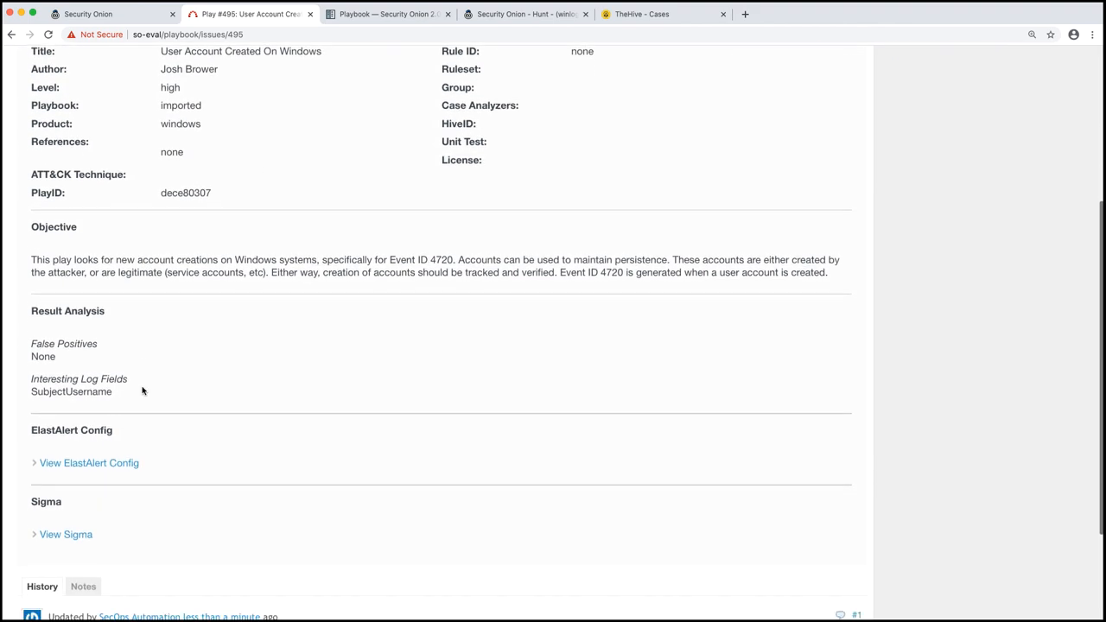
Inspect Play #495's ElastAlert config for event code 4720 and highlight its Draft status.
left_click(89, 463)
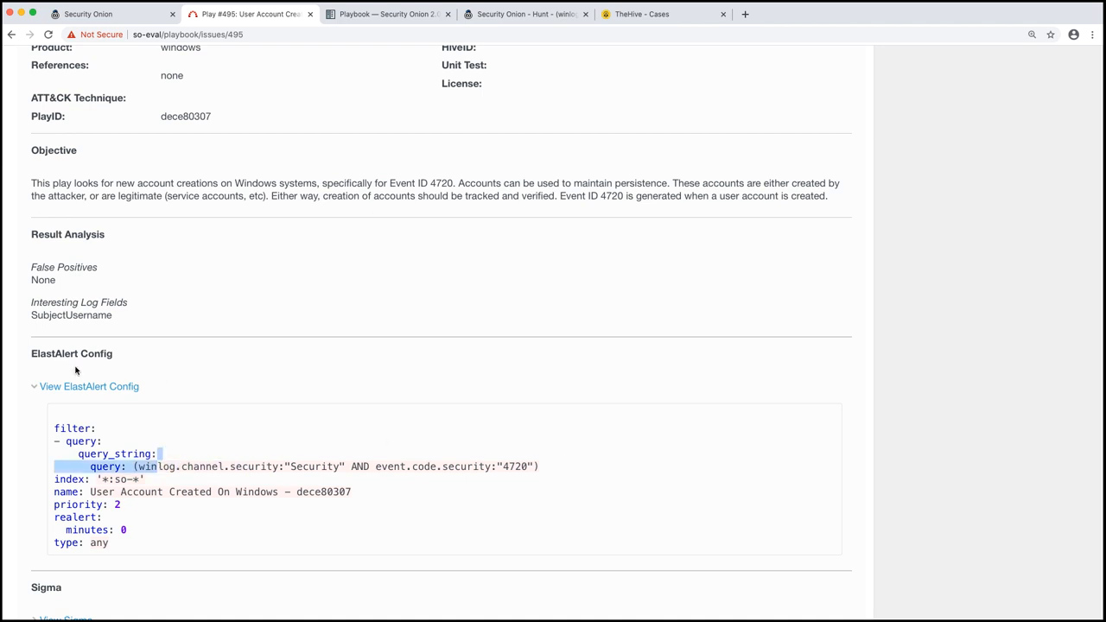
left_click(90, 386)
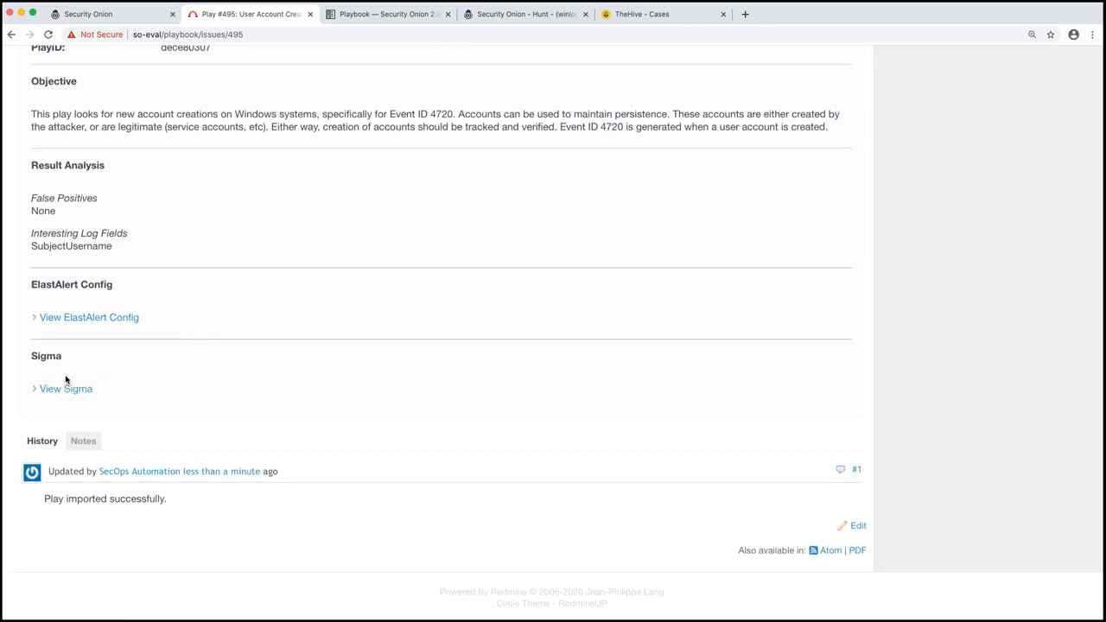
left_click(66, 388)
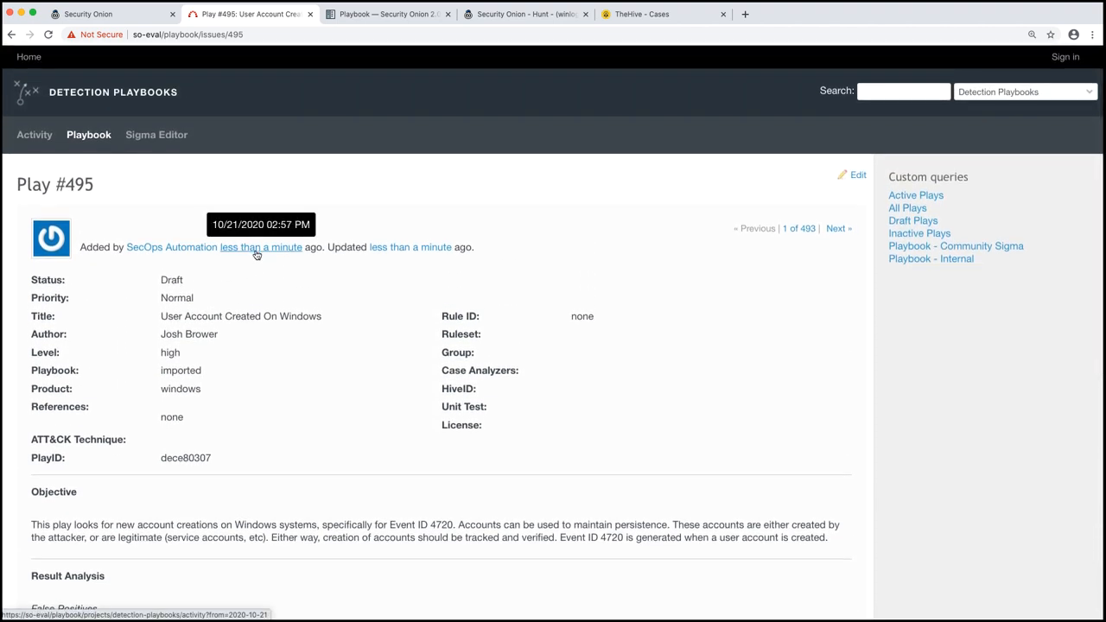
mouse_move(287, 166)
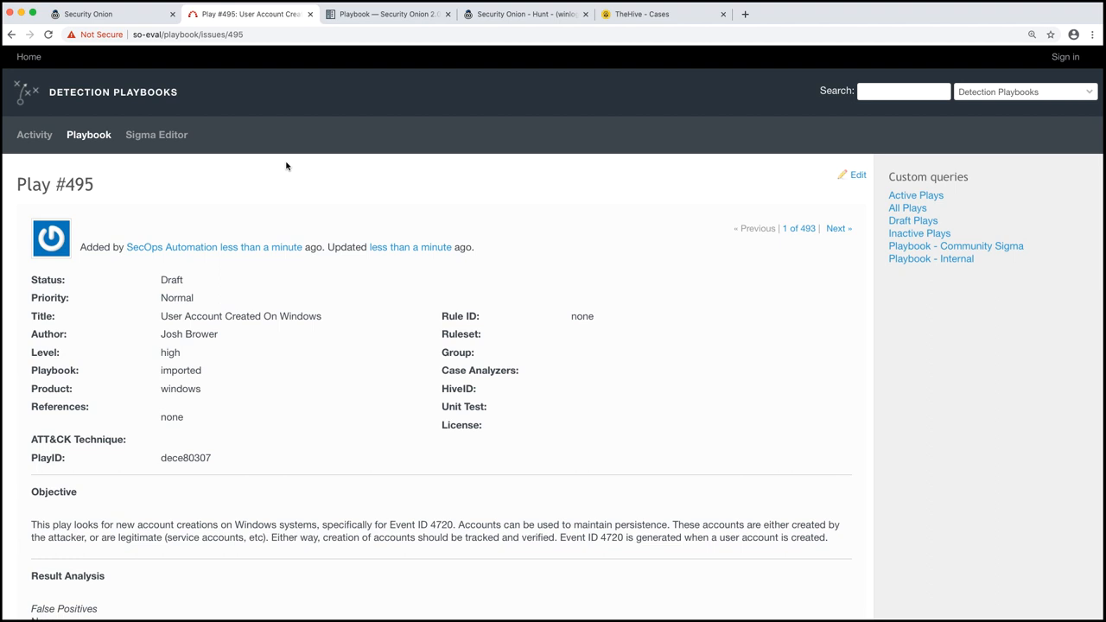
double_click(171, 279)
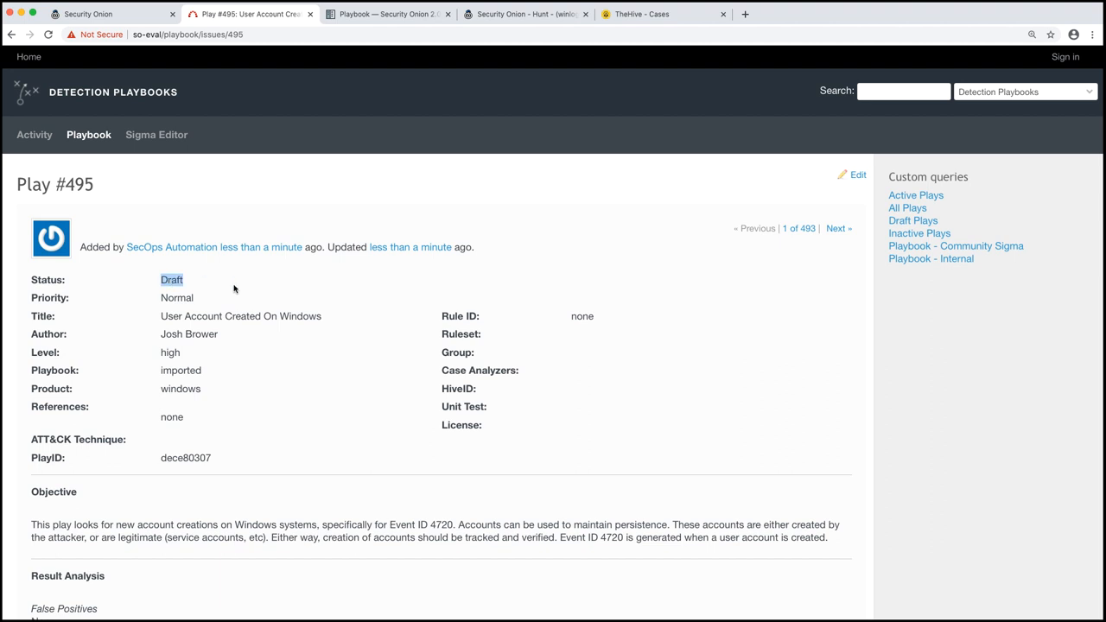
mouse_move(247, 291)
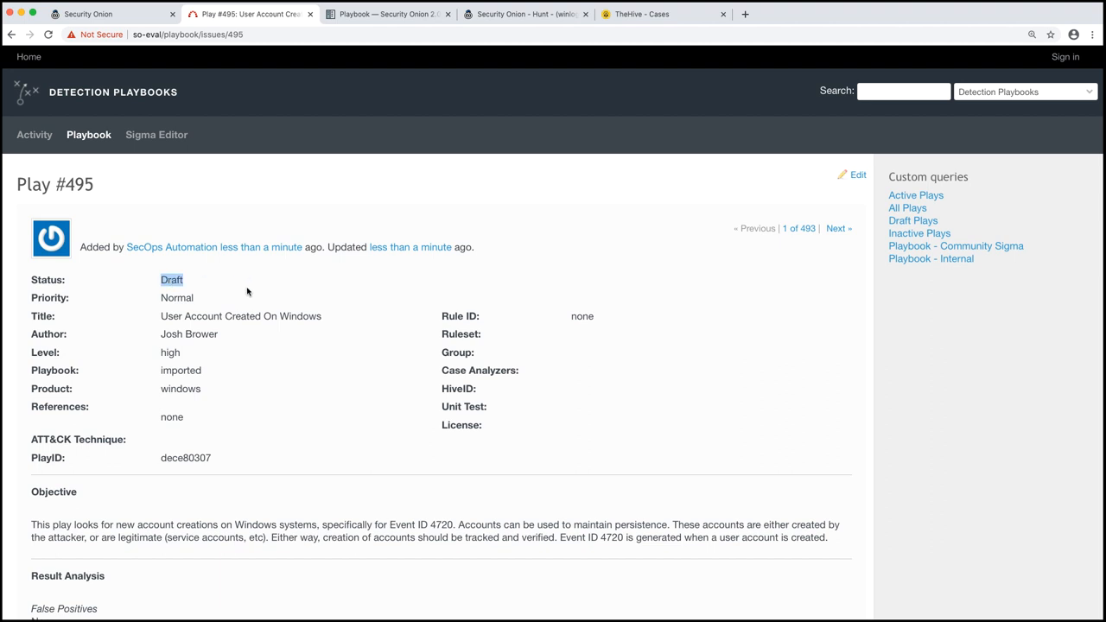
mouse_move(254, 293)
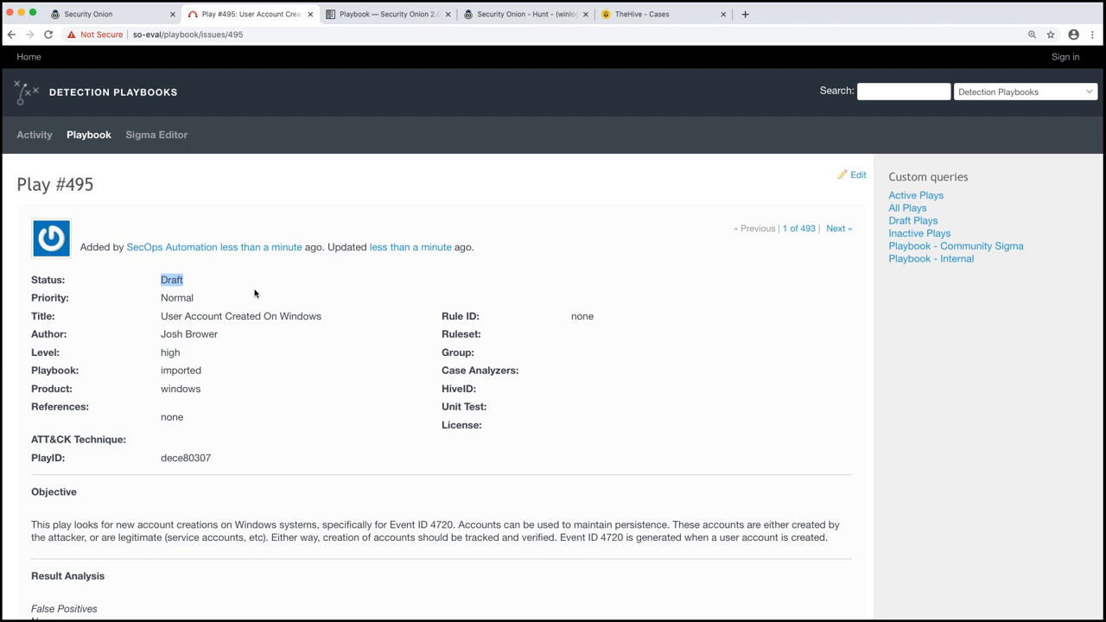
mouse_move(849, 186)
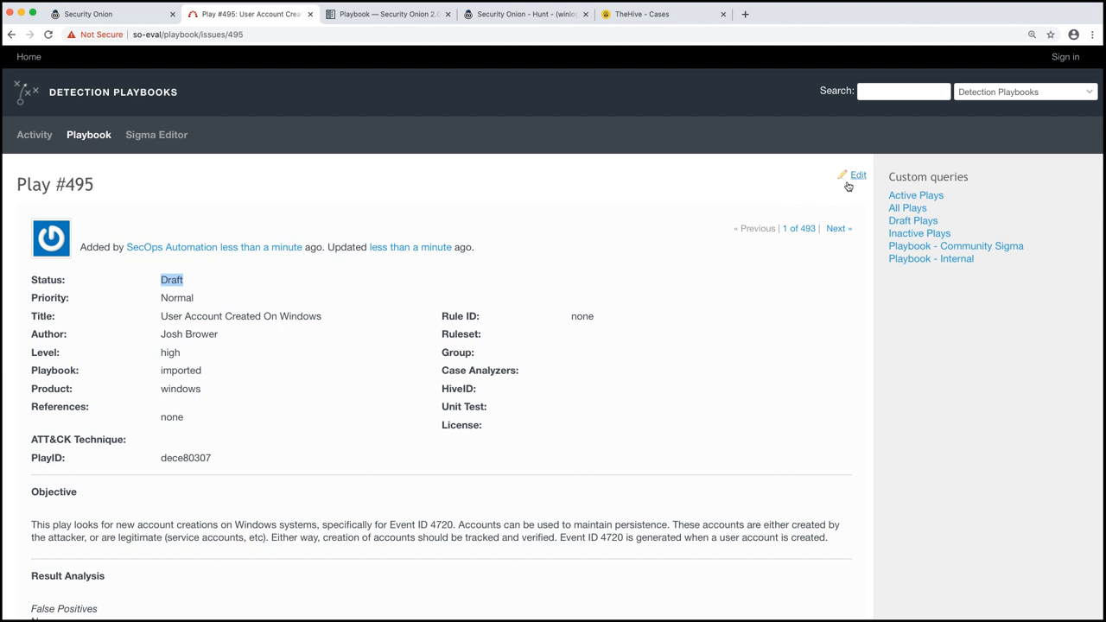
Change Play #495 User Account Created On Windows to Active status and submit the update.
left_click(857, 175)
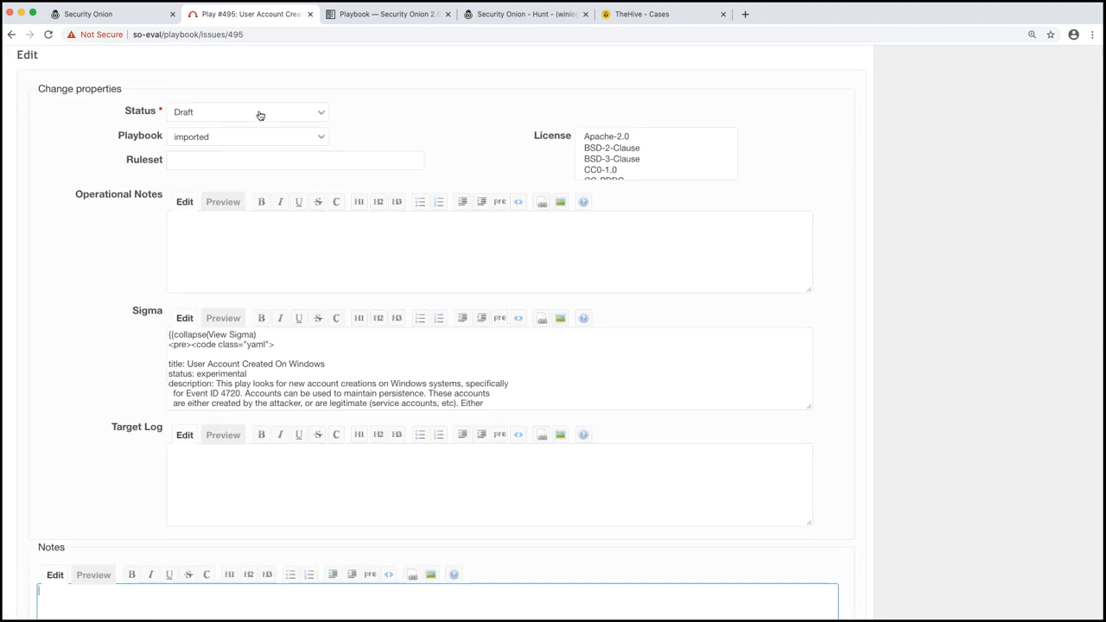
left_click(249, 113)
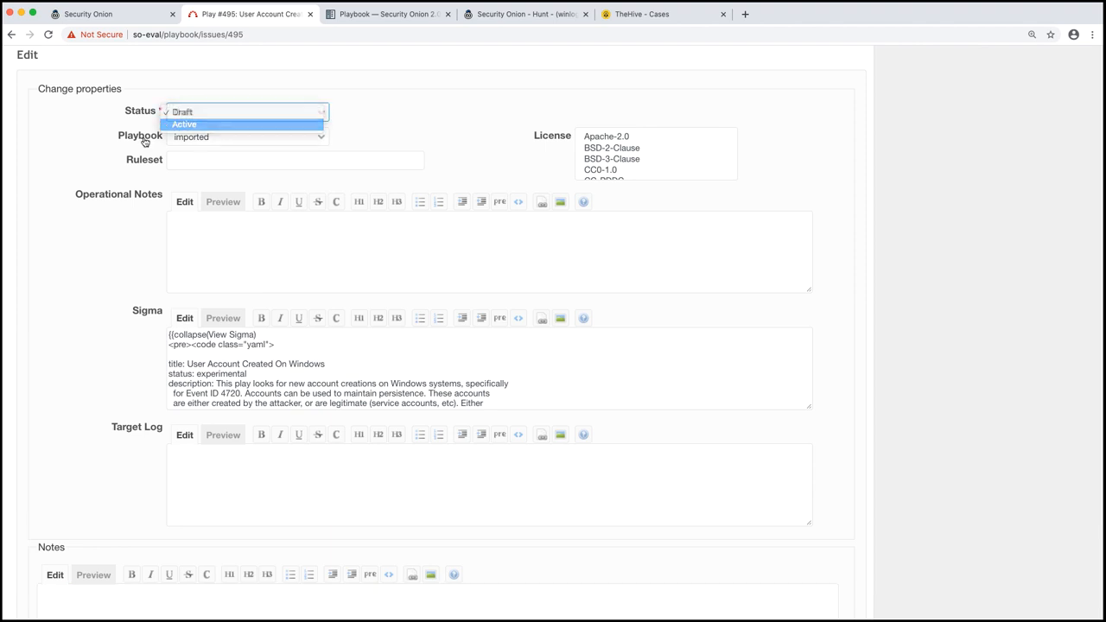
scroll("down", 3)
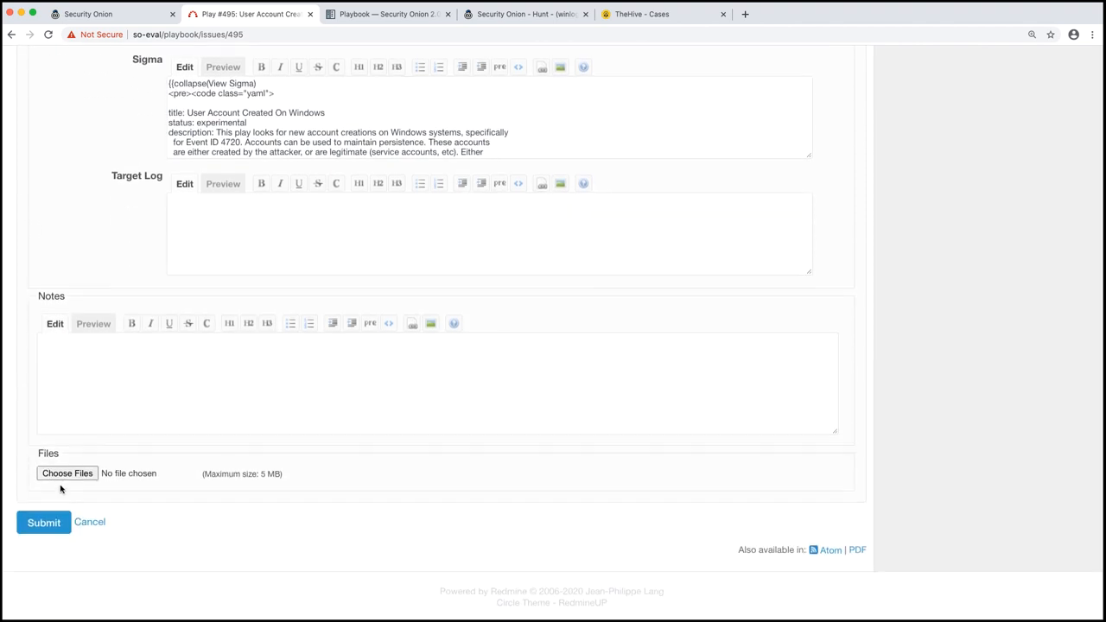
left_click(42, 522)
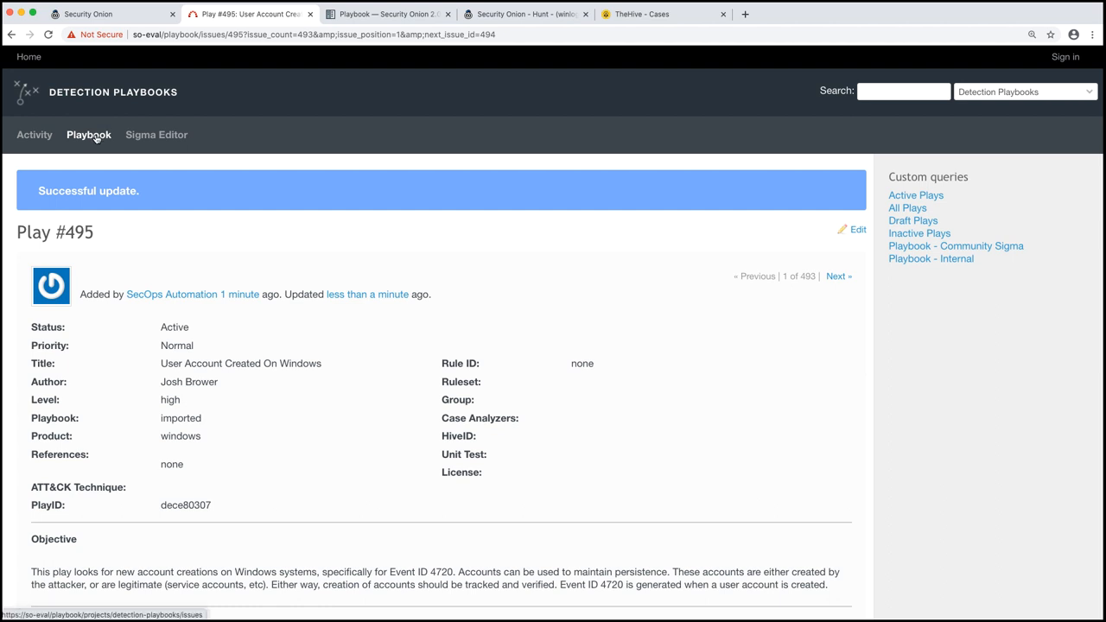
left_click(95, 13)
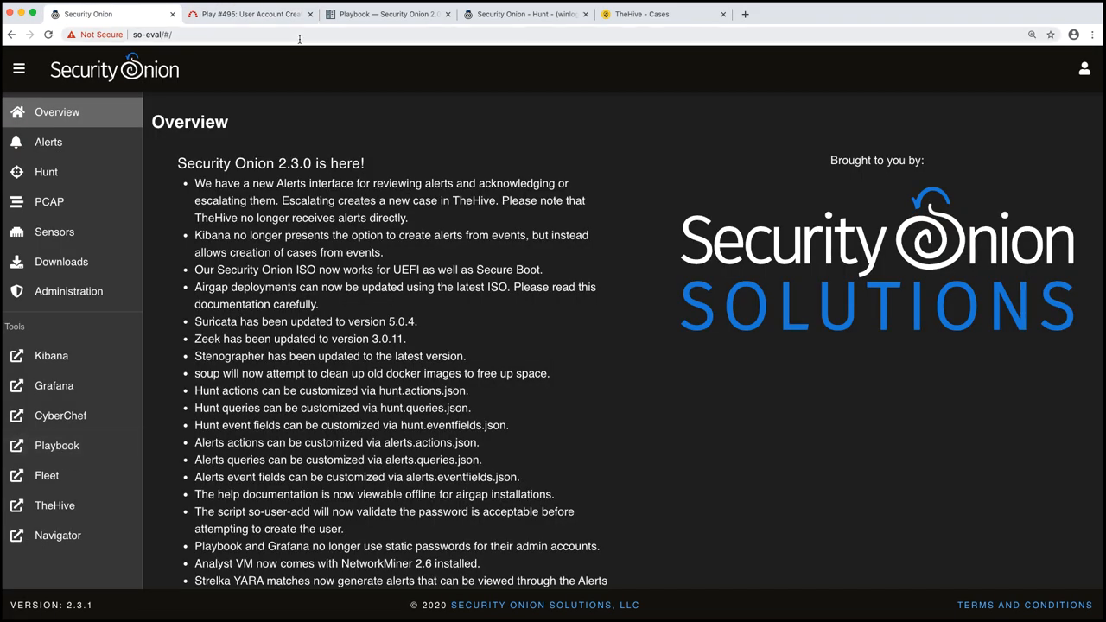
Filter Alerts to the User Account Created On Windows rule, leaving one high-severity playbook alert.
left_click(48, 142)
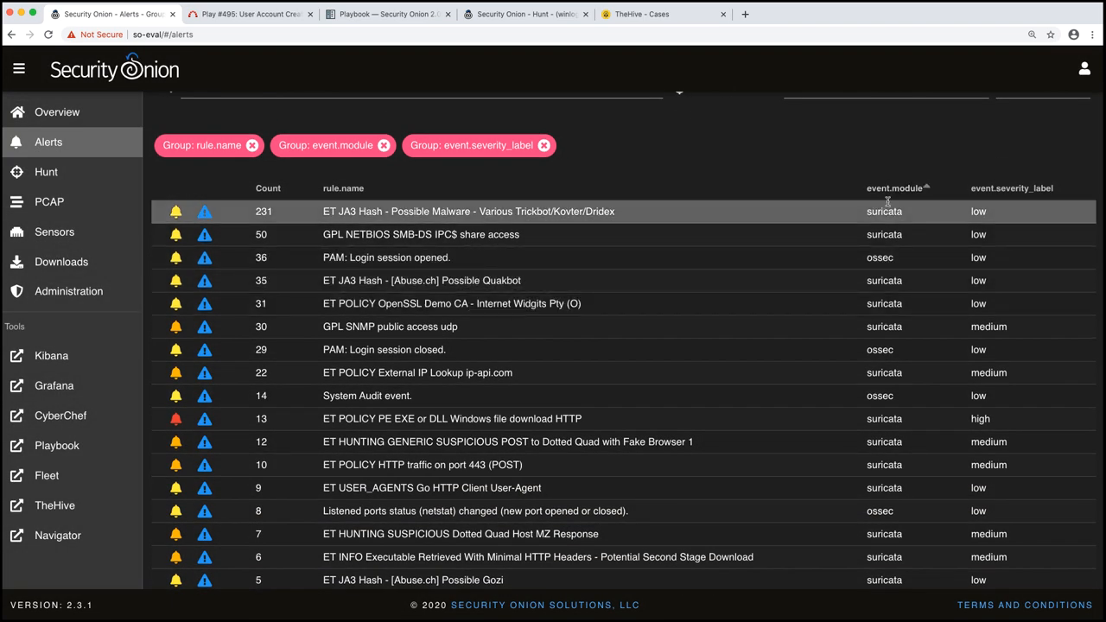
scroll("down", 3)
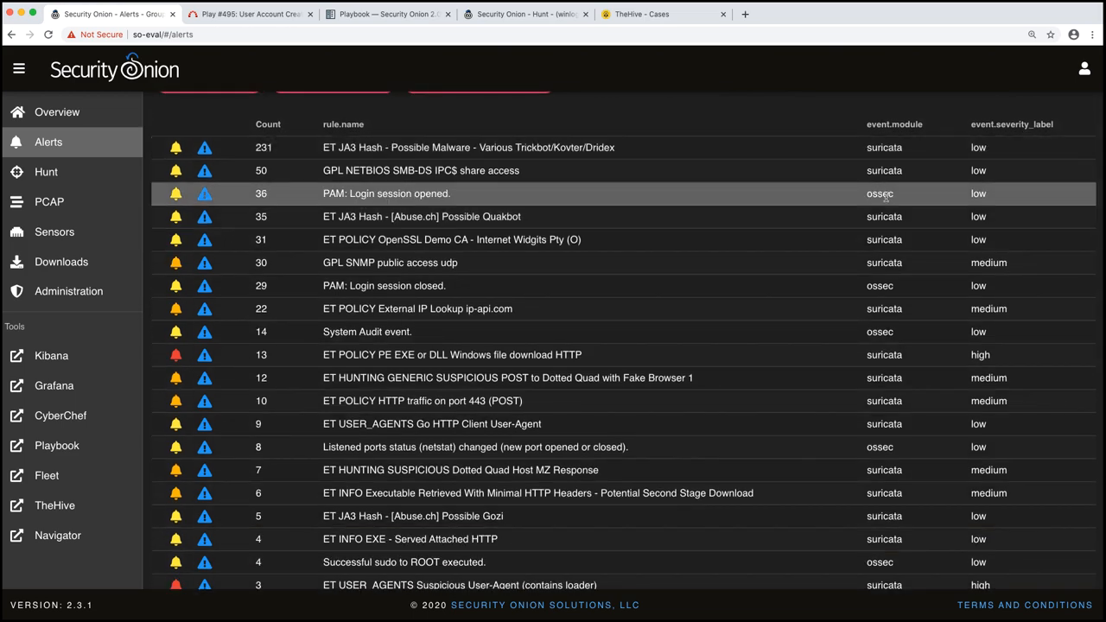
scroll("down", 3)
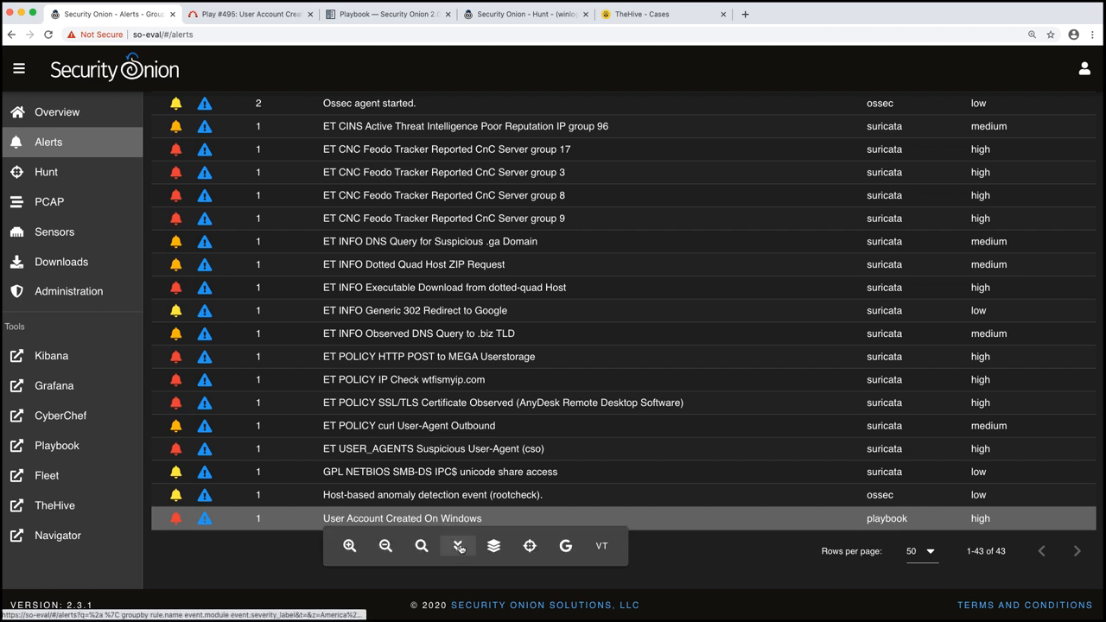
left_click(398, 519)
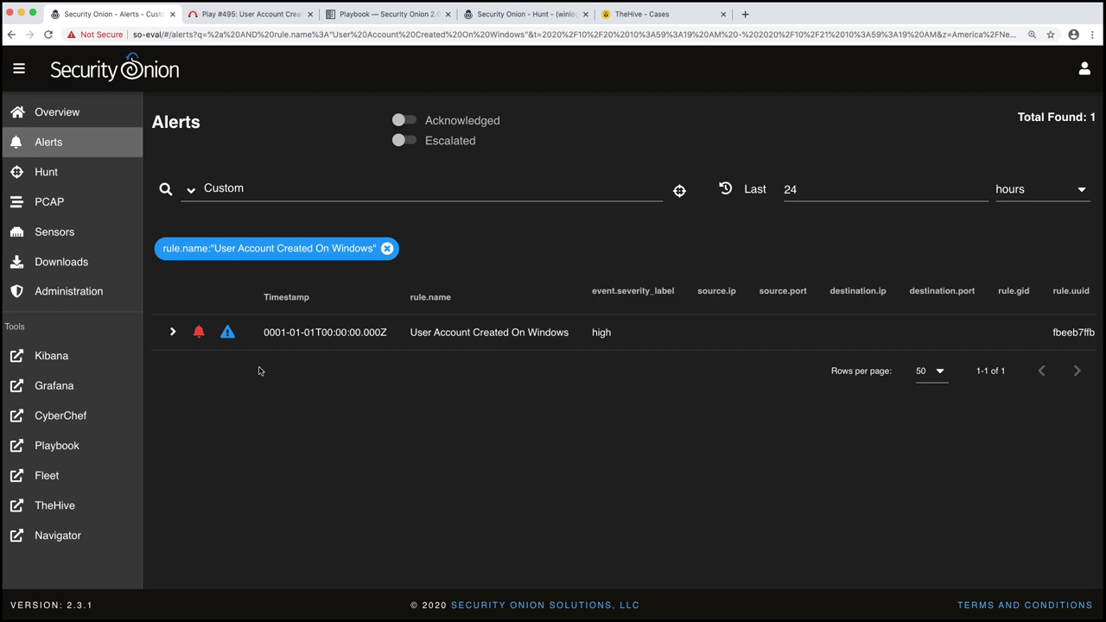
Expand the User Account Created On Windows alert to review its Event 4720 fields and play link.
left_click(172, 332)
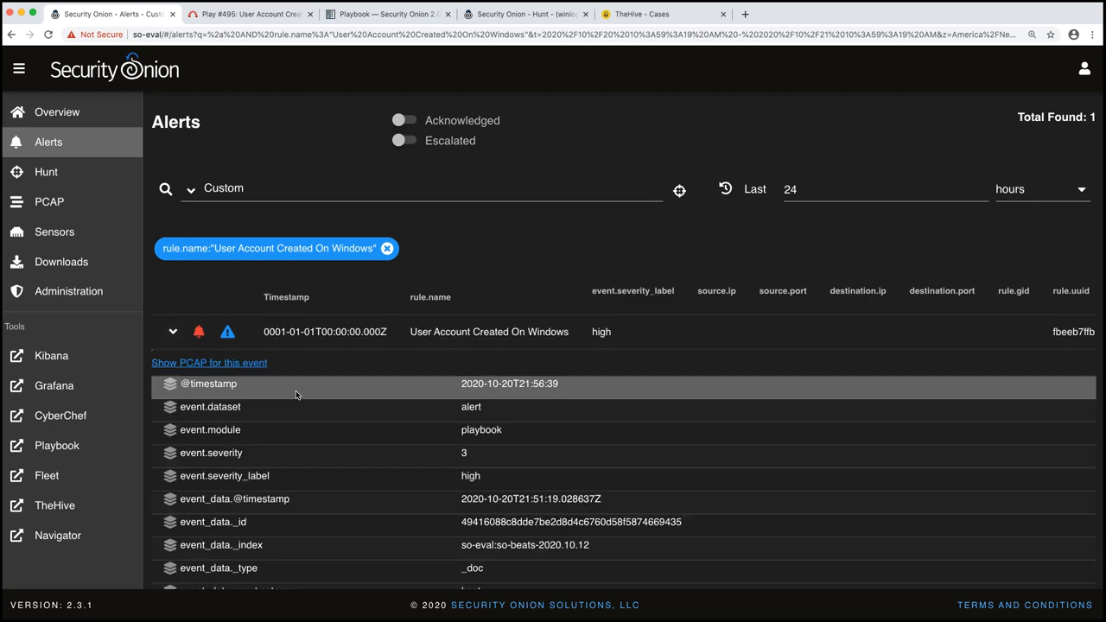
scroll("down", 3)
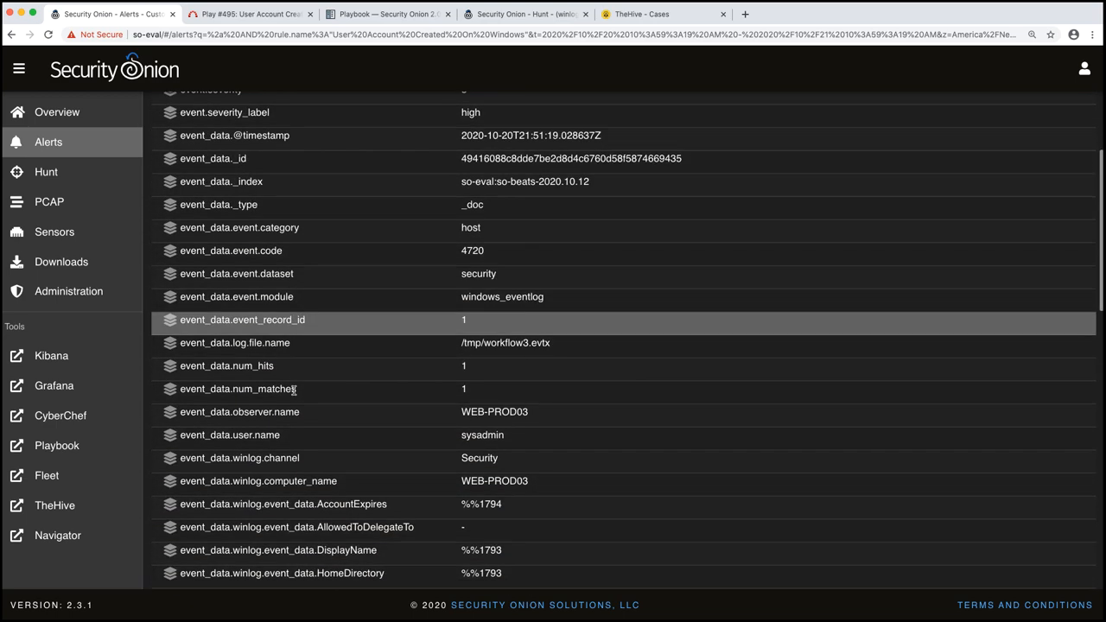
scroll("down", 3)
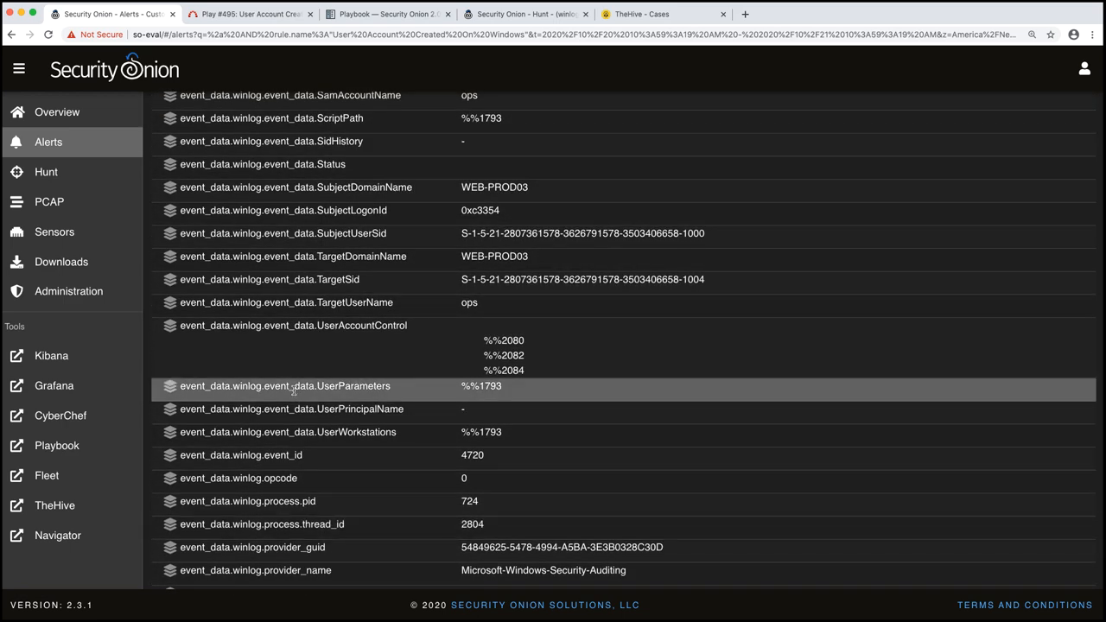
scroll("down", 3)
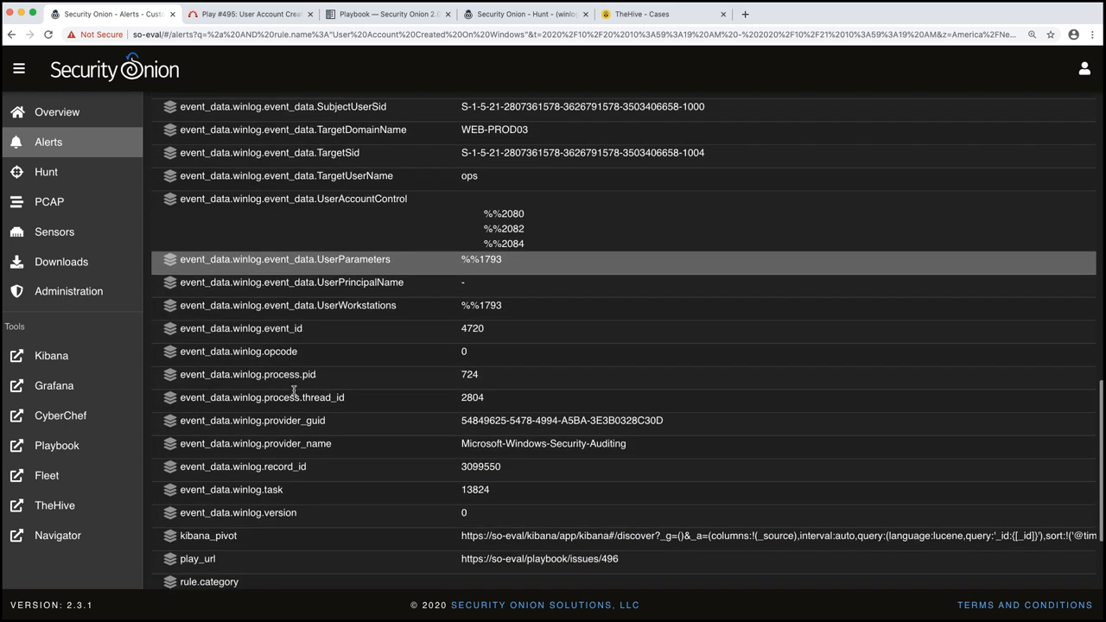
scroll("down", 3)
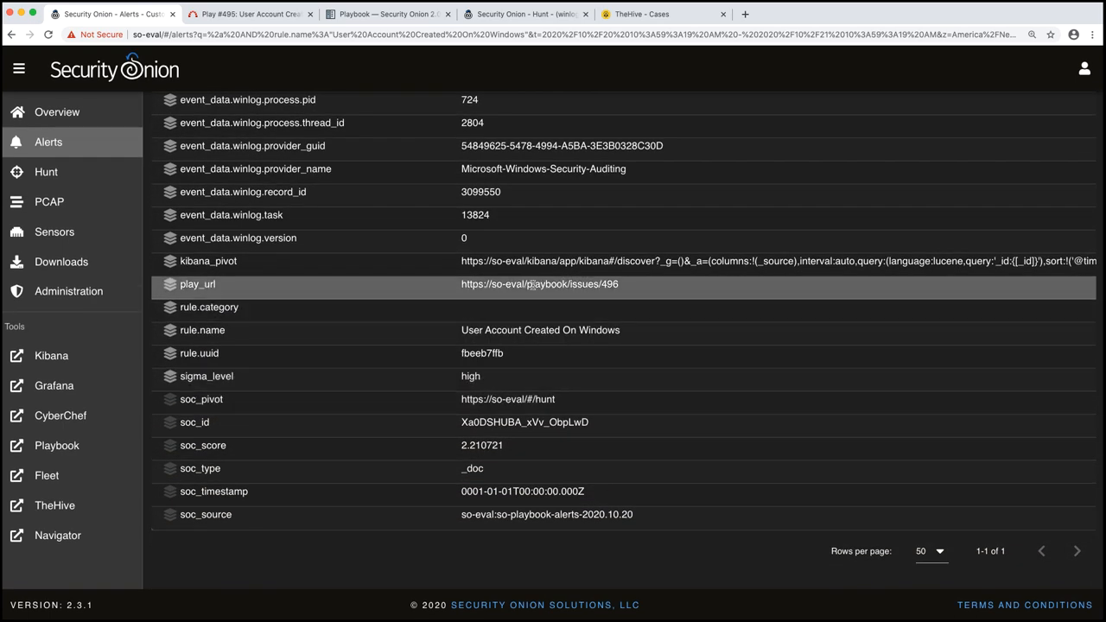
double_click(537, 283)
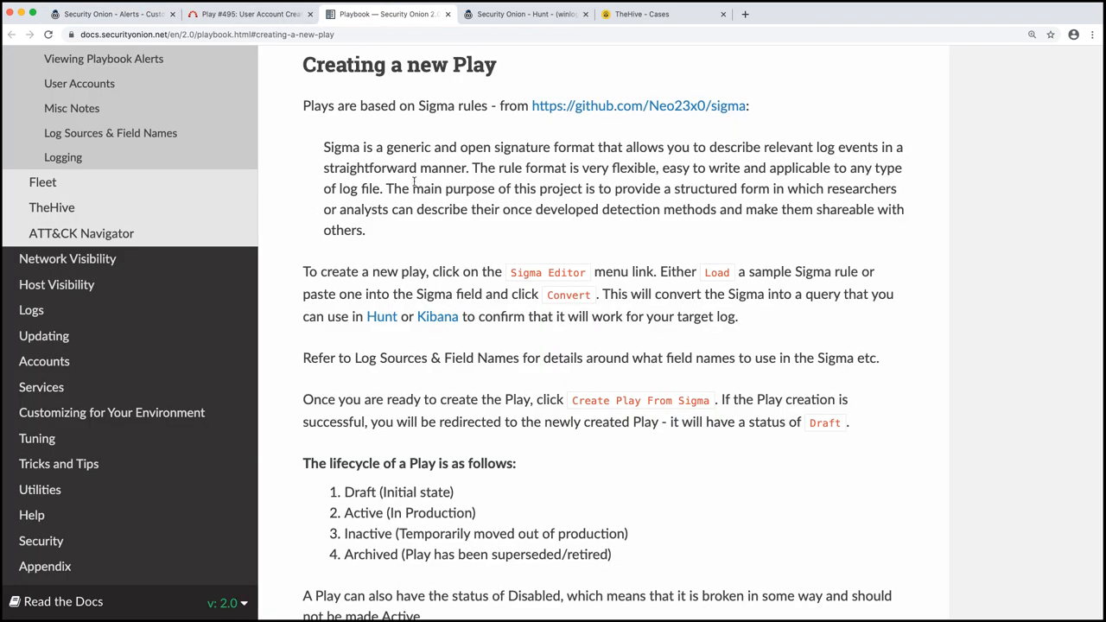
left_click(251, 14)
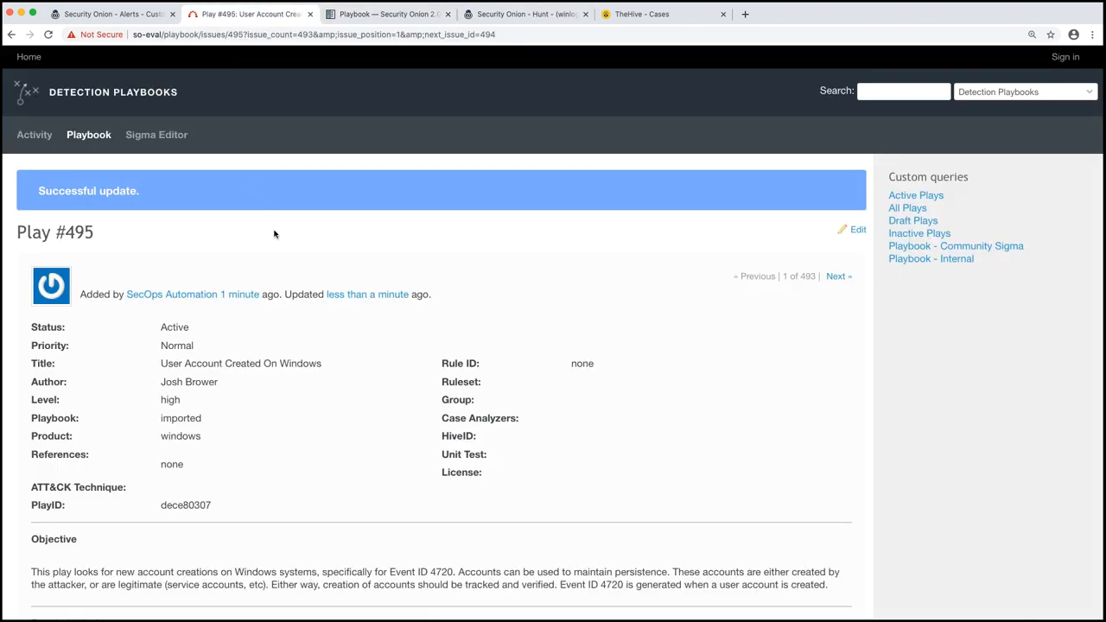
scroll("down", 3)
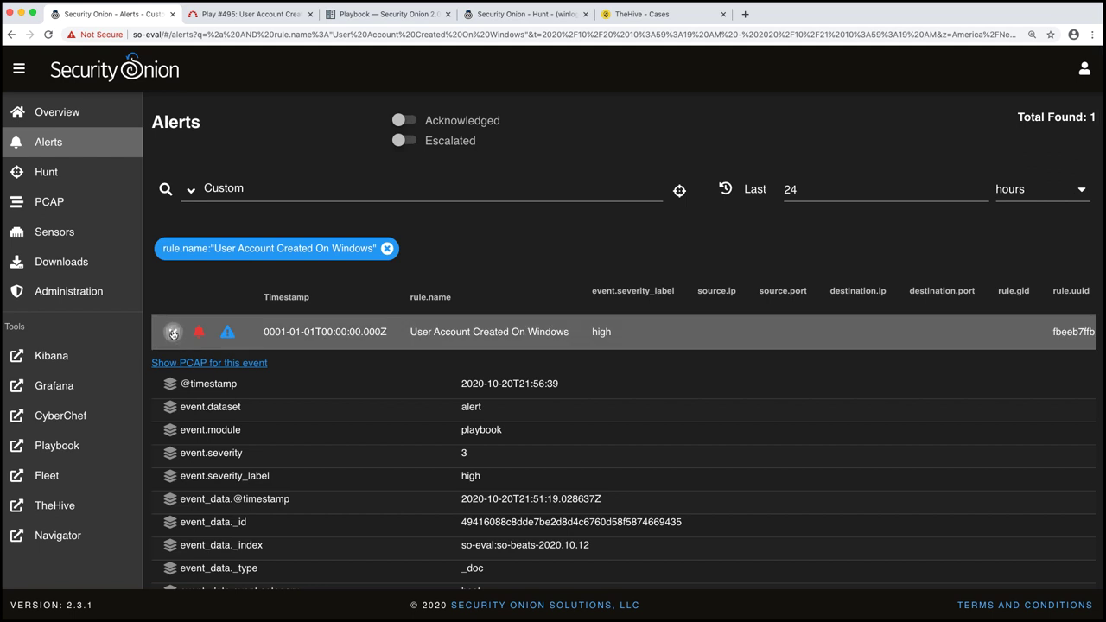
Escalate the User Account Created On Windows alert into new TheHive case #4.
left_click(172, 331)
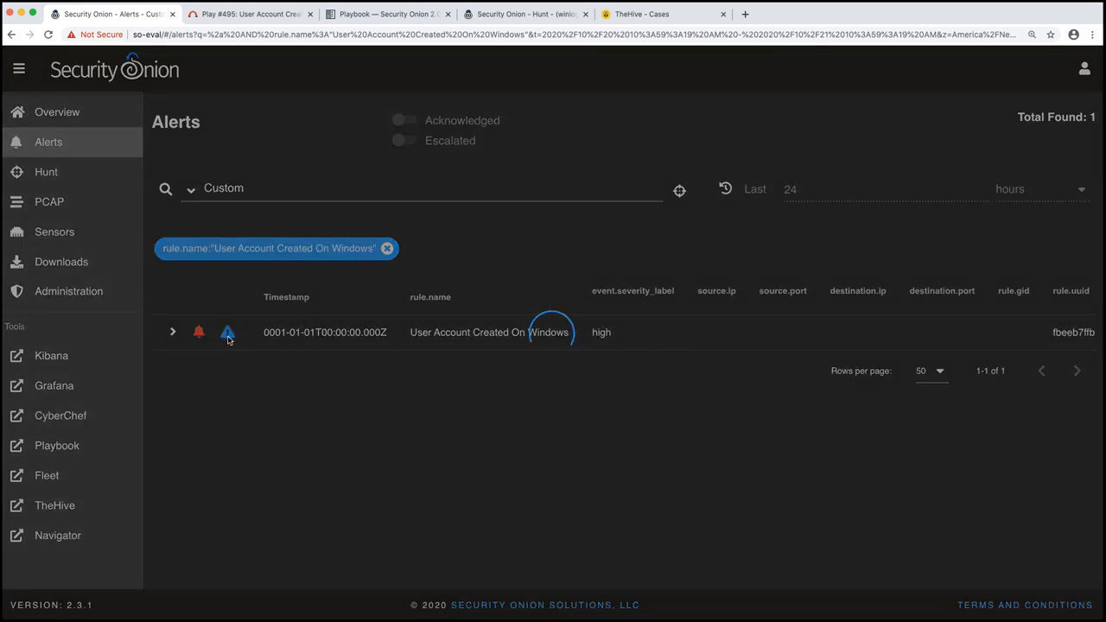
left_click(228, 332)
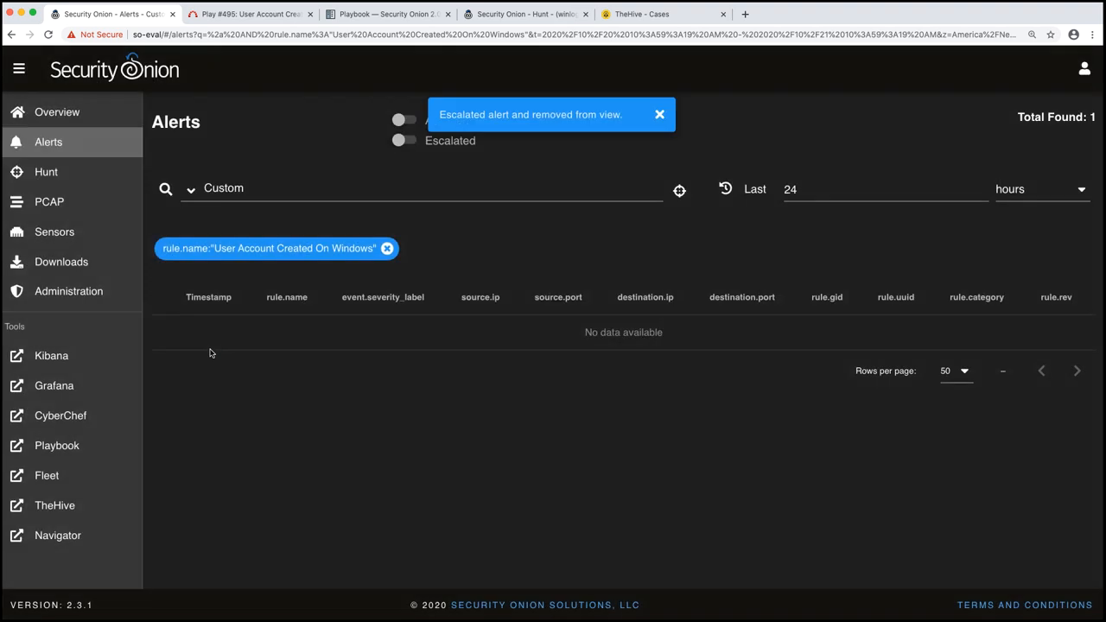
mouse_move(603, 68)
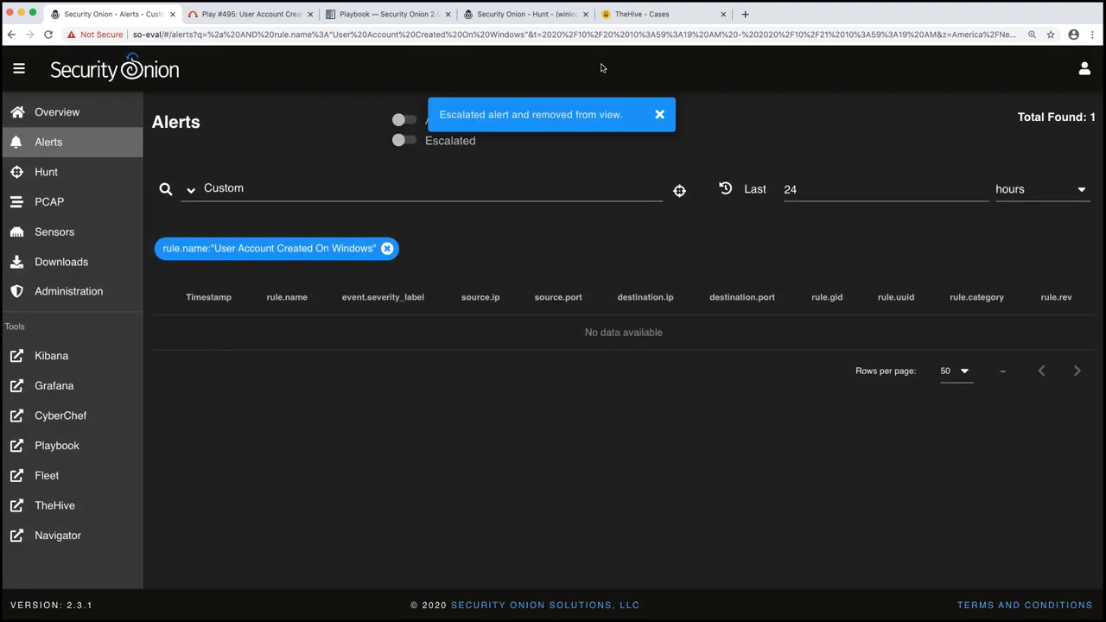
left_click(650, 13)
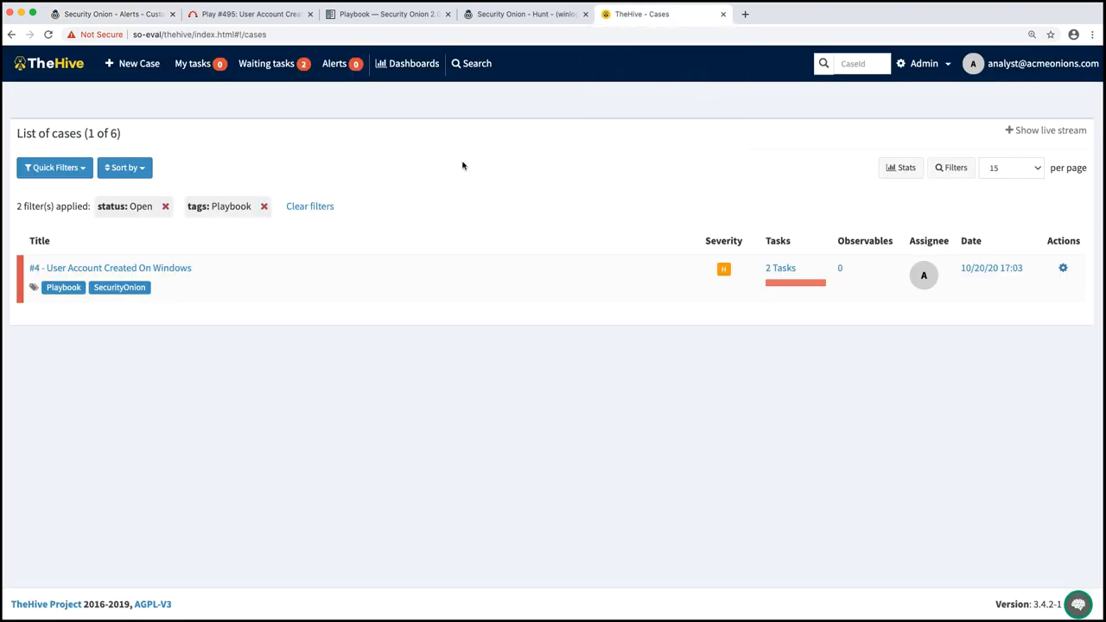
mouse_move(331, 352)
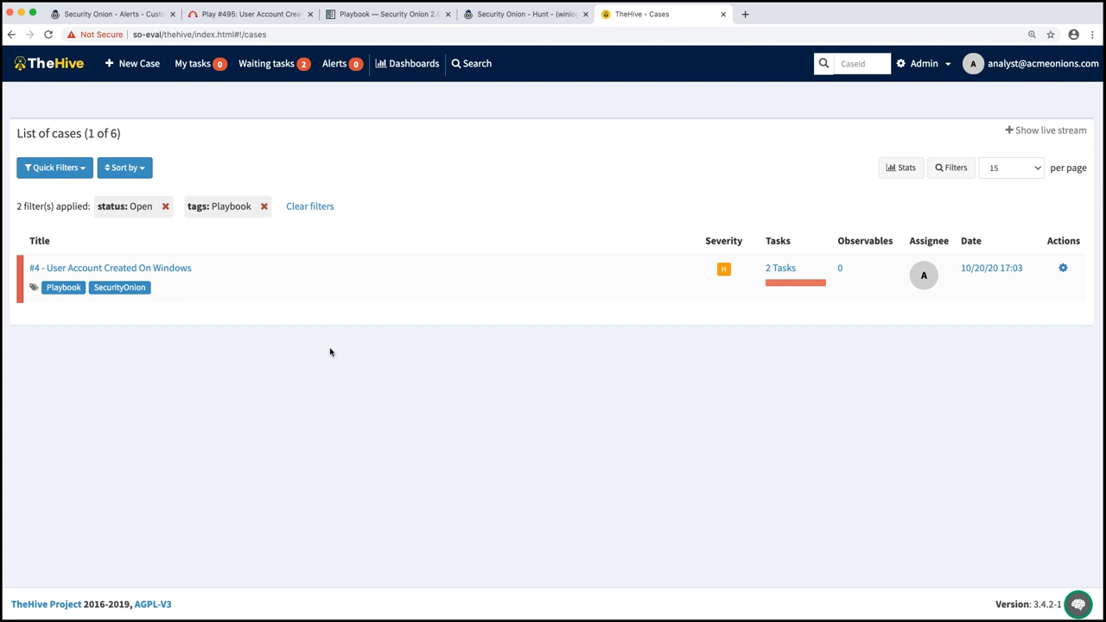
mouse_move(180, 297)
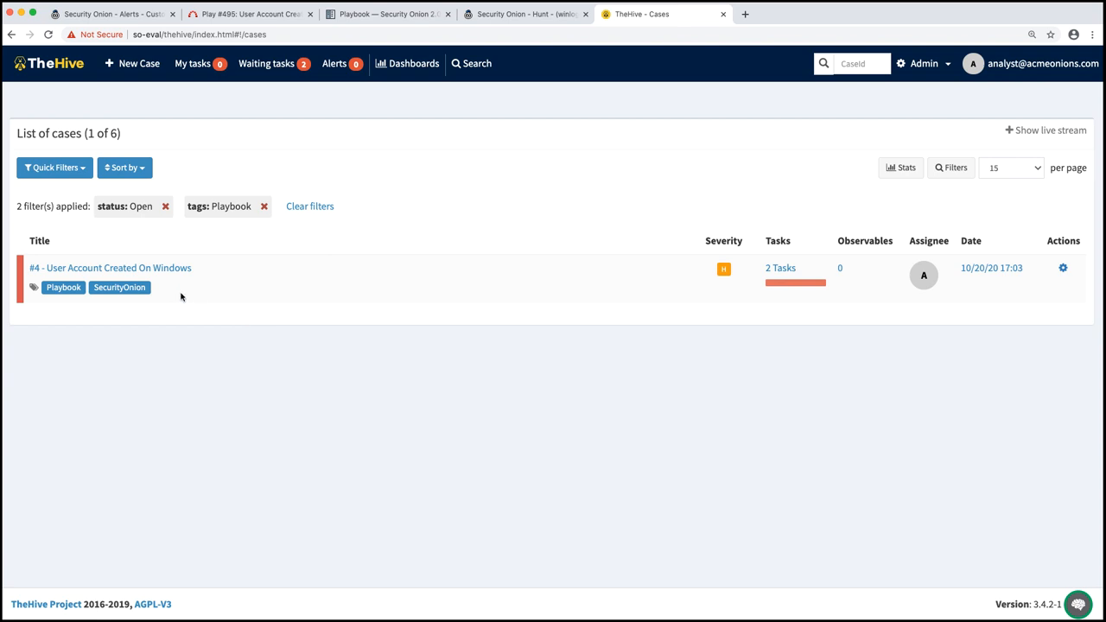
Open case #4 and list its two unassigned tasks.
left_click(111, 267)
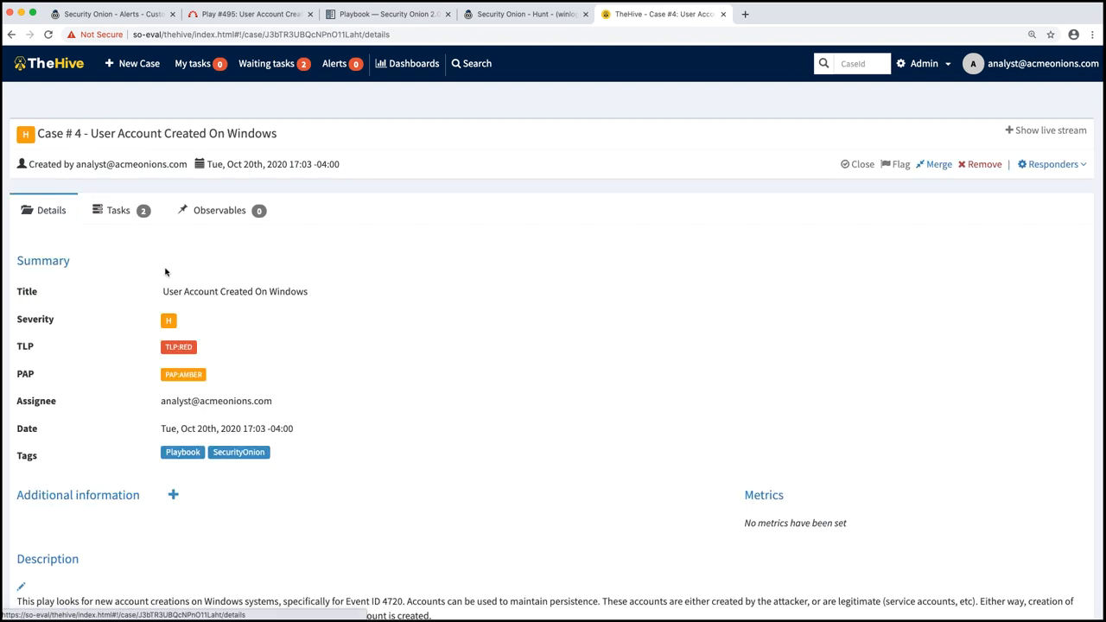
mouse_move(144, 243)
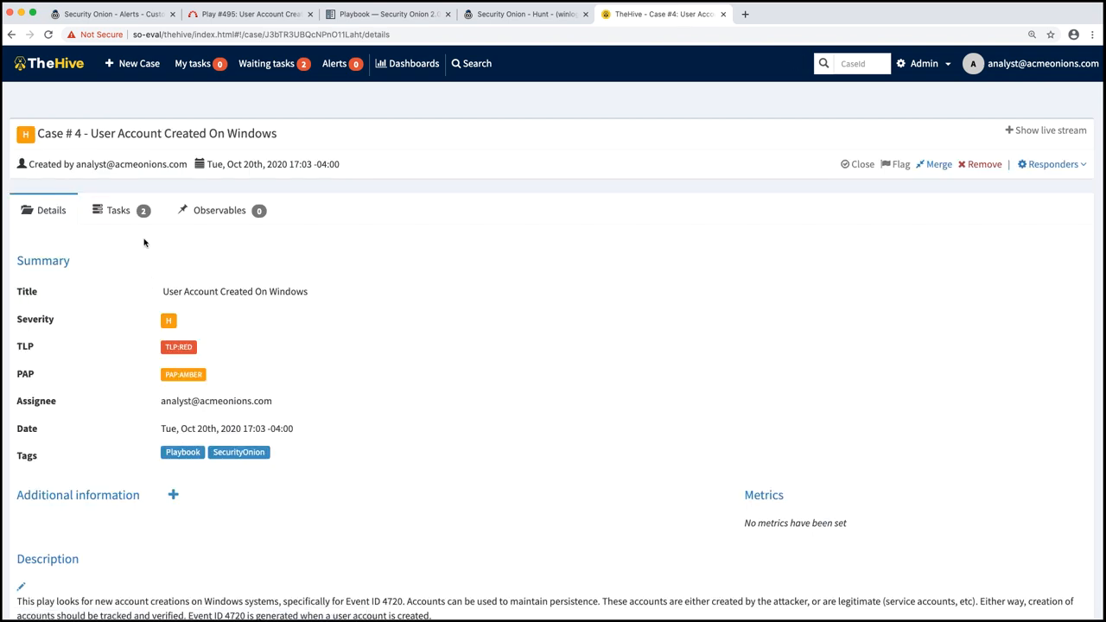
left_click(119, 210)
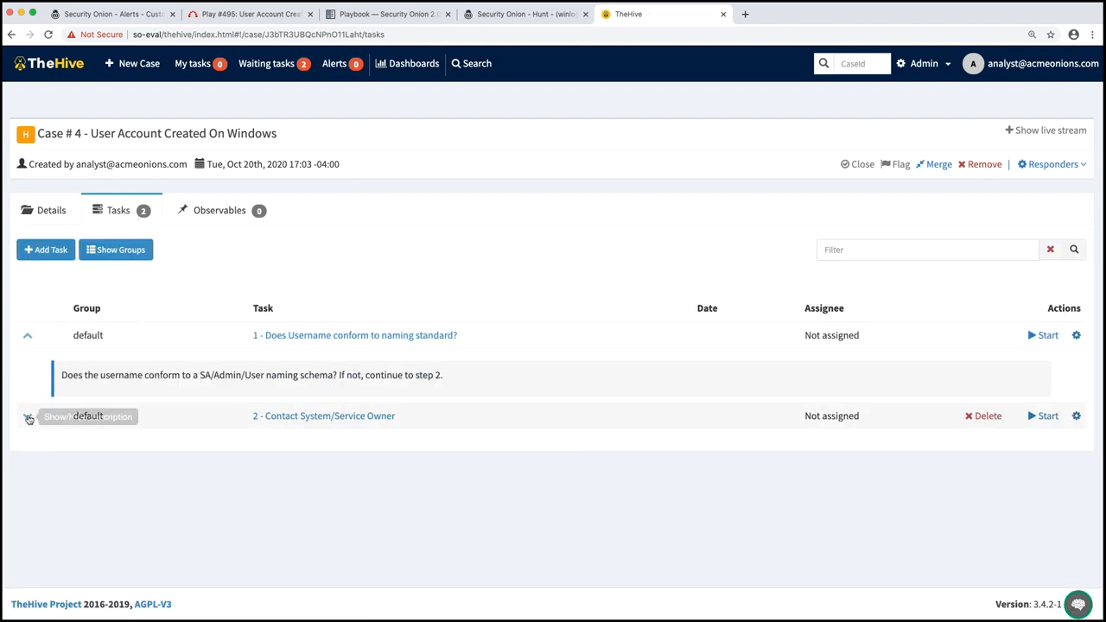
Start the 'Does Username conform to naming standard?' task, assigning it to the analyst.
left_click(27, 417)
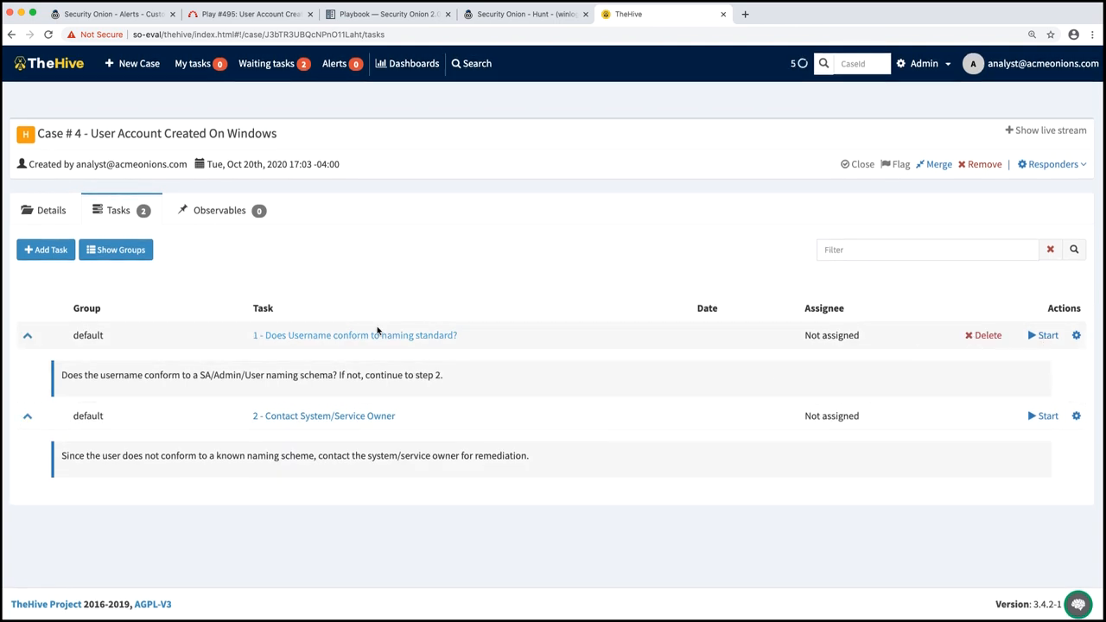
left_click(1046, 335)
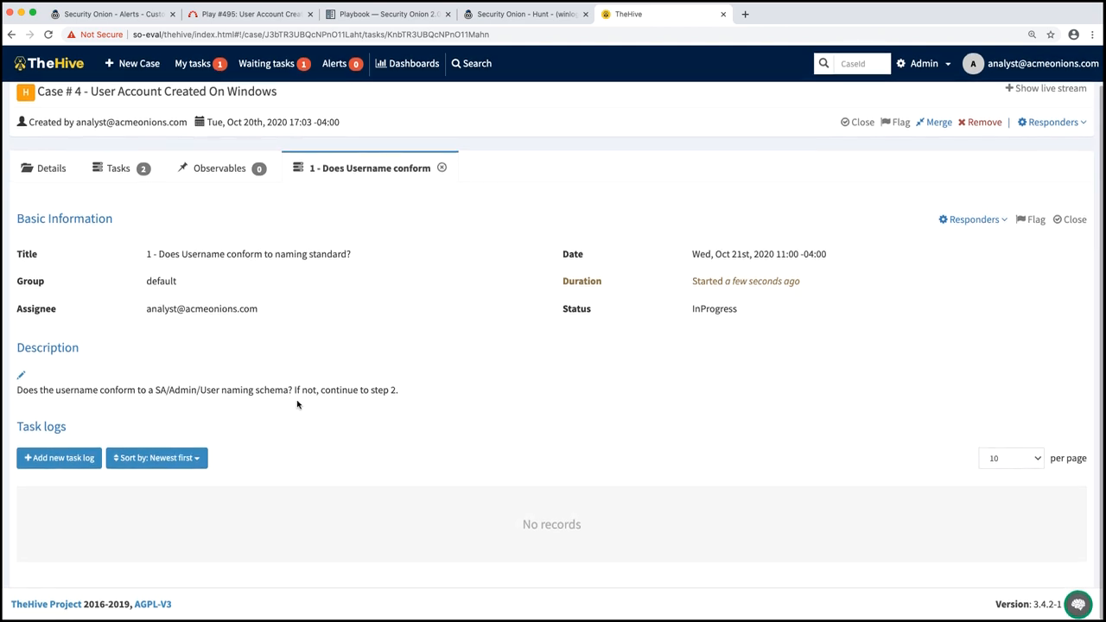
mouse_move(318, 414)
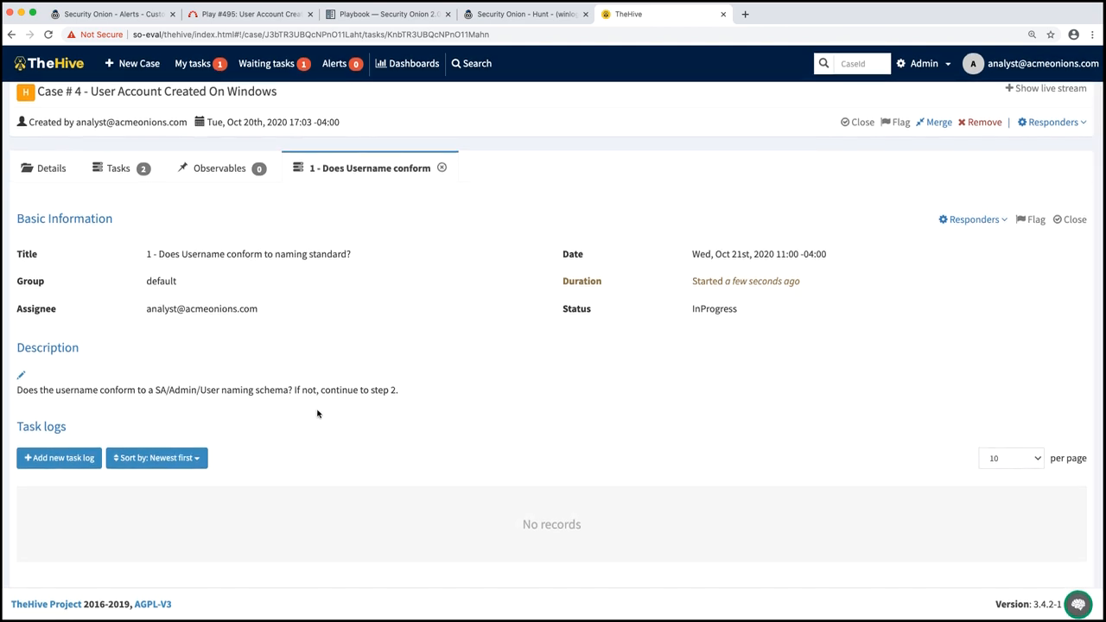
mouse_move(68, 461)
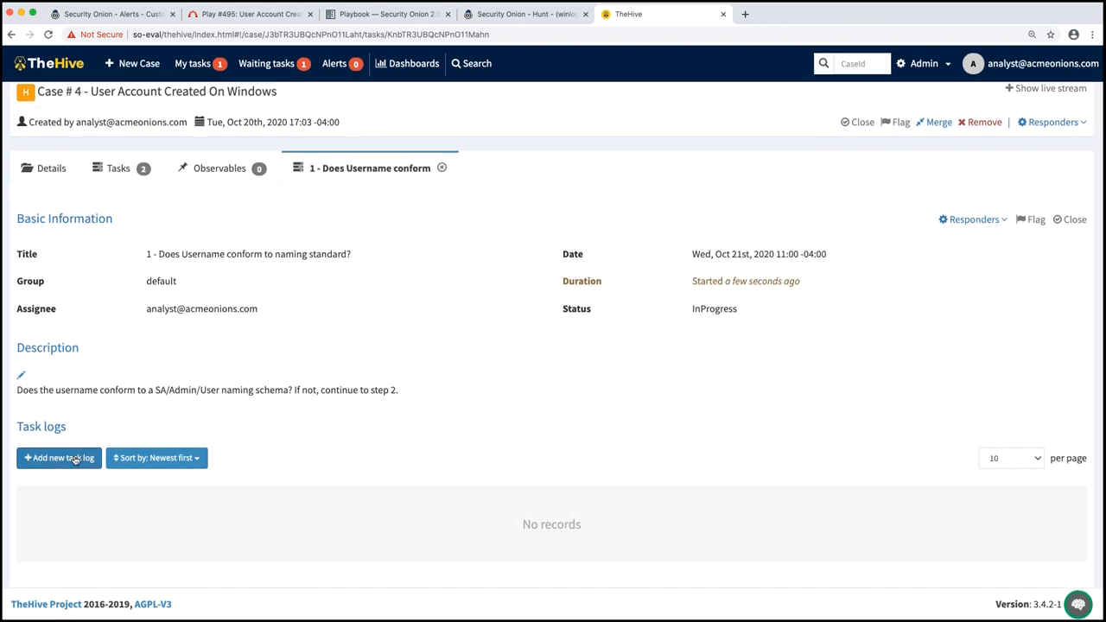
mouse_move(219, 435)
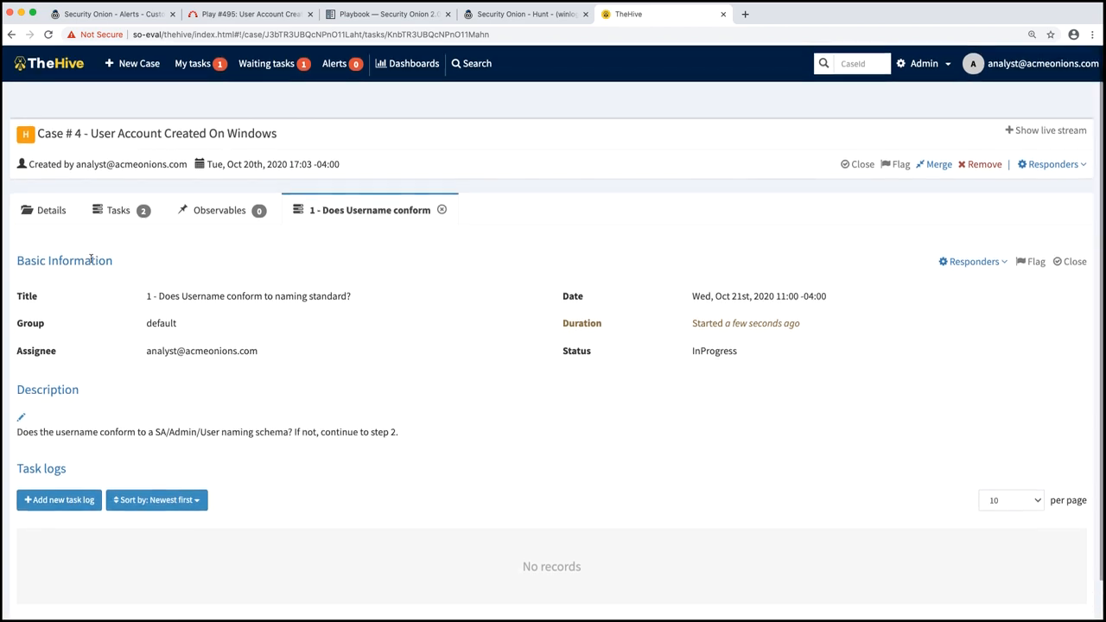
mouse_move(49, 222)
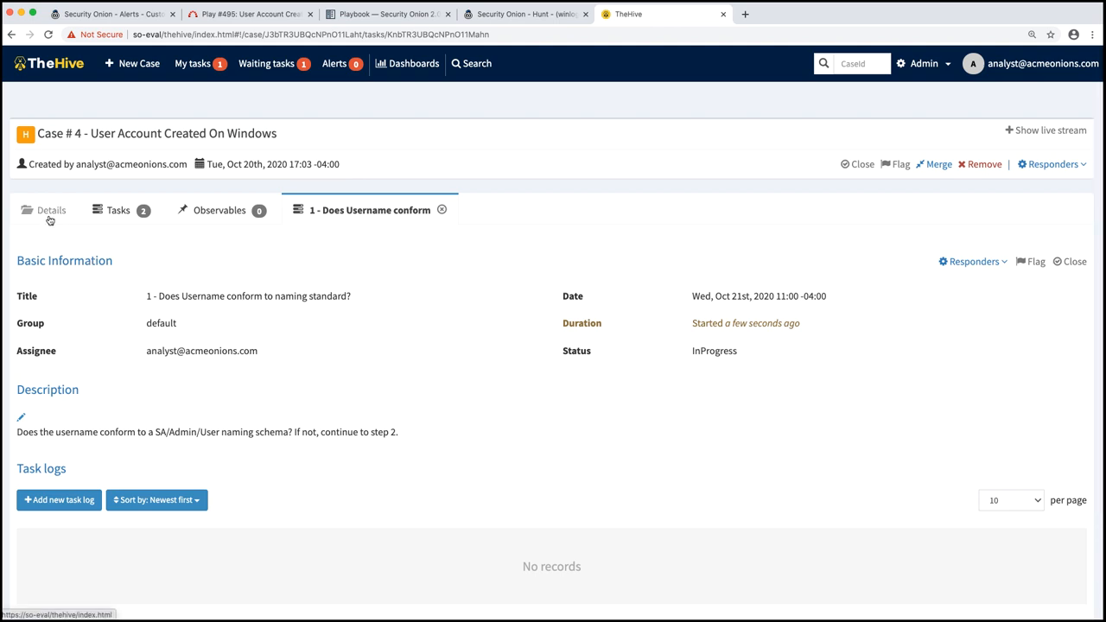
left_click(50, 210)
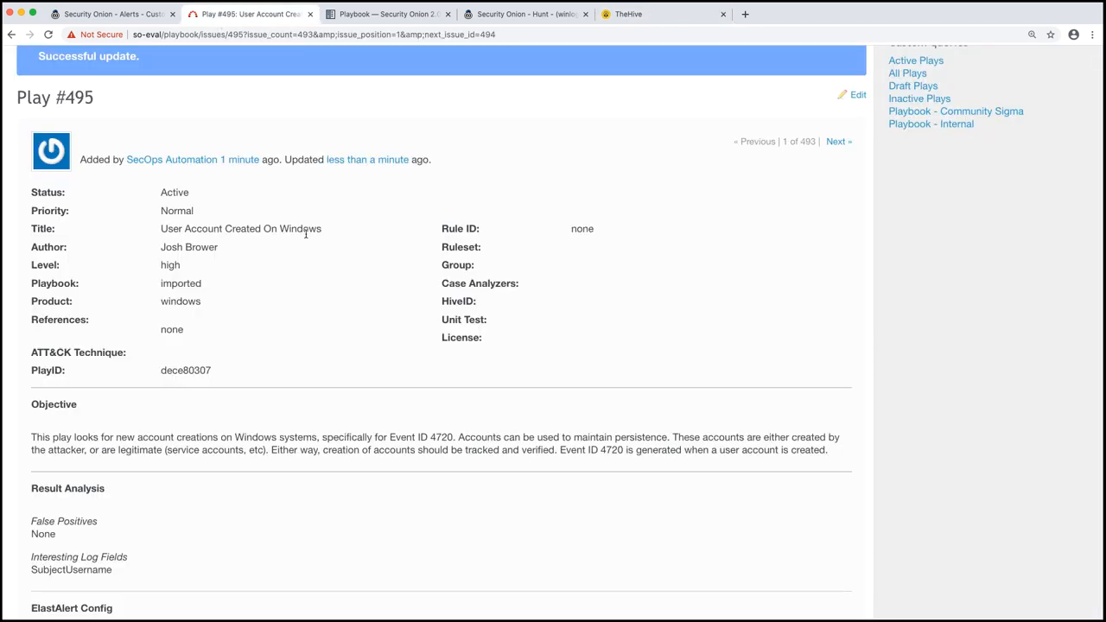
Review the Active Play #495 page, then show case #4's high-severity TLP:RED details.
scroll("down", 3)
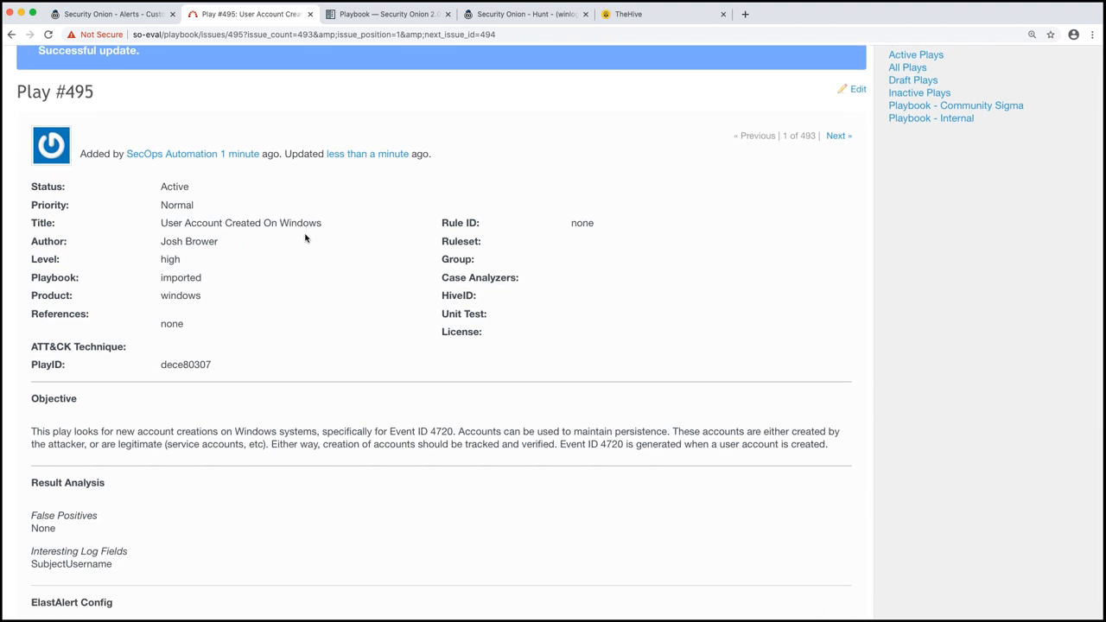
left_click(646, 14)
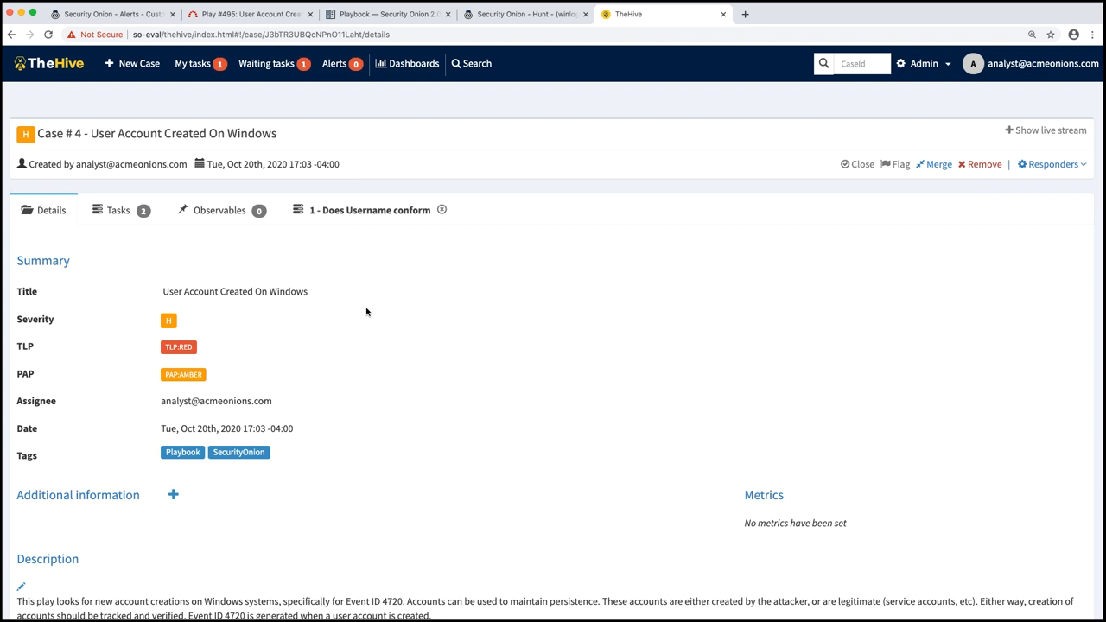
mouse_move(203, 83)
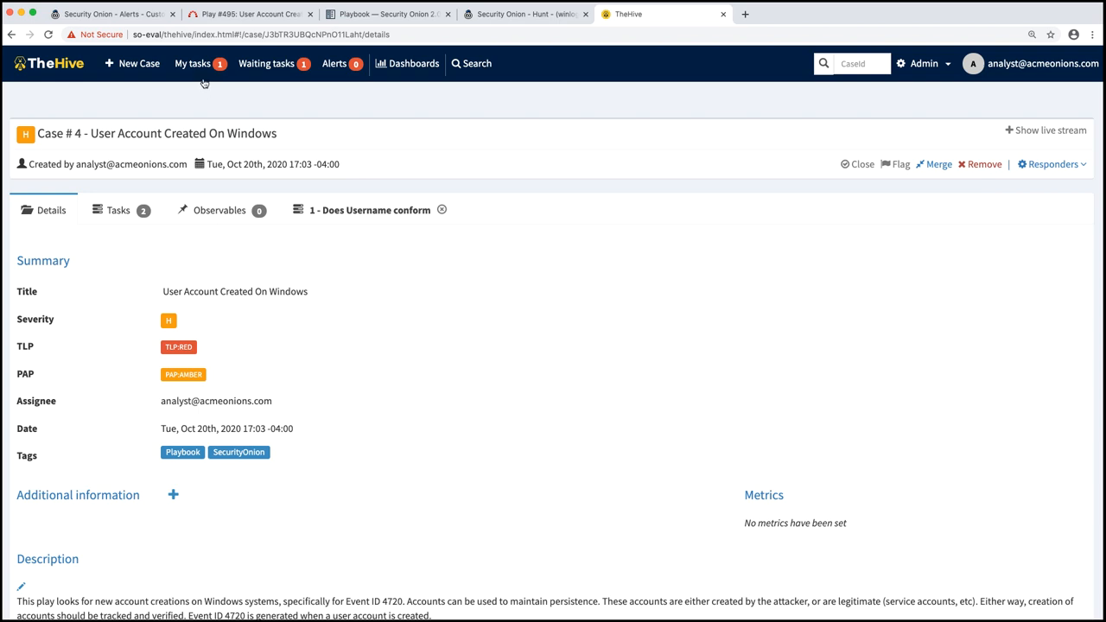